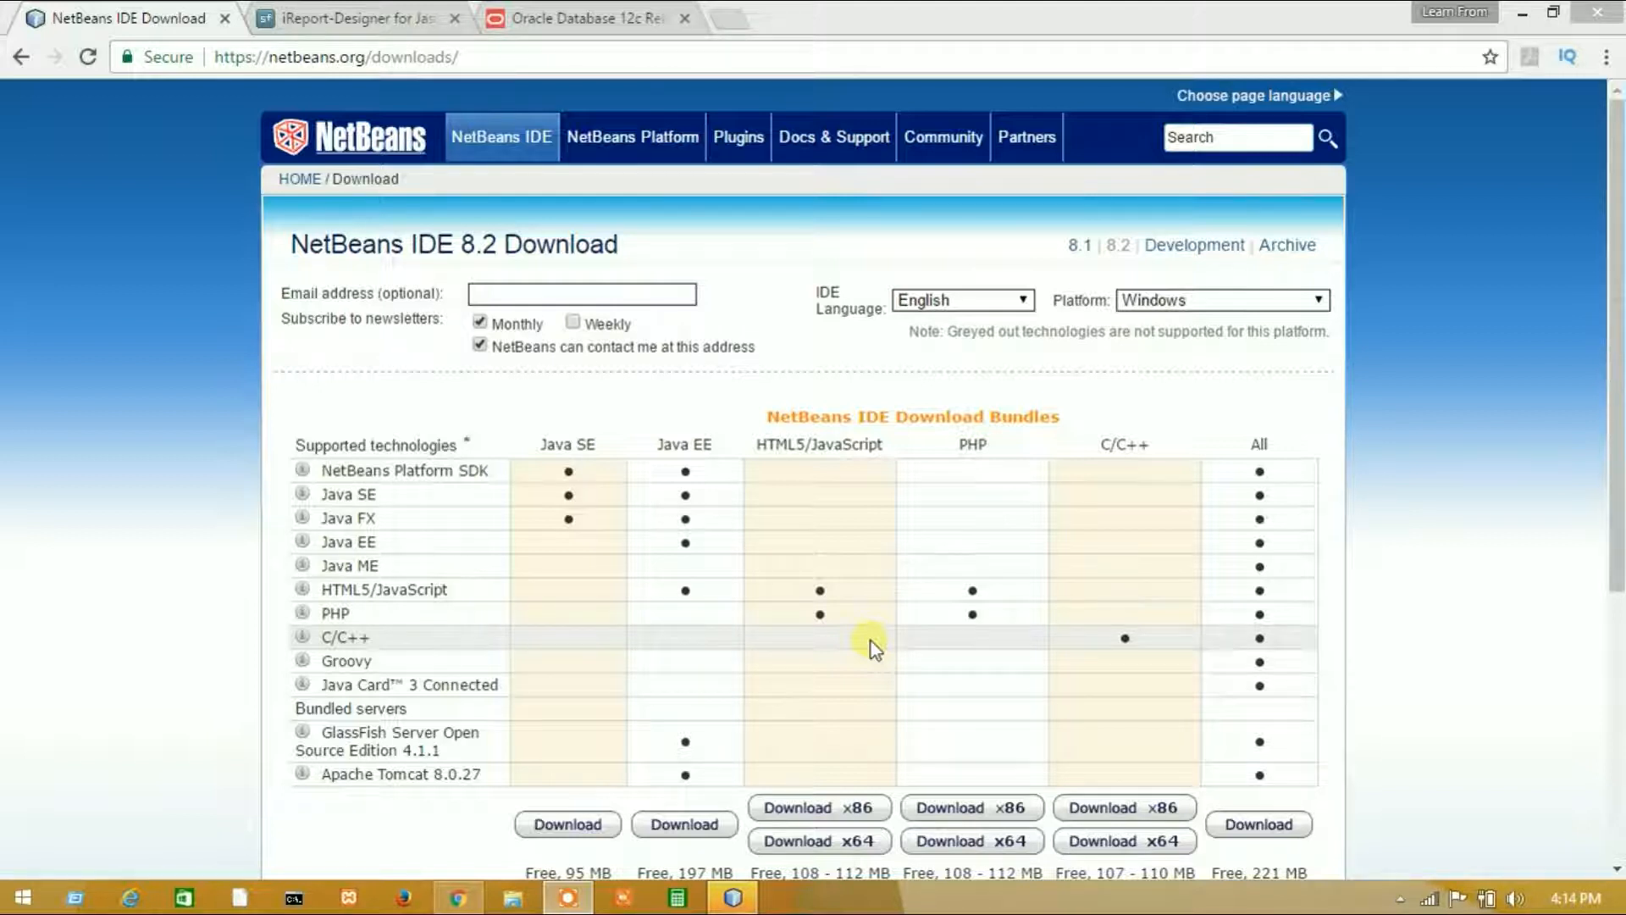
pyautogui.moveTo(587, 39)
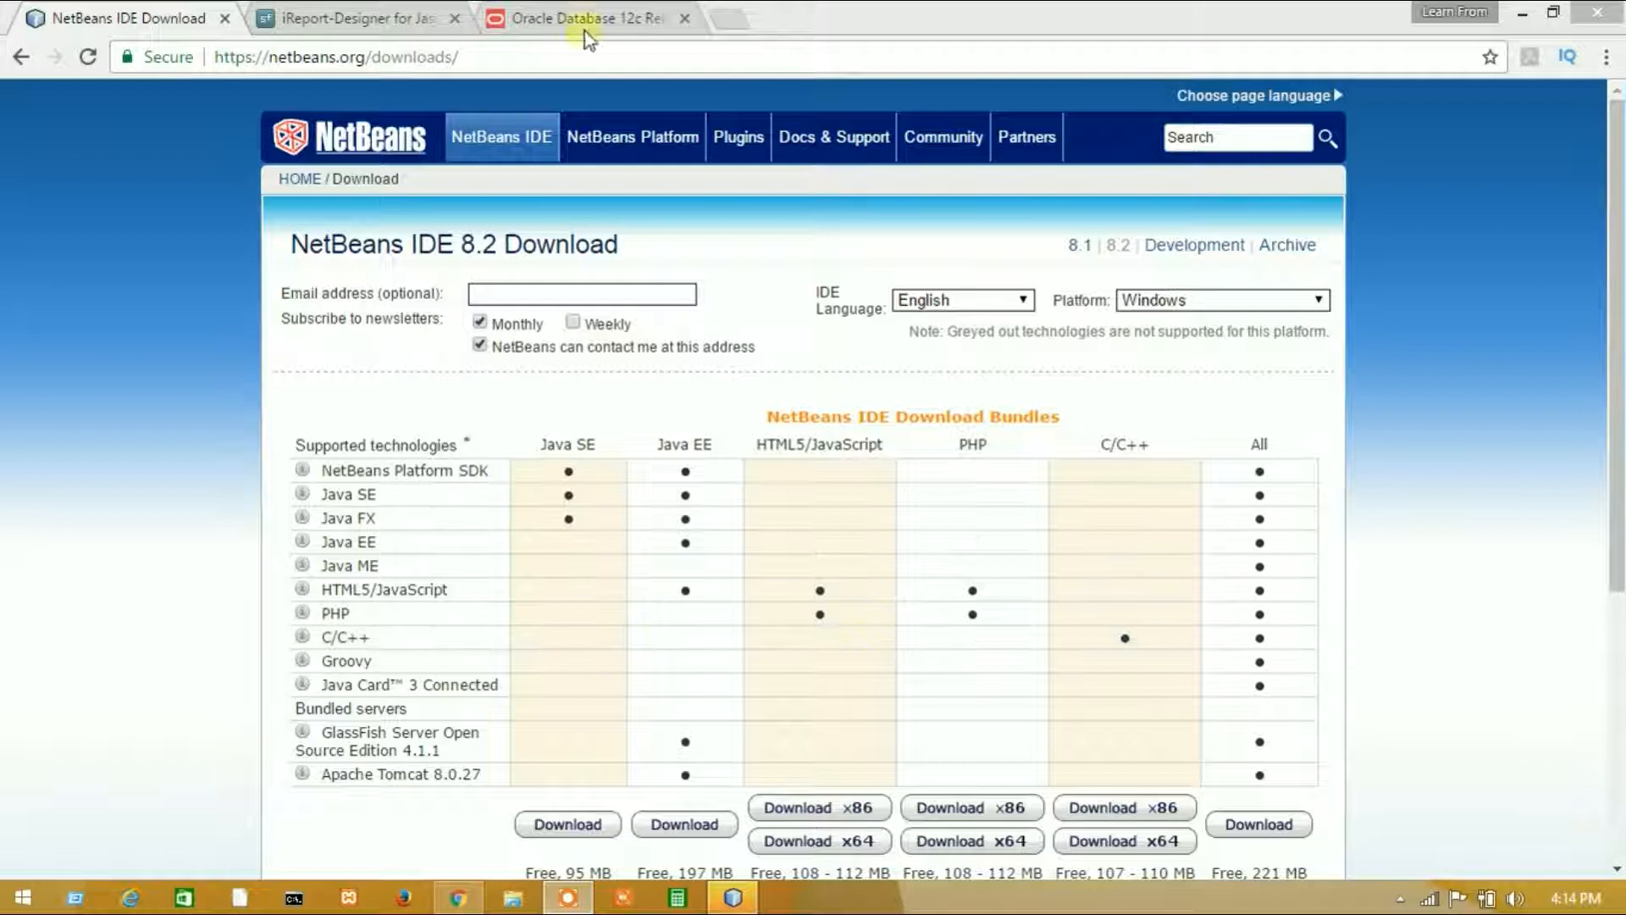
# Step: Review the NetBeans, iReport-Designer and Oracle JDBC download pages in Chrome, locating ojdbc7.jar
pyautogui.scroll(-3)
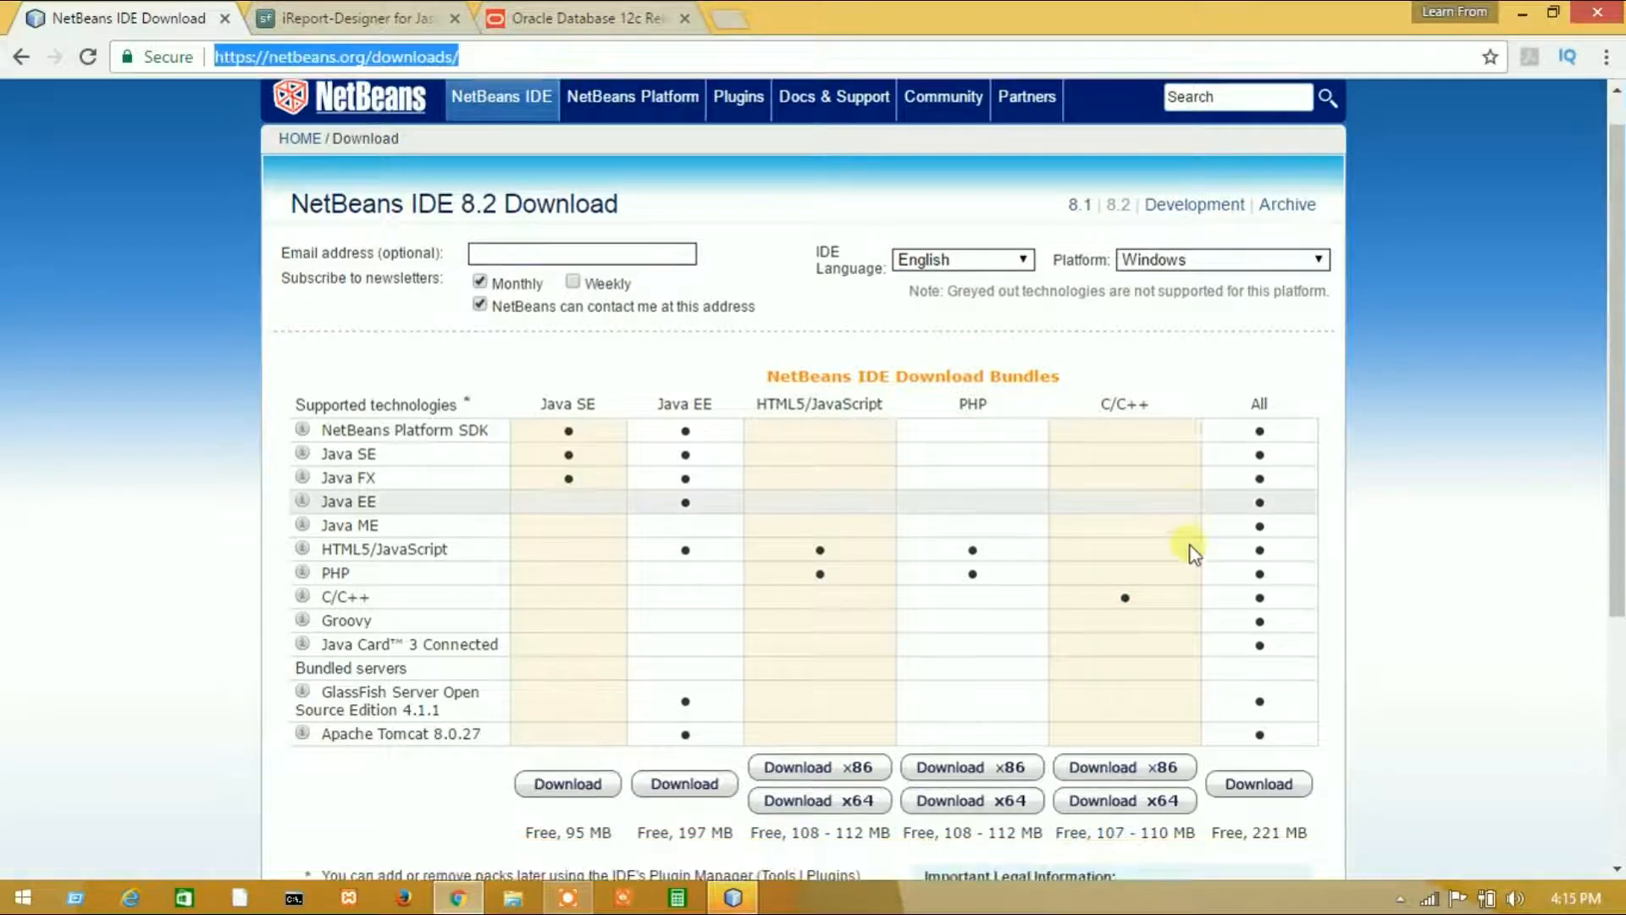
pyautogui.scroll(-3)
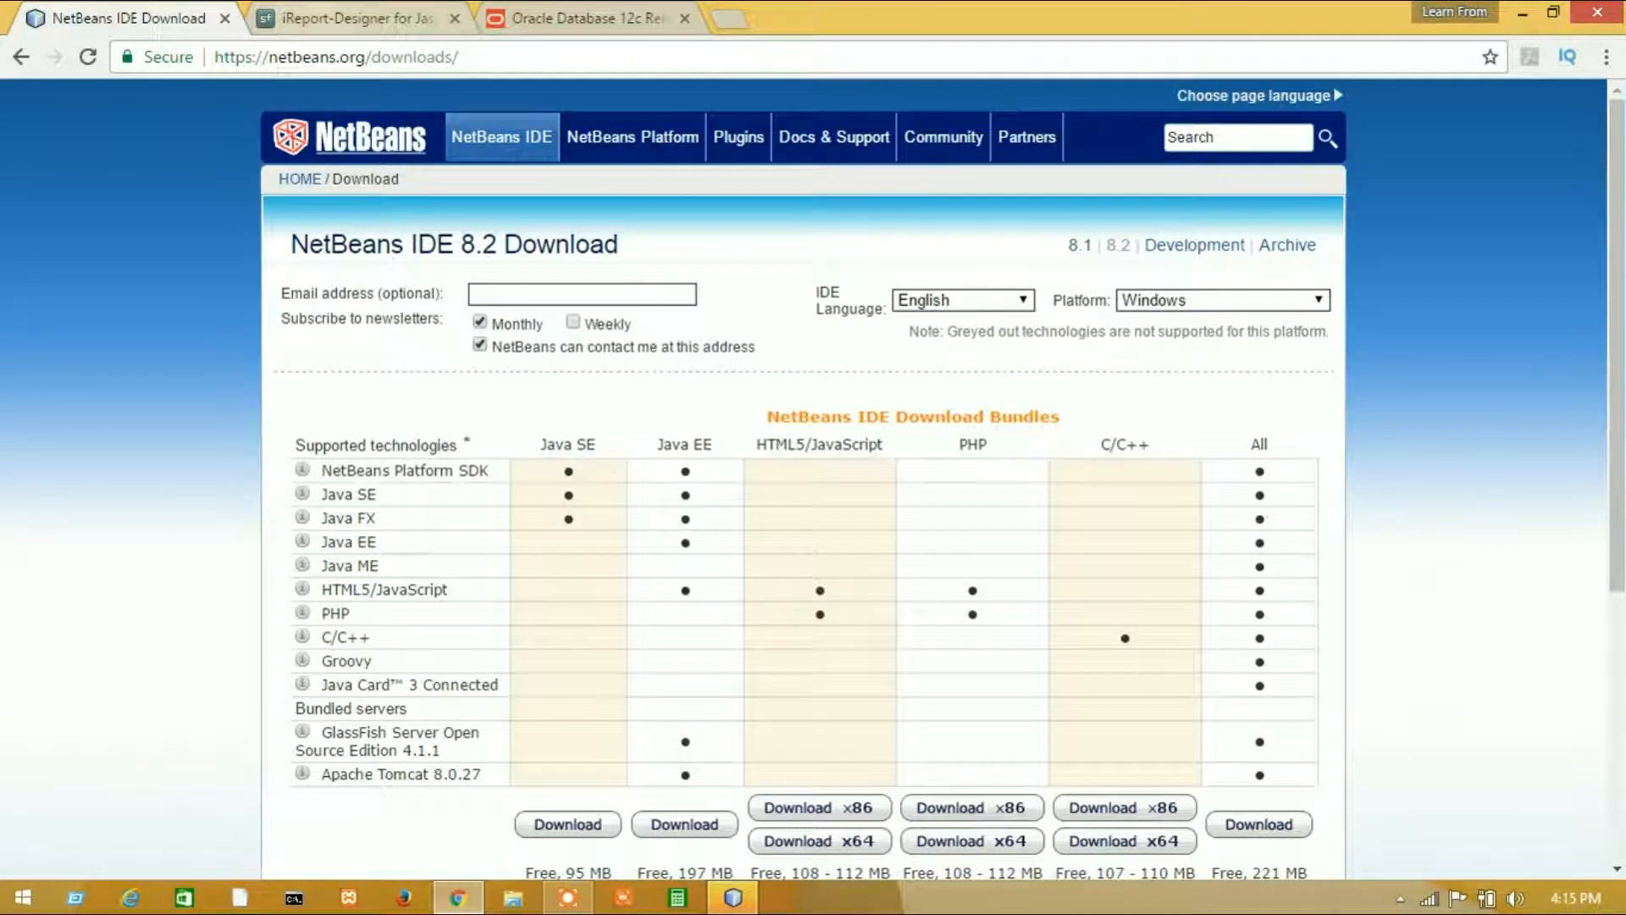
pyautogui.click(352, 17)
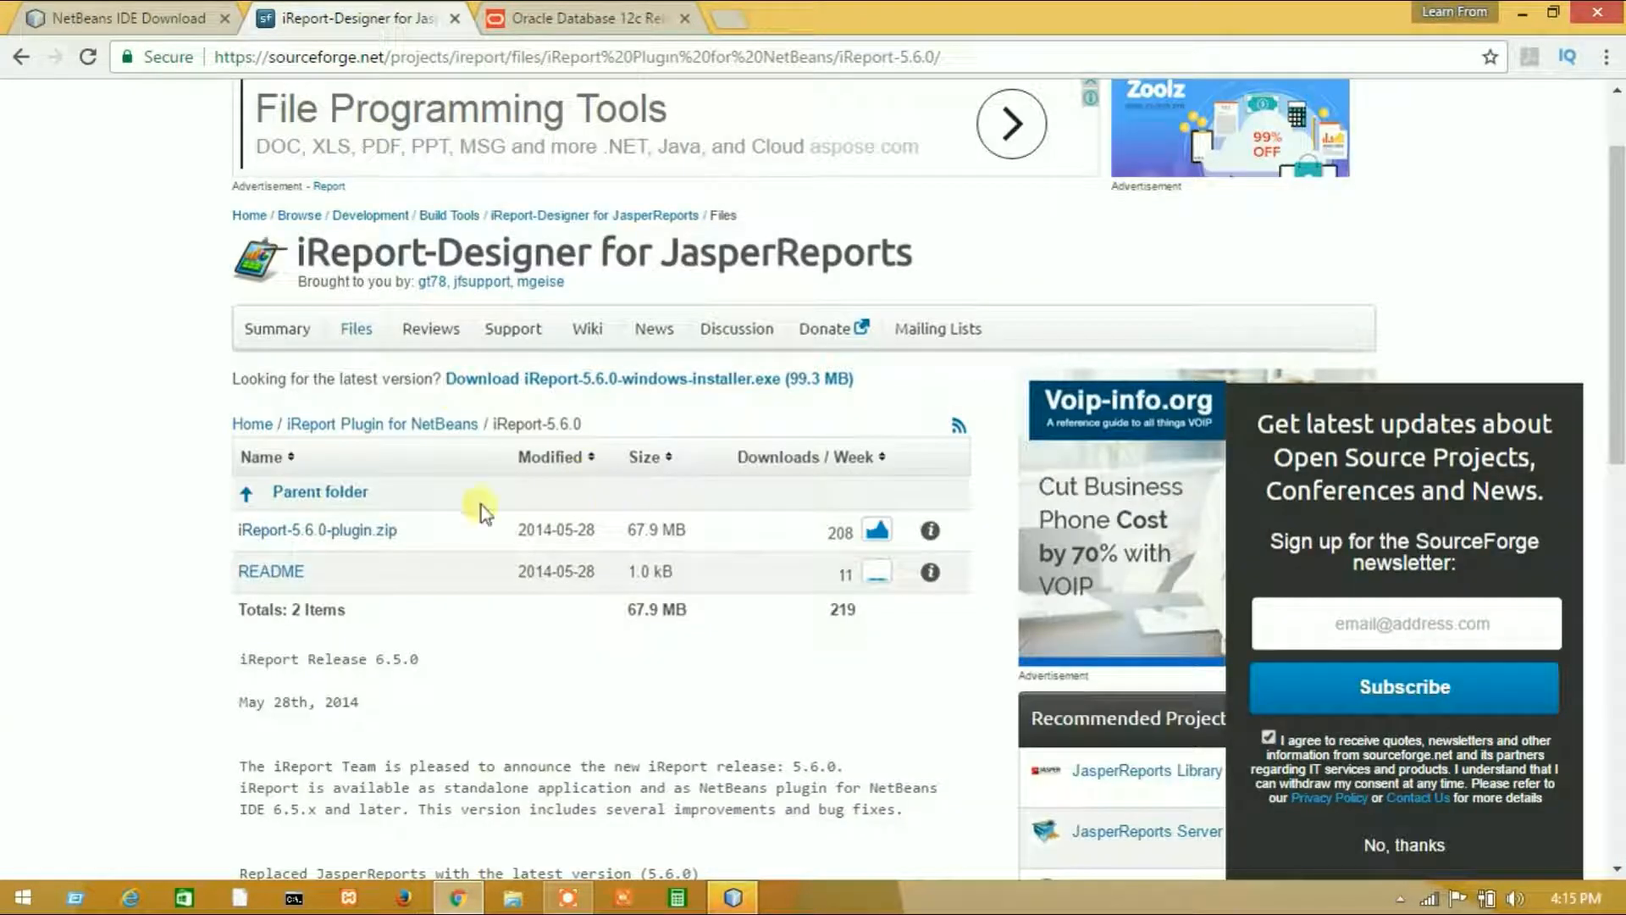
pyautogui.moveTo(358, 570)
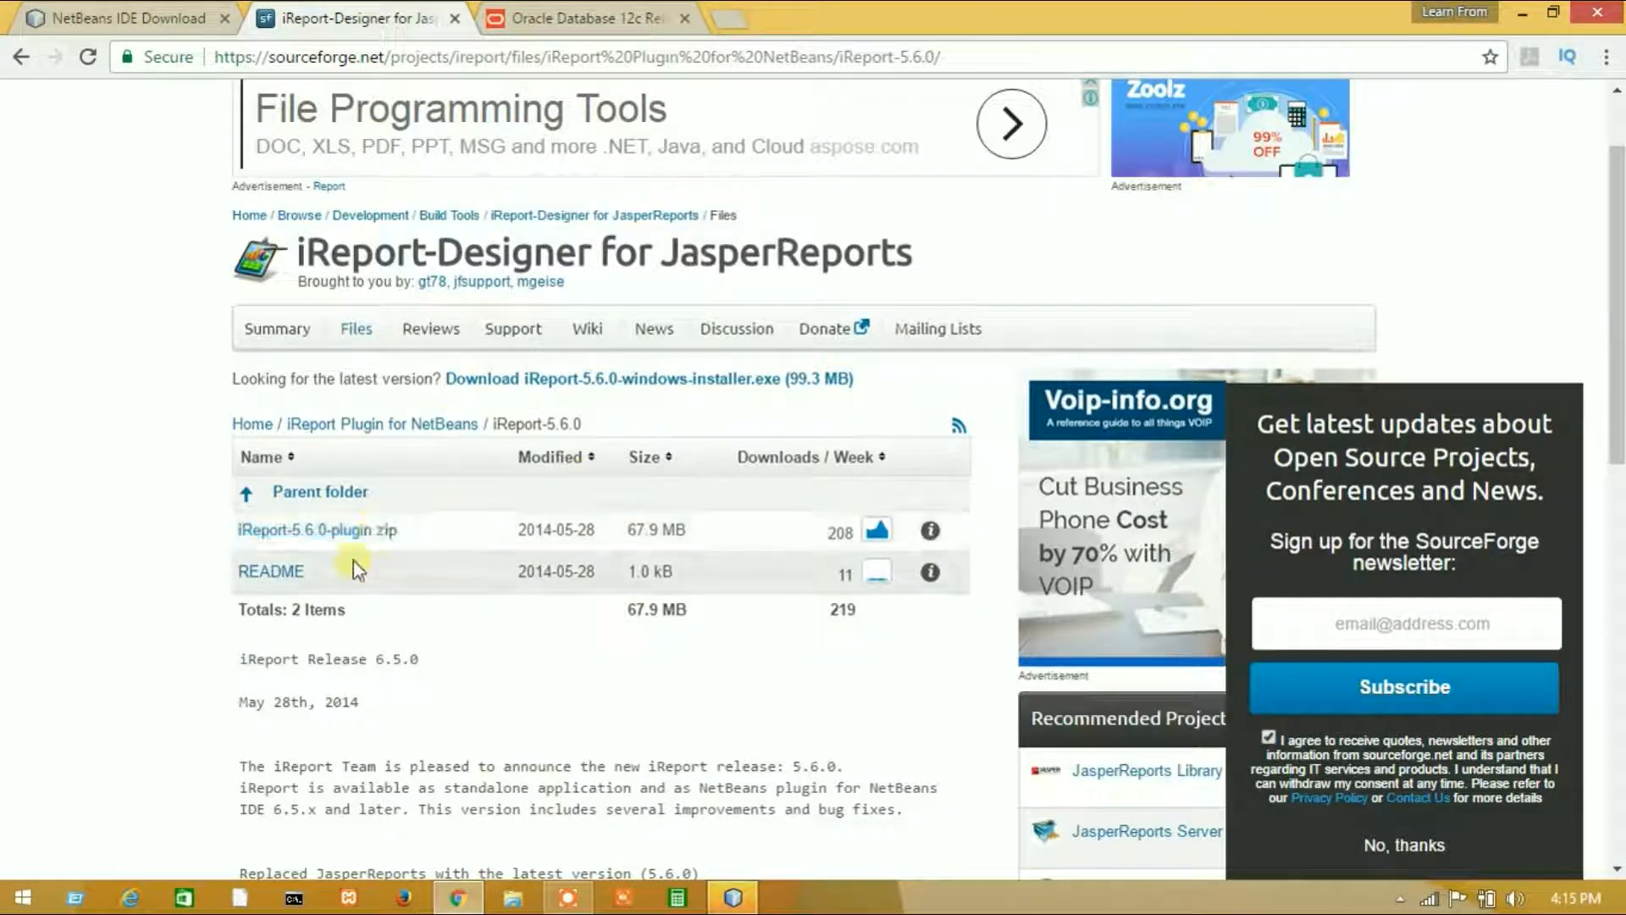
pyautogui.moveTo(317, 530)
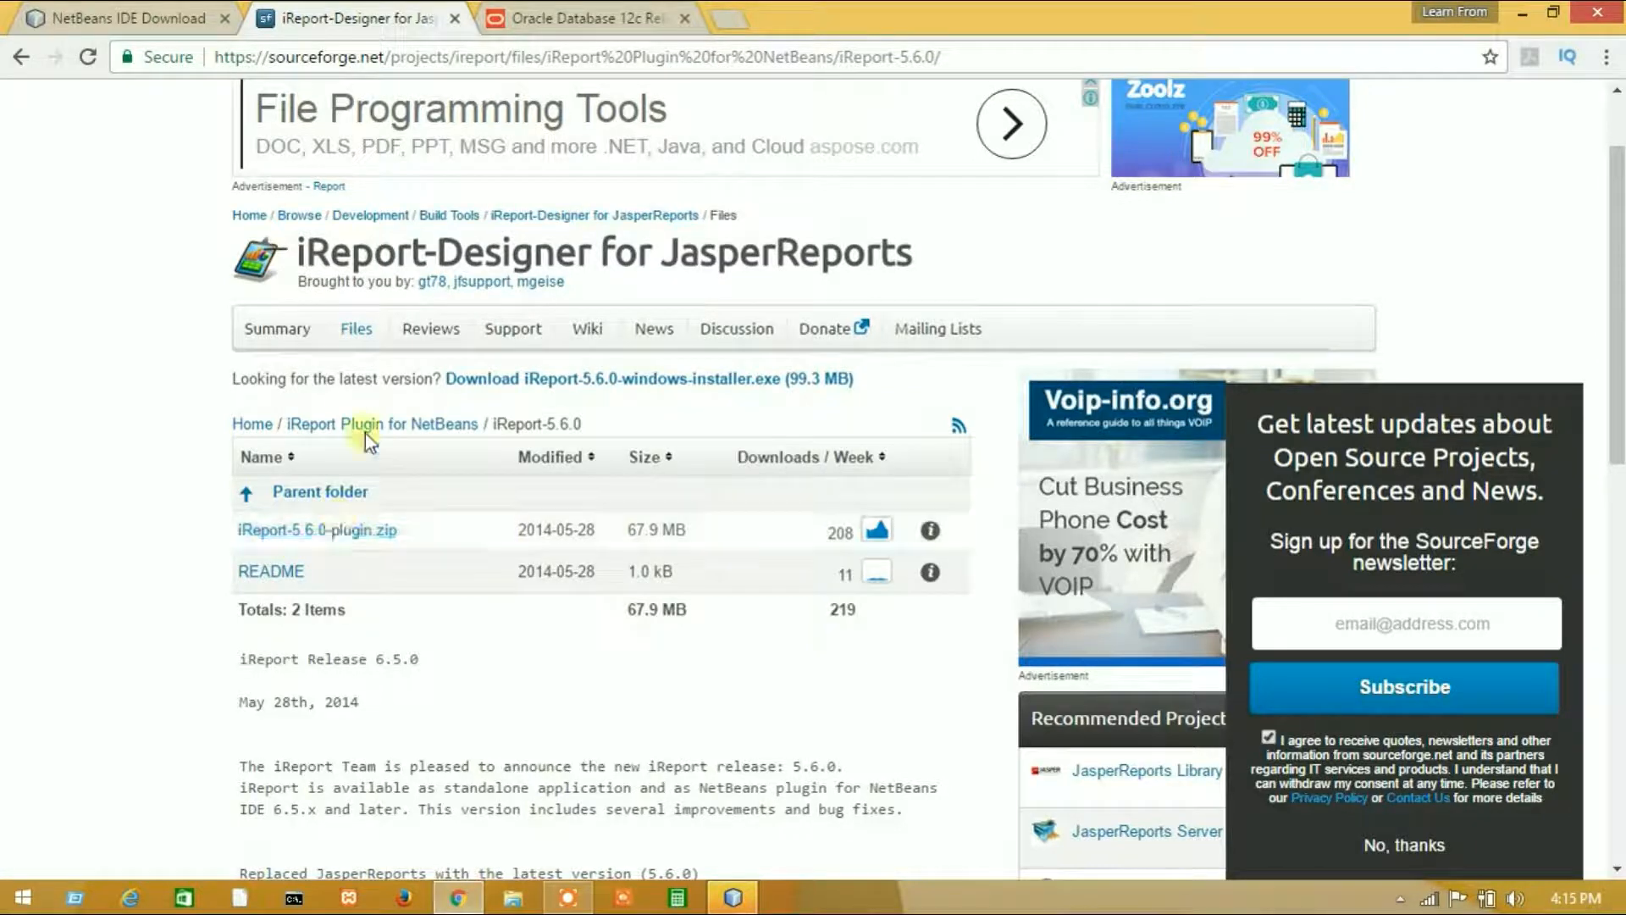
pyautogui.click(586, 17)
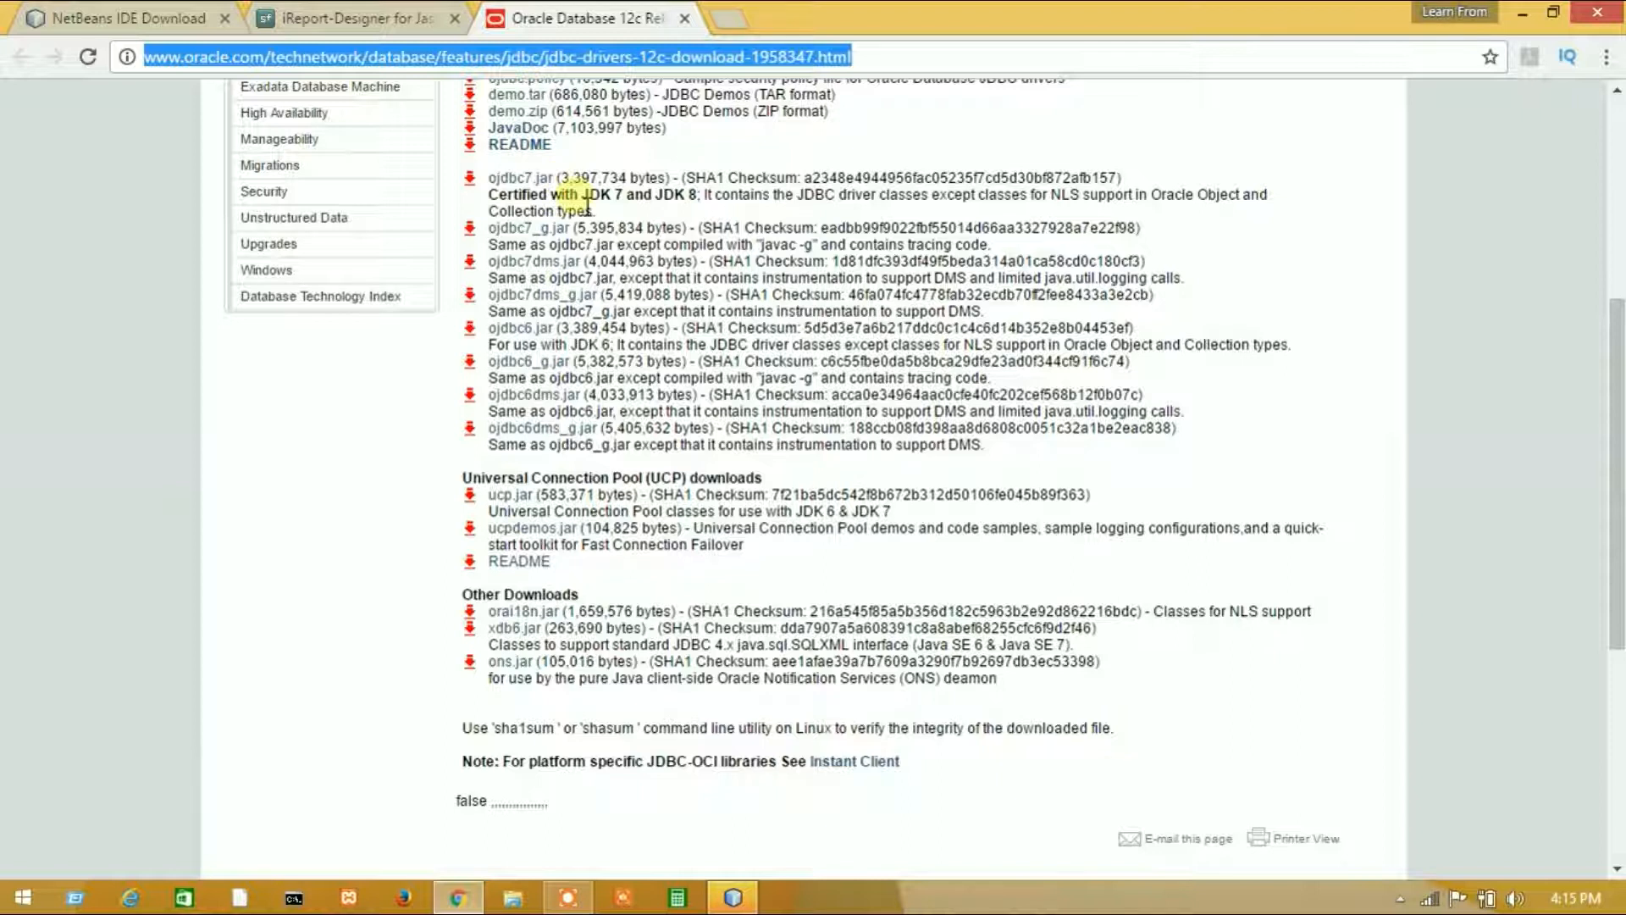
pyautogui.scroll(3)
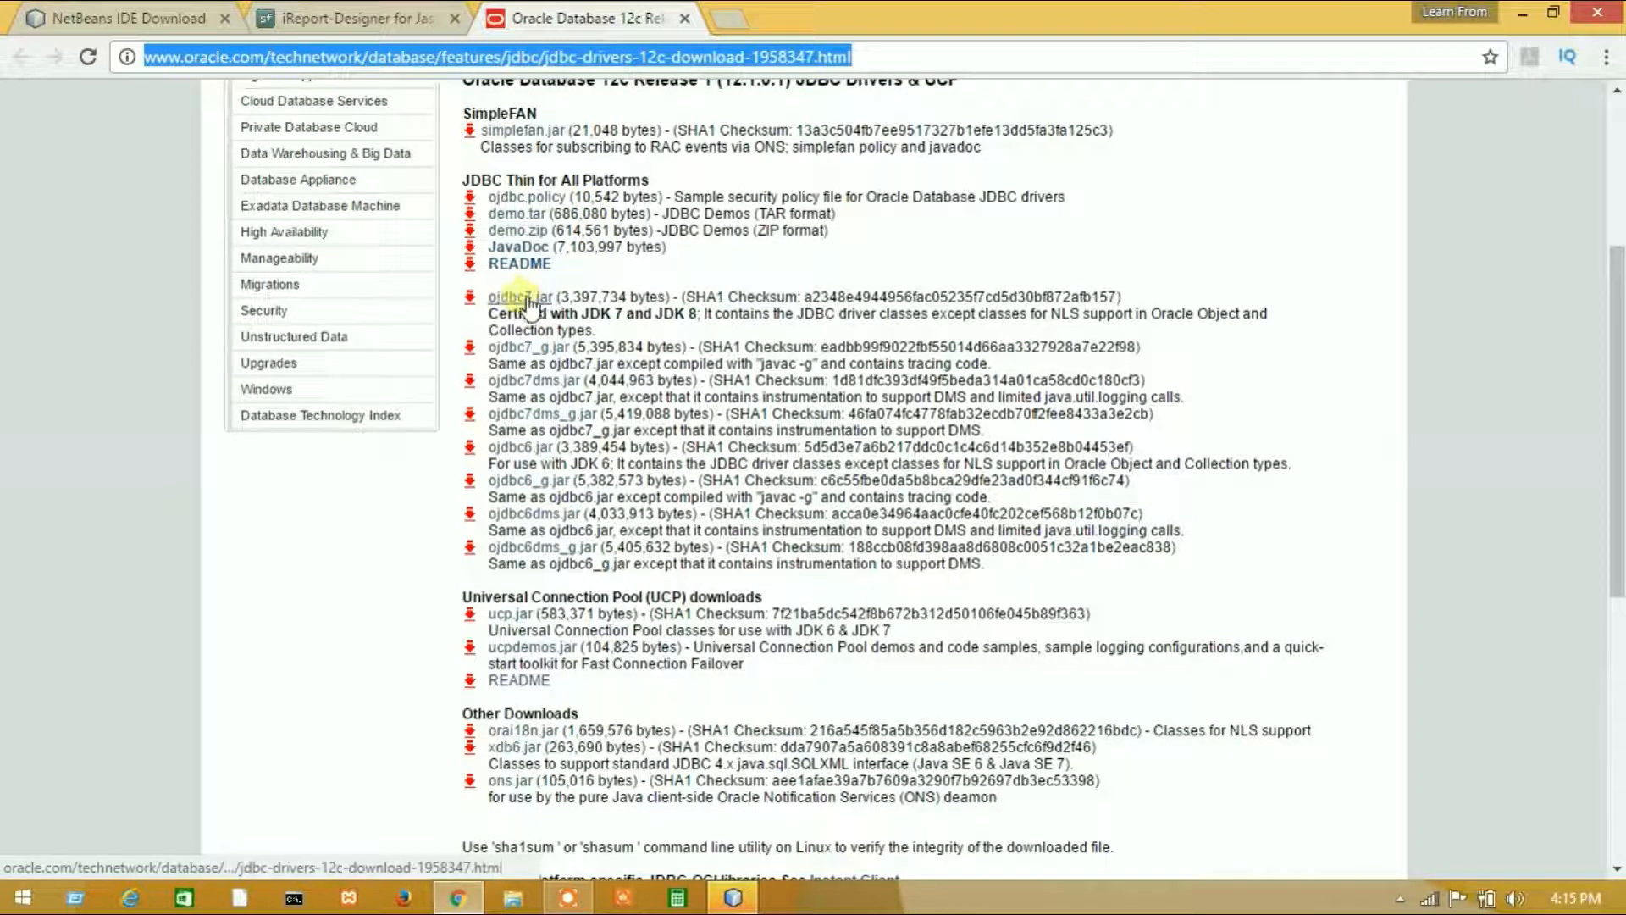
pyautogui.click(520, 296)
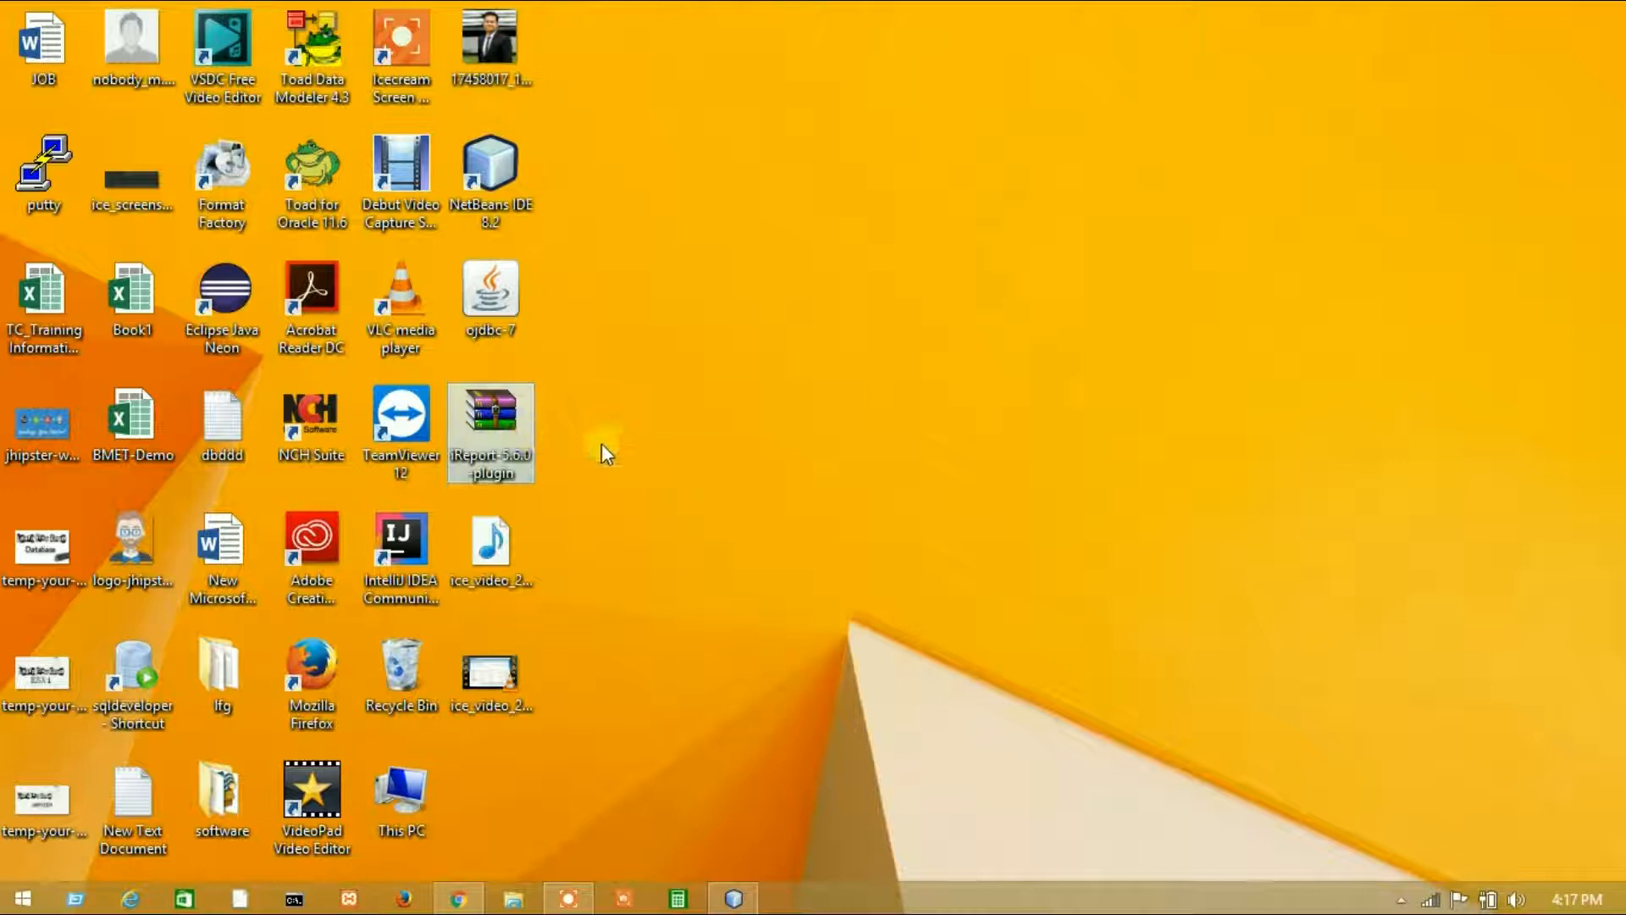
# Step: Extract the iReport-5.6.0-plugin zip onto the desktop with WinRAR and select the extracted .nbm module
pyautogui.rightClick(490, 432)
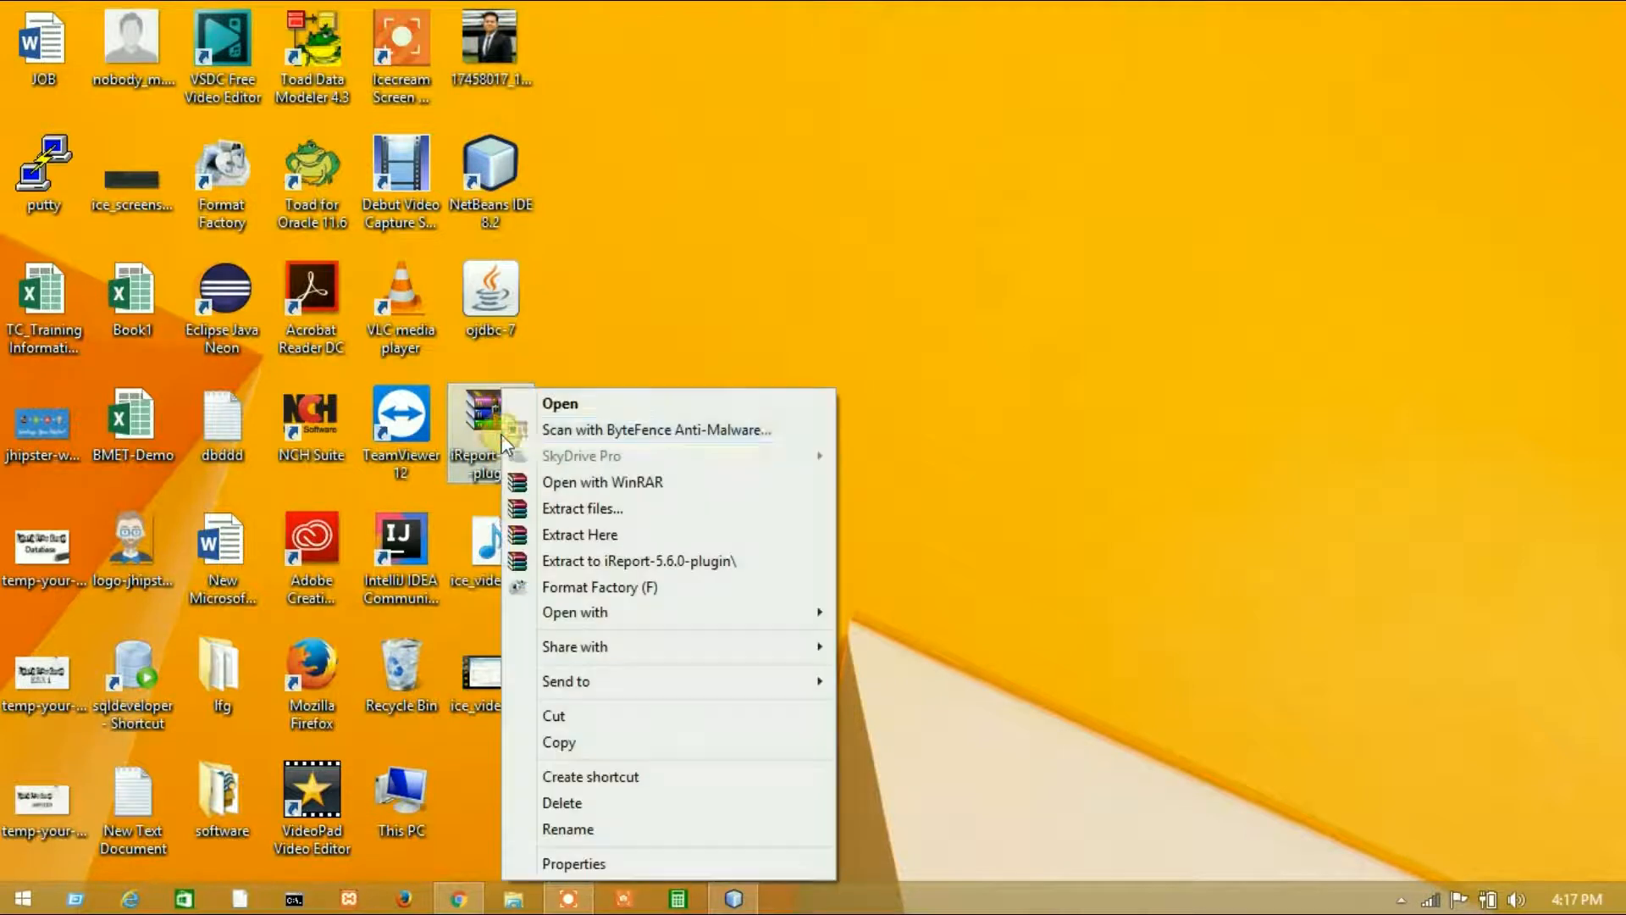
pyautogui.click(619, 560)
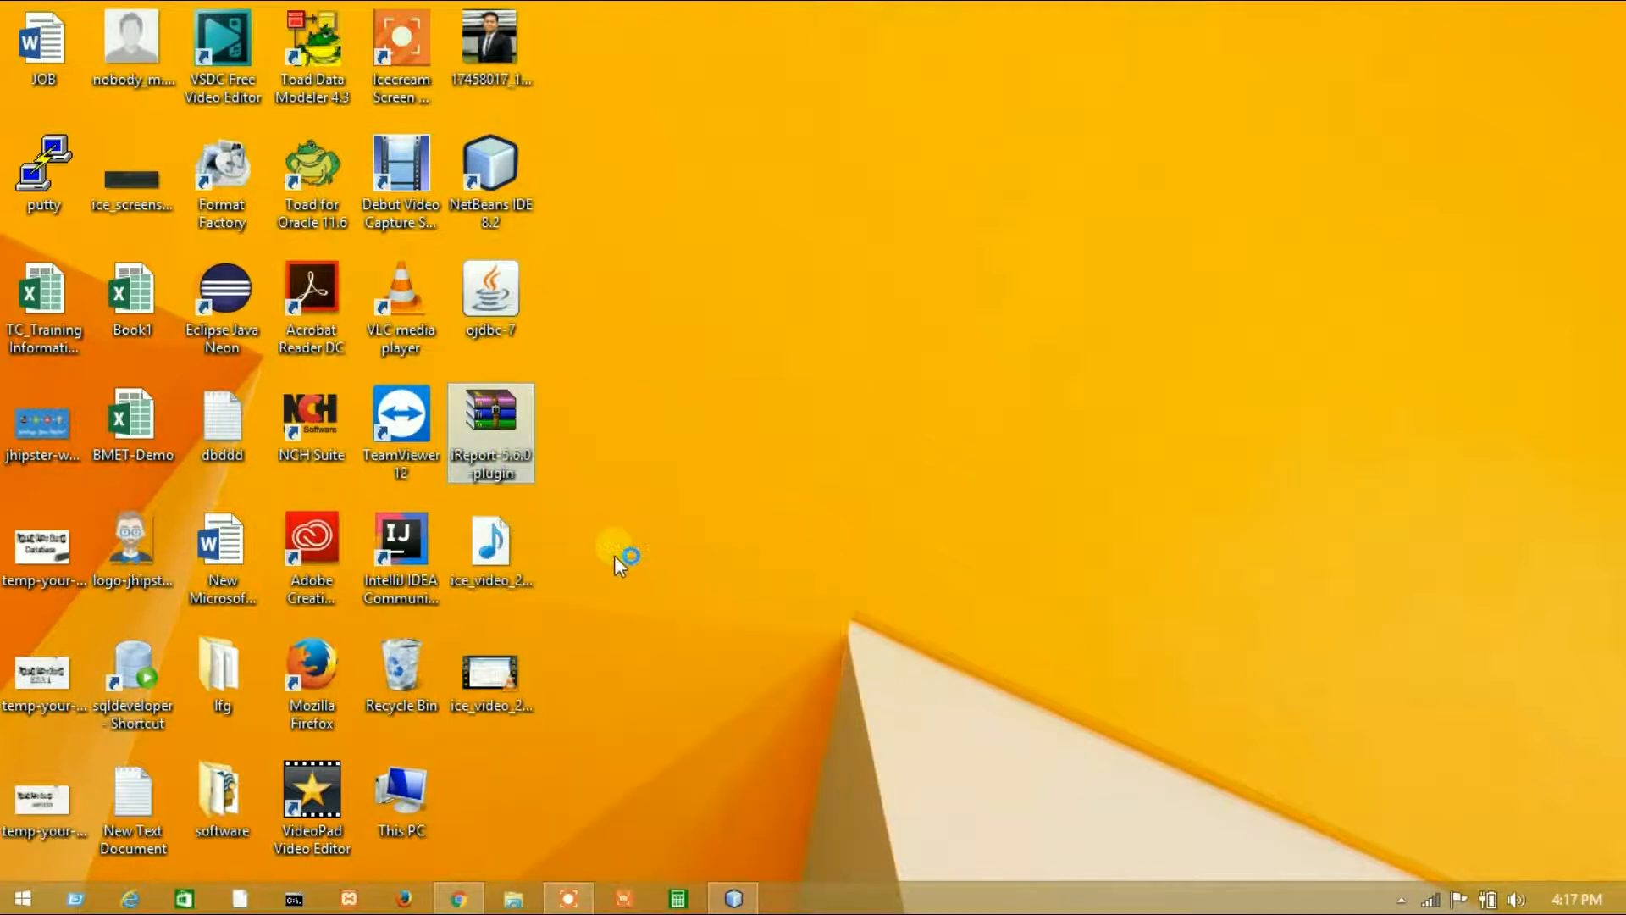
pyautogui.doubleClick(489, 432)
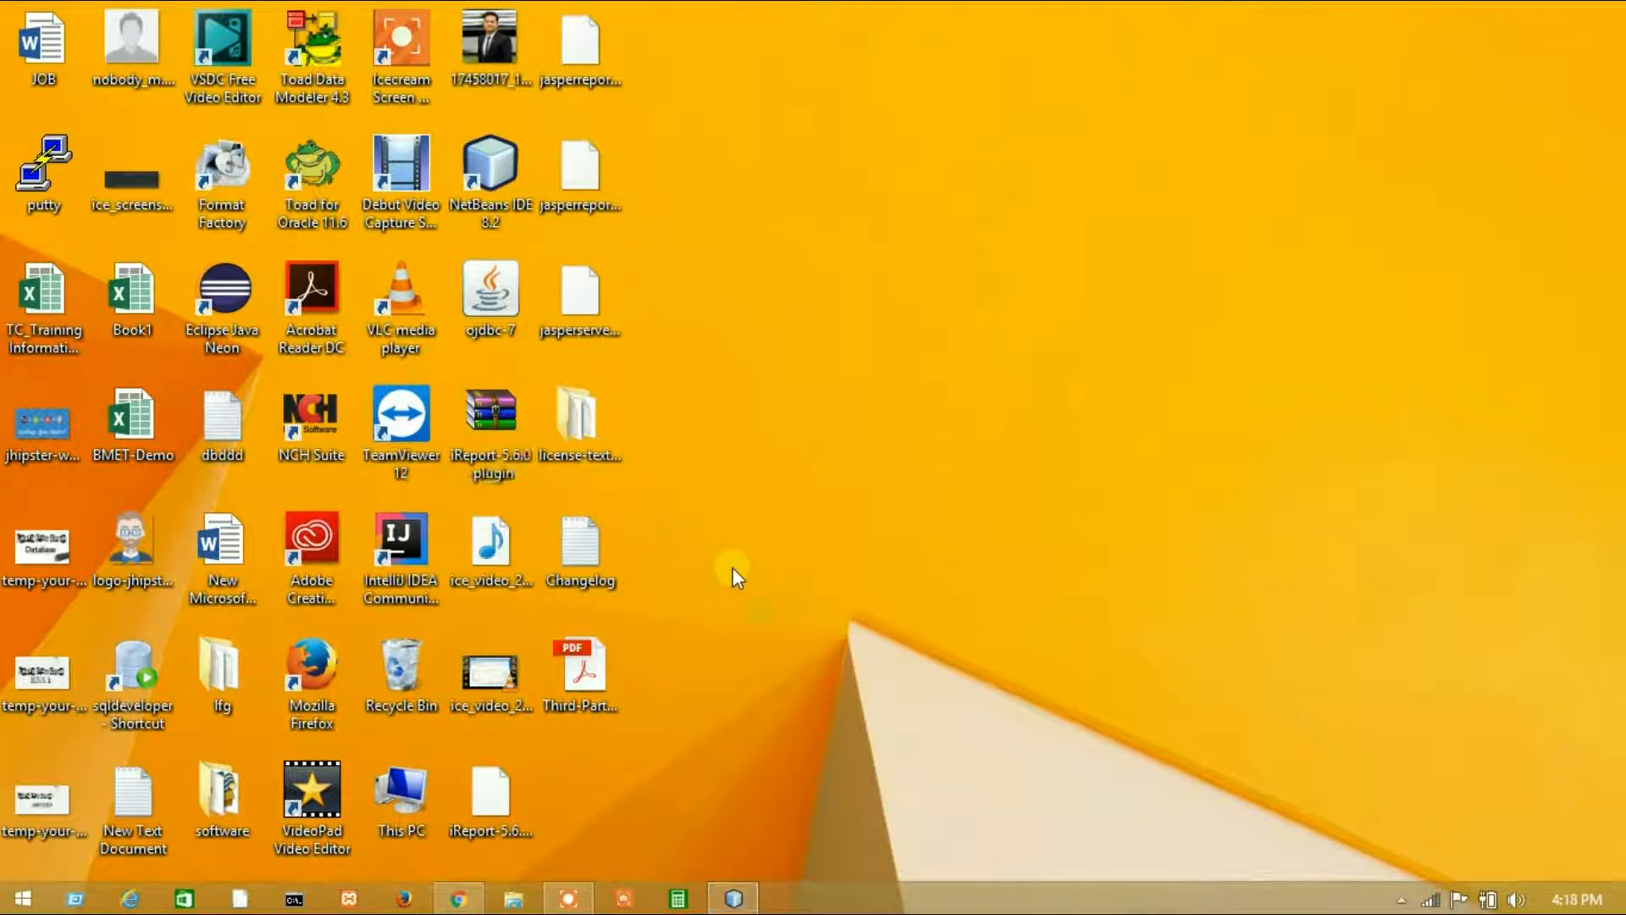
pyautogui.click(579, 302)
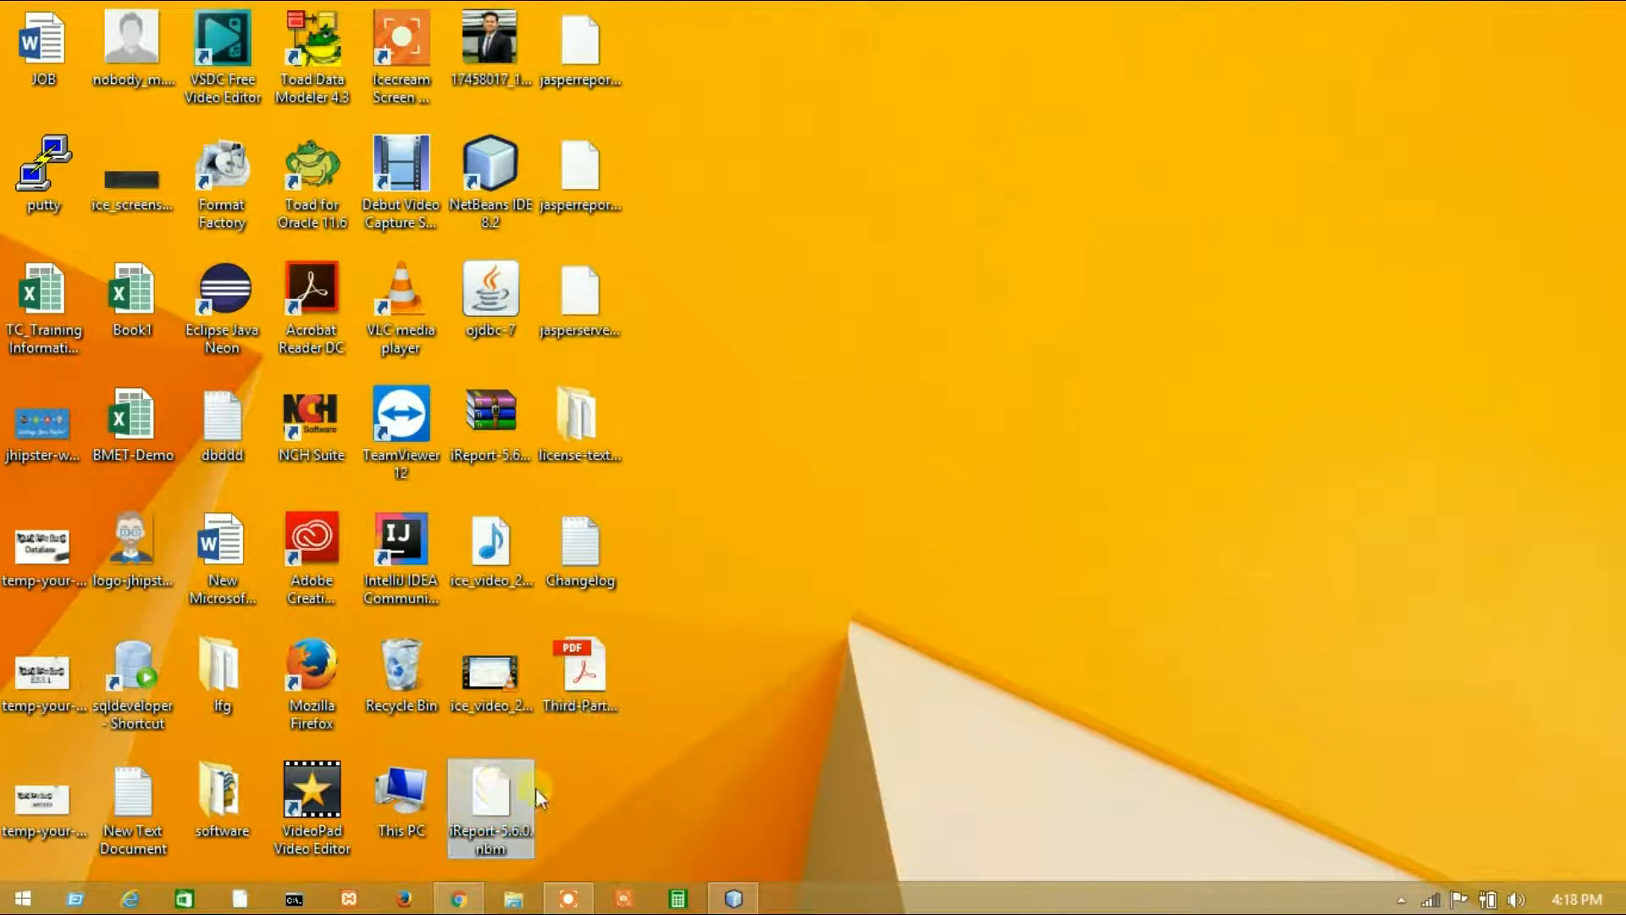
pyautogui.moveTo(508, 829)
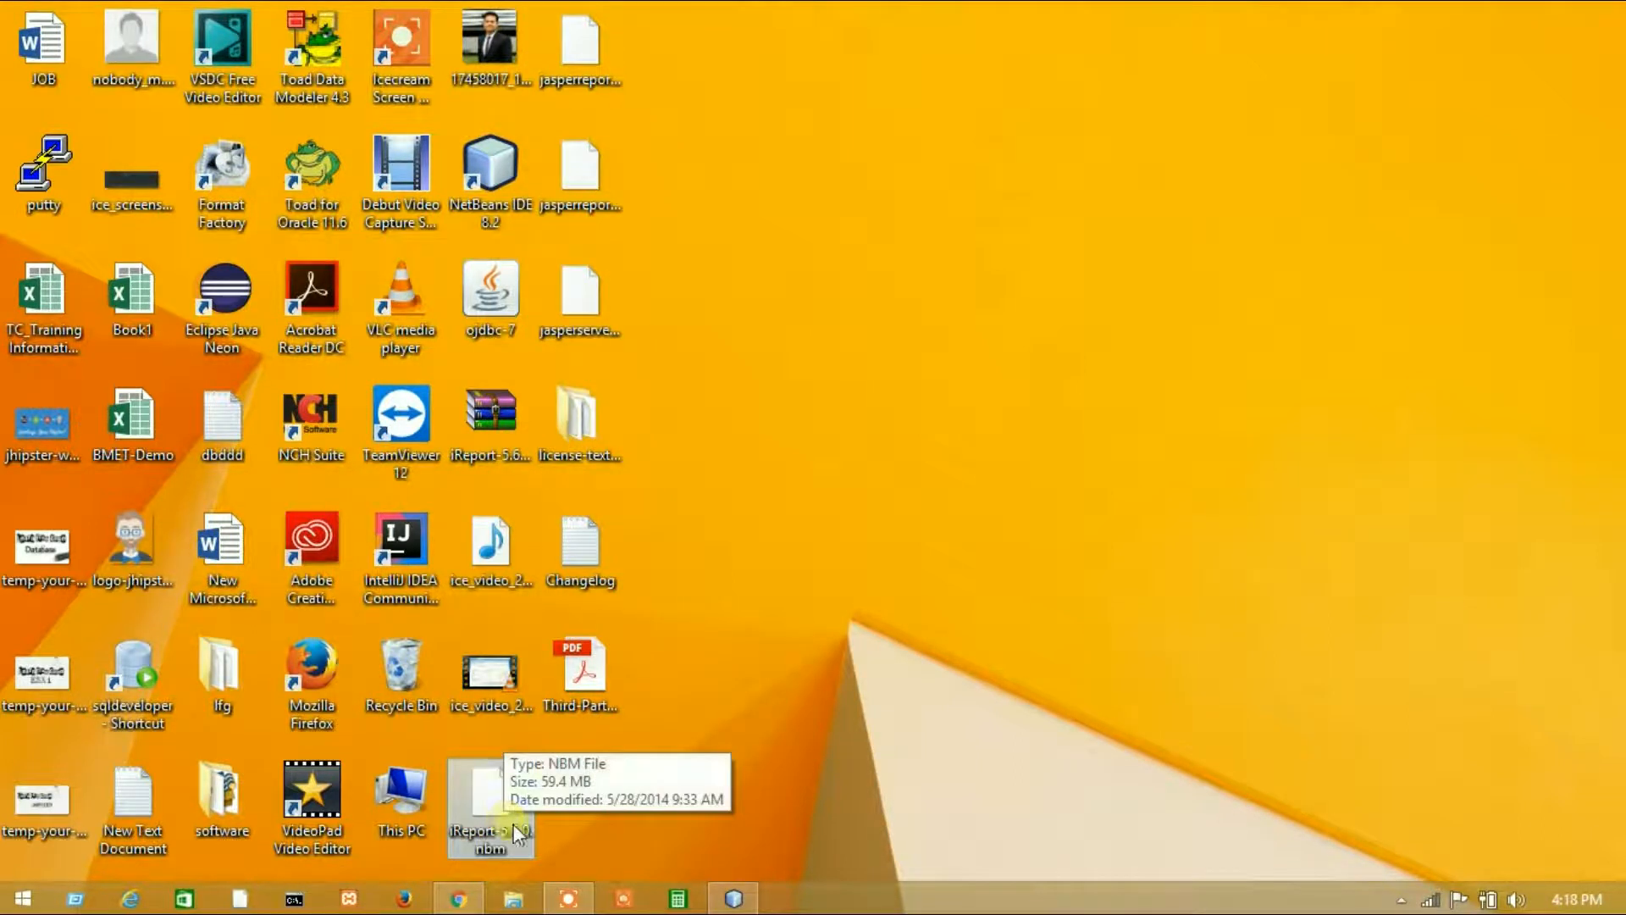
pyautogui.moveTo(490, 809)
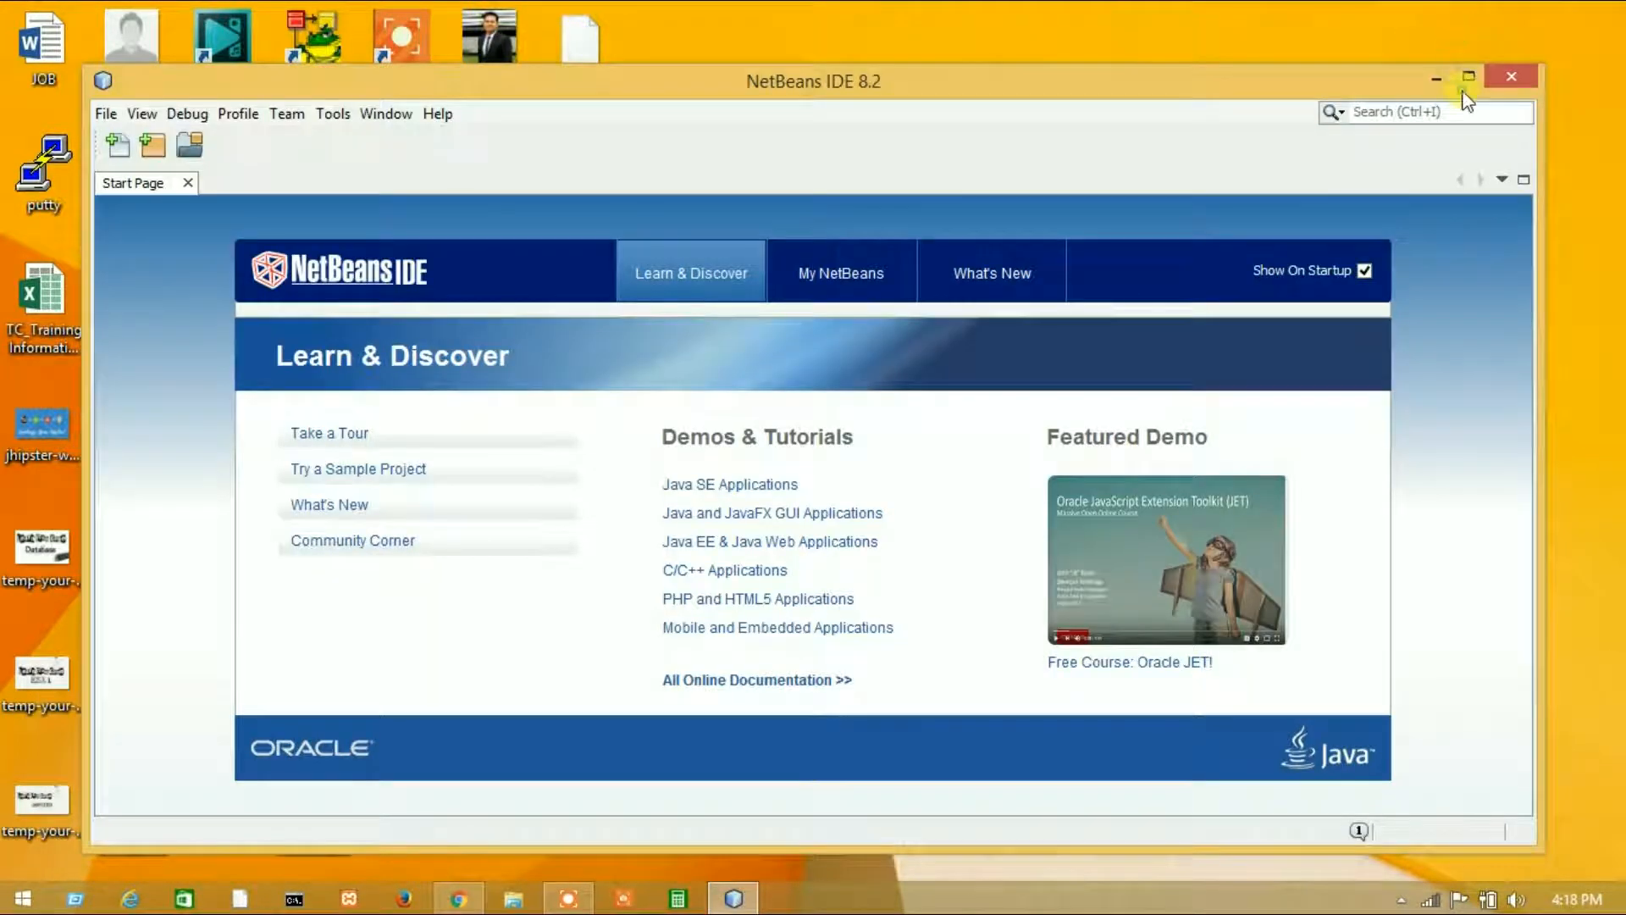
# Step: Maximize NetBeans and bring up the Plugins manager via Tools > Plugins
pyautogui.click(1468, 77)
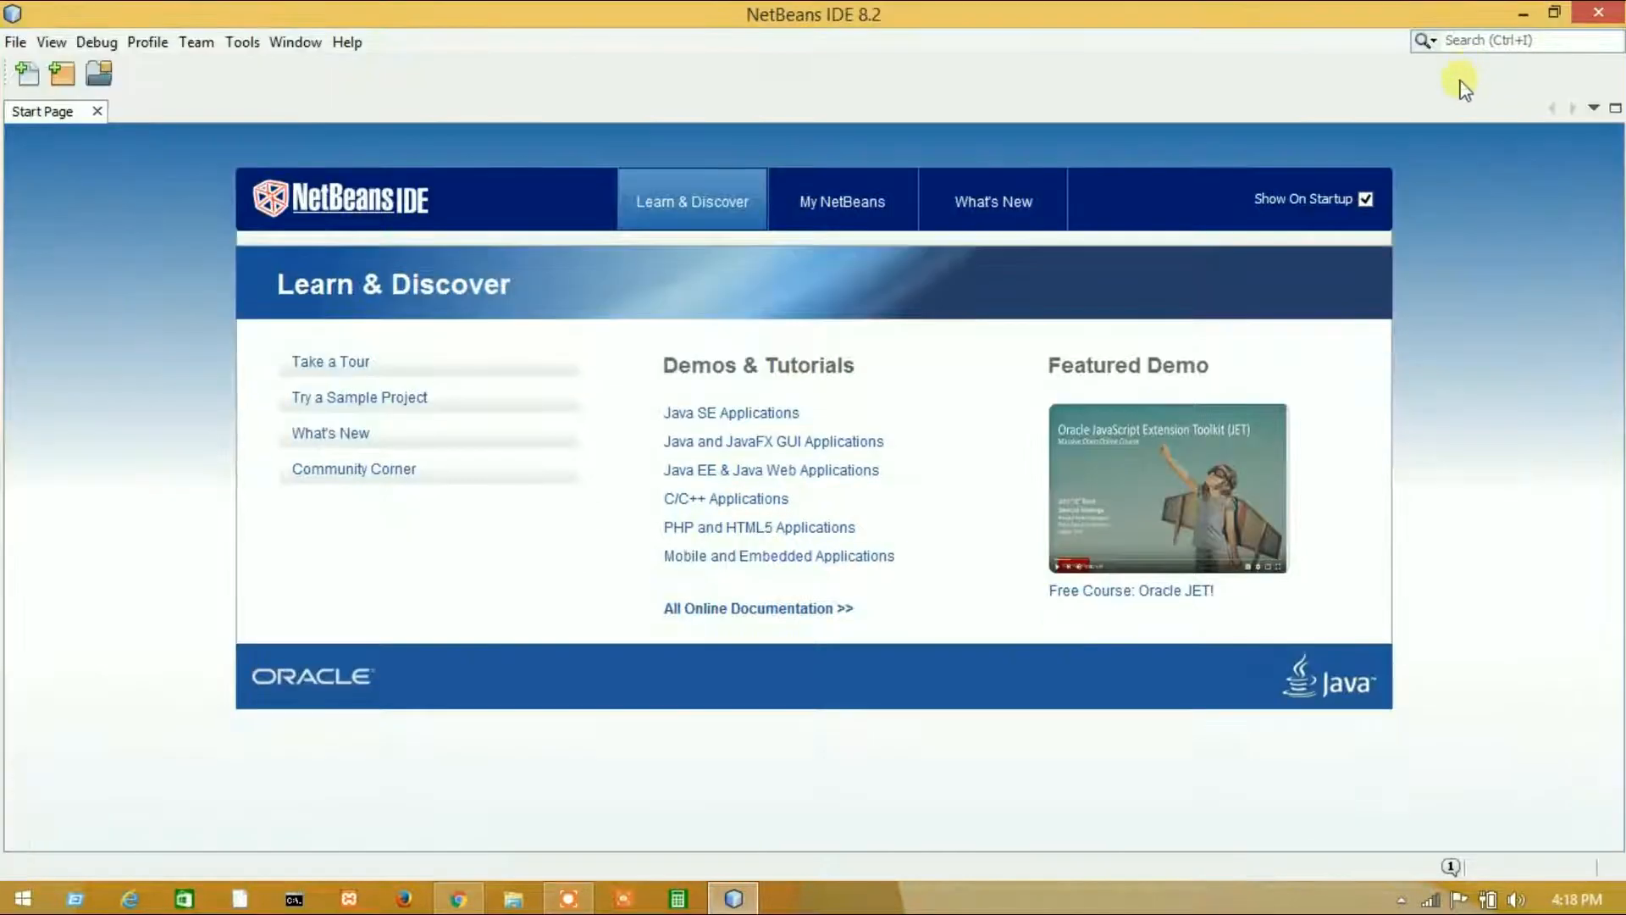
pyautogui.moveTo(523, 88)
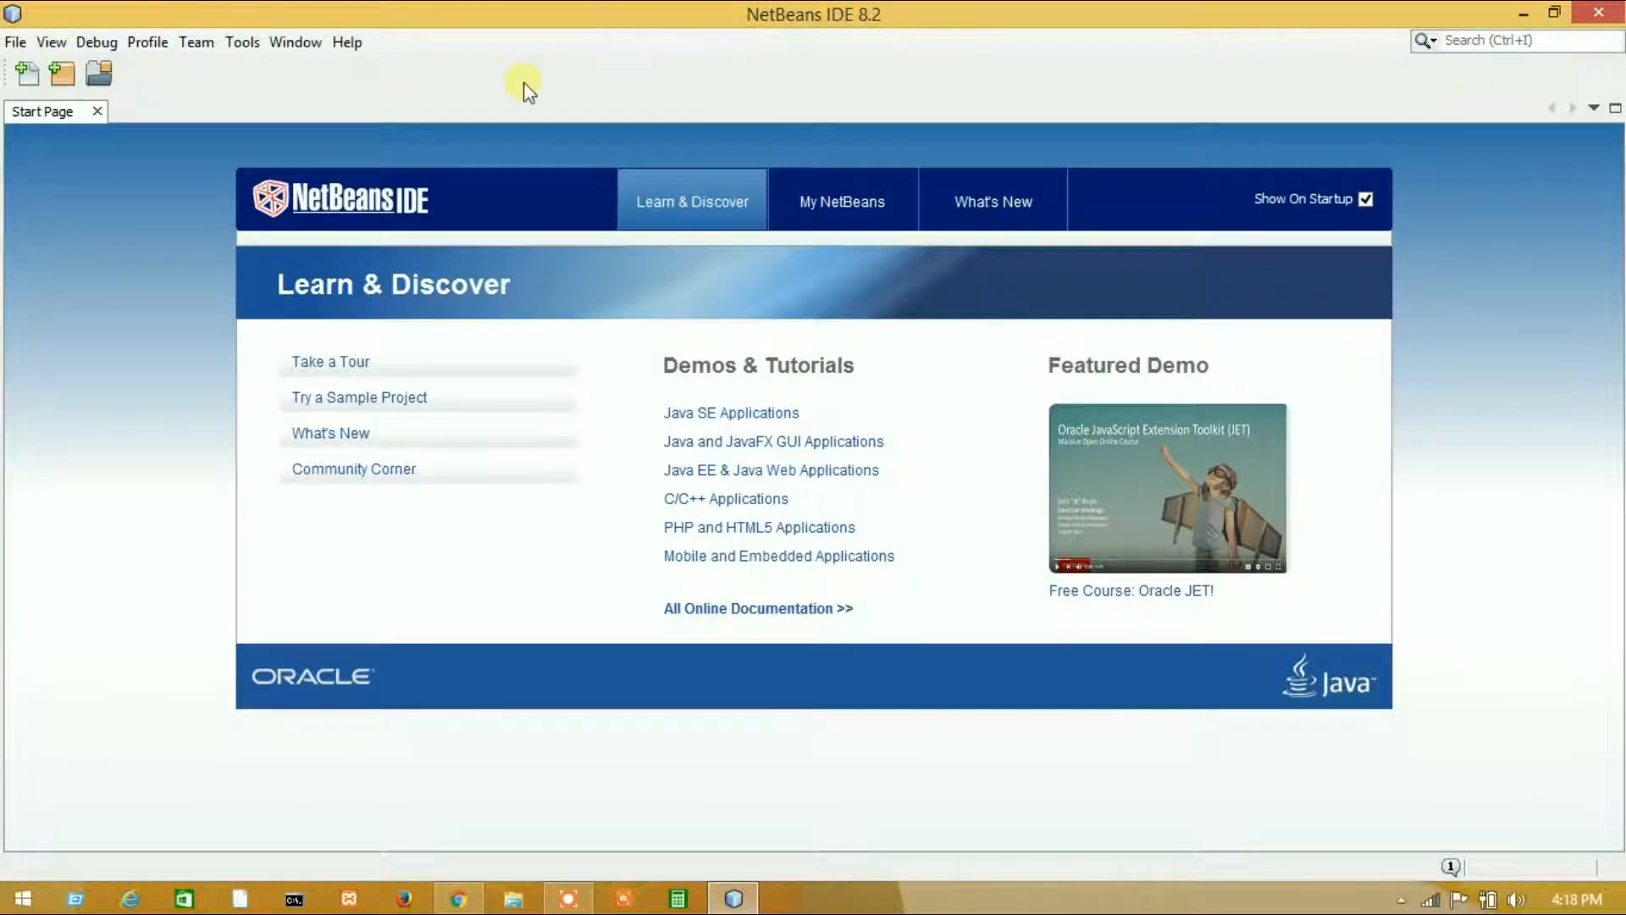
pyautogui.moveTo(229, 85)
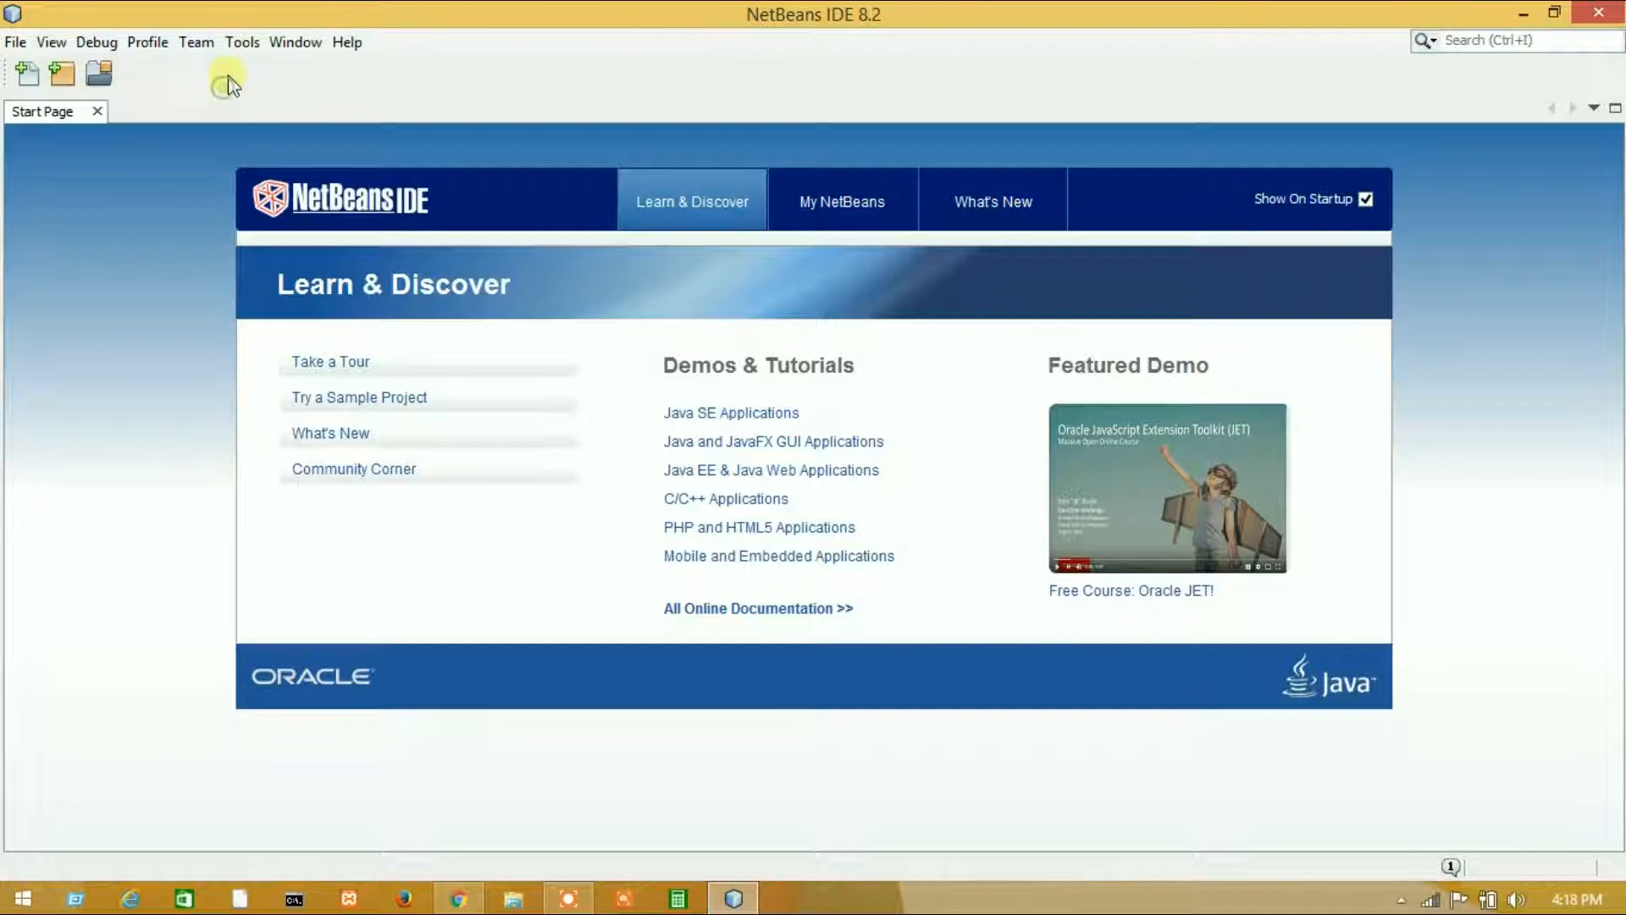
pyautogui.click(242, 42)
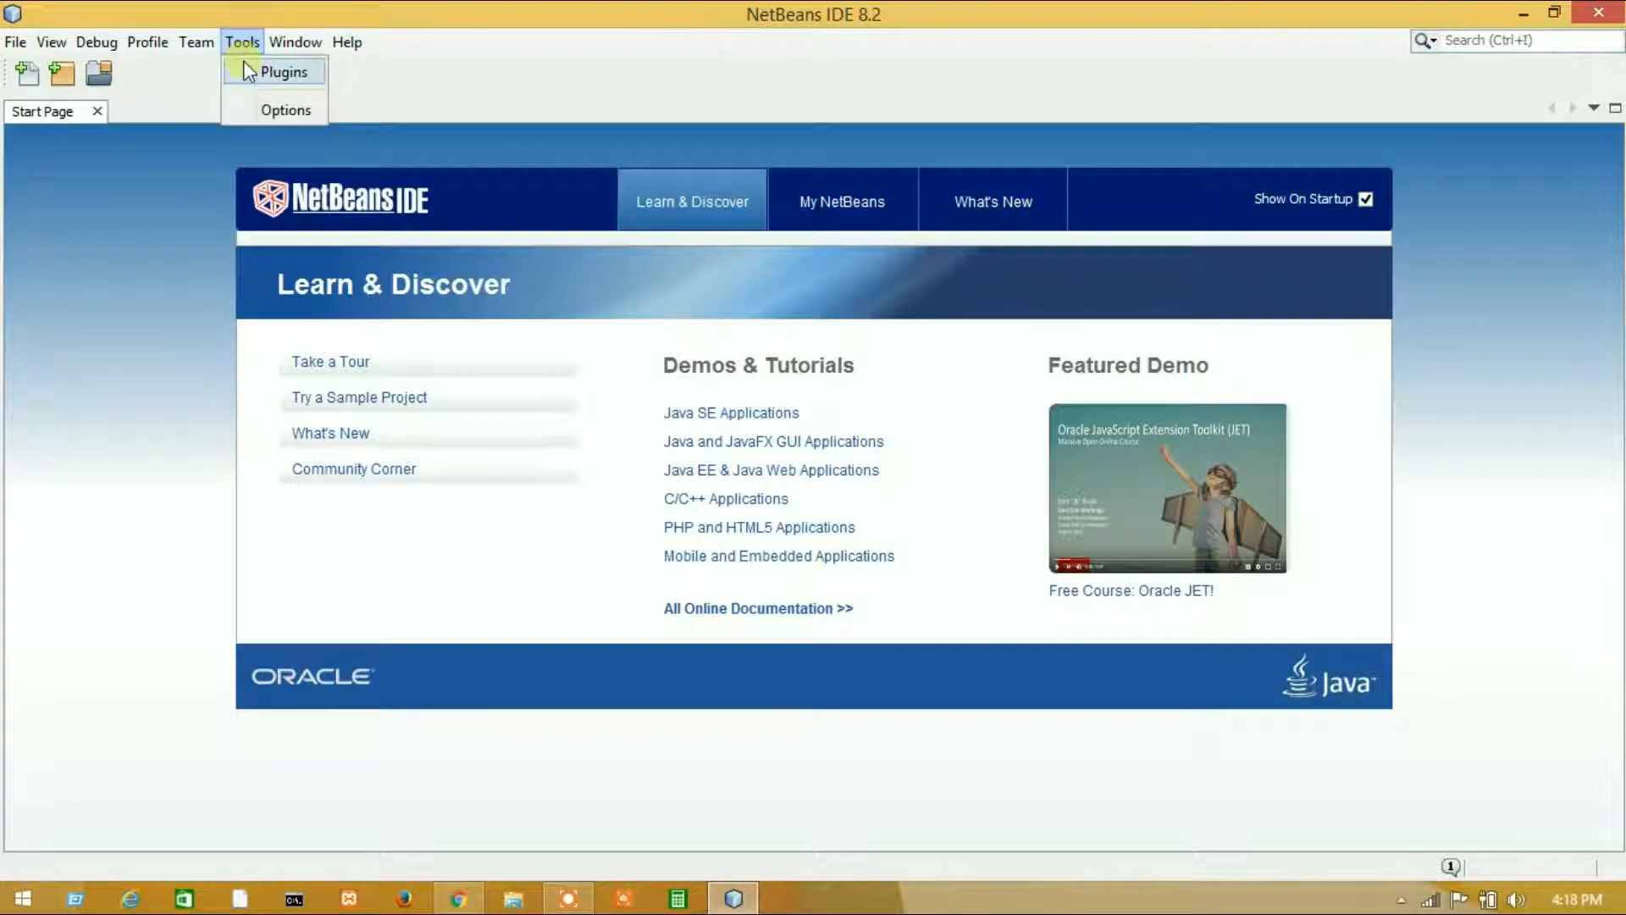
pyautogui.click(285, 71)
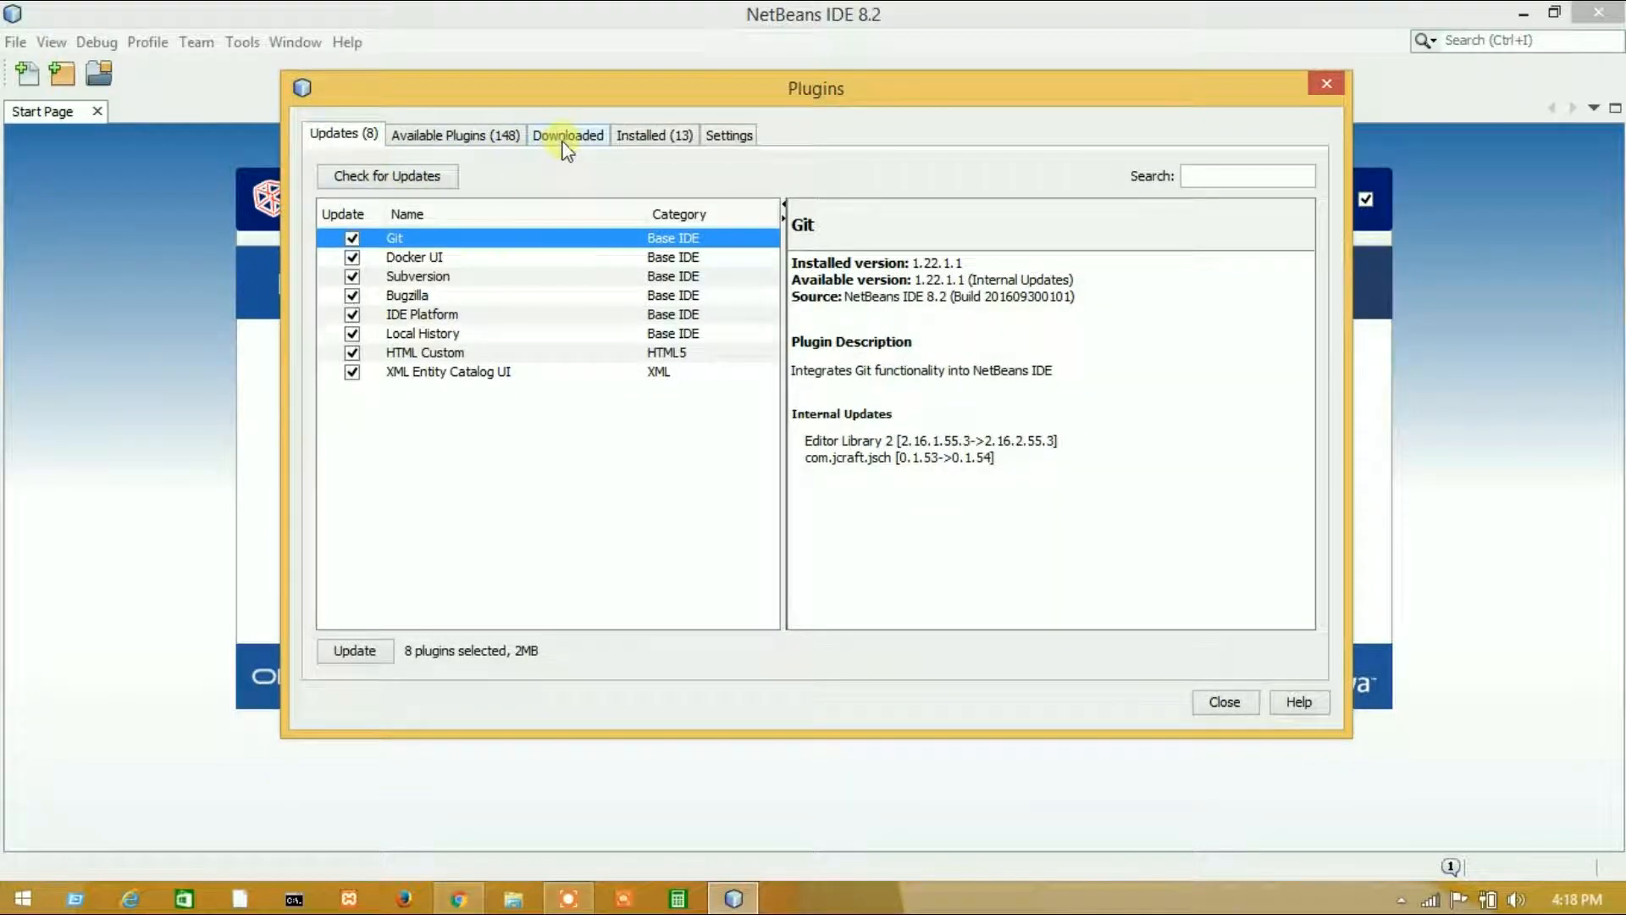
# Step: Add iReport-5.6.0.nbm from the desktop to the Downloaded plugins list as ireport-designer
pyautogui.click(567, 136)
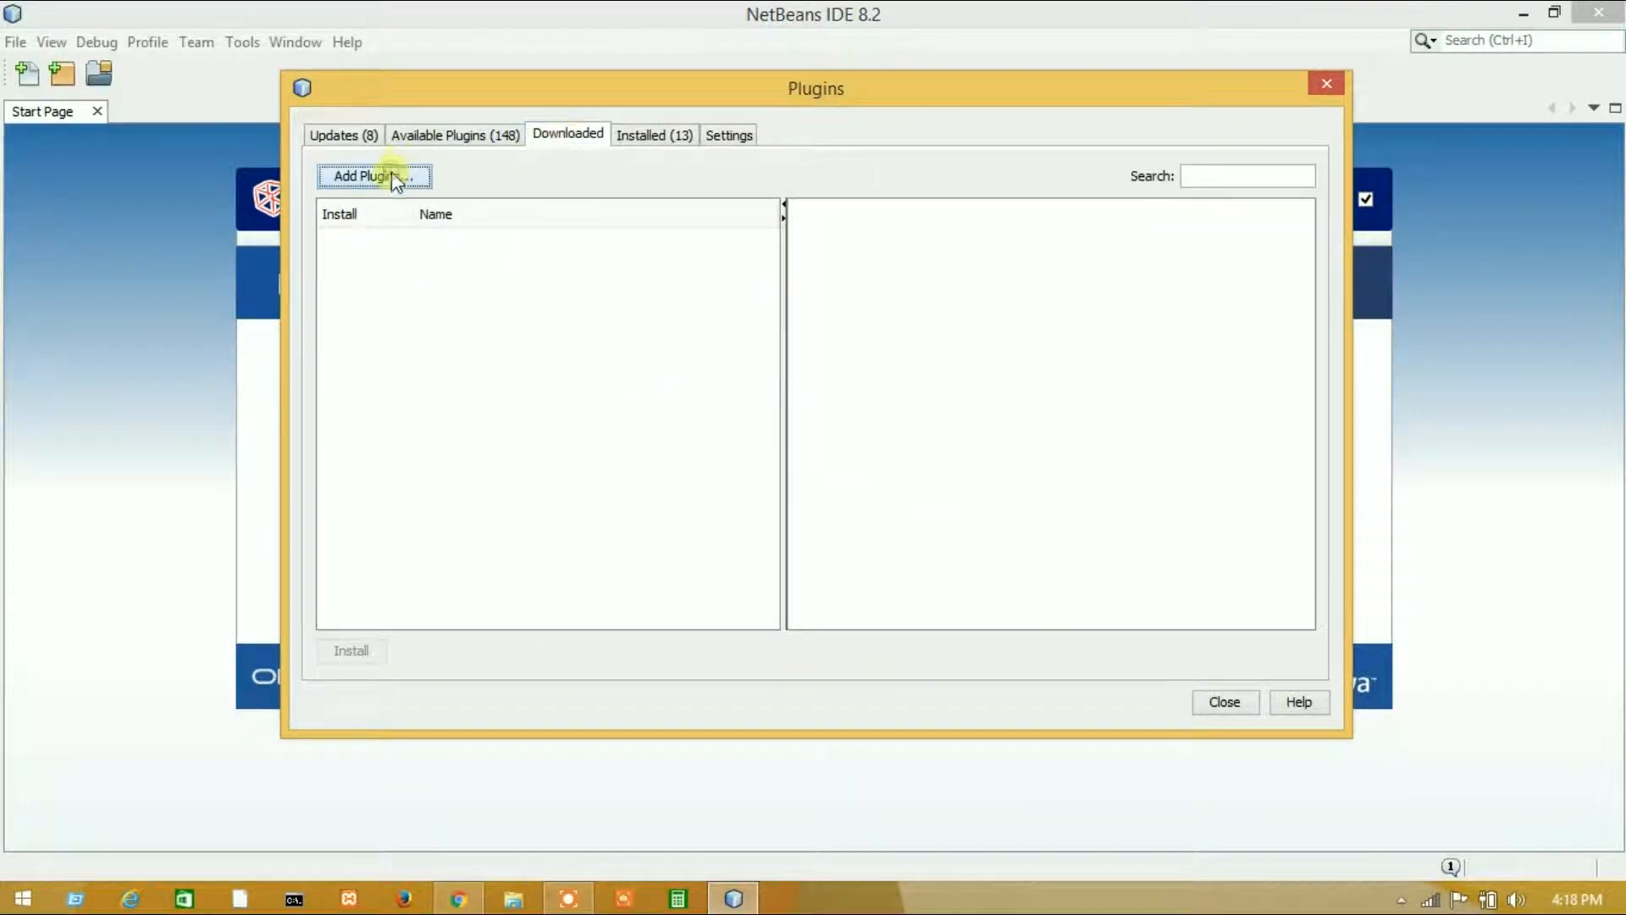
pyautogui.click(373, 175)
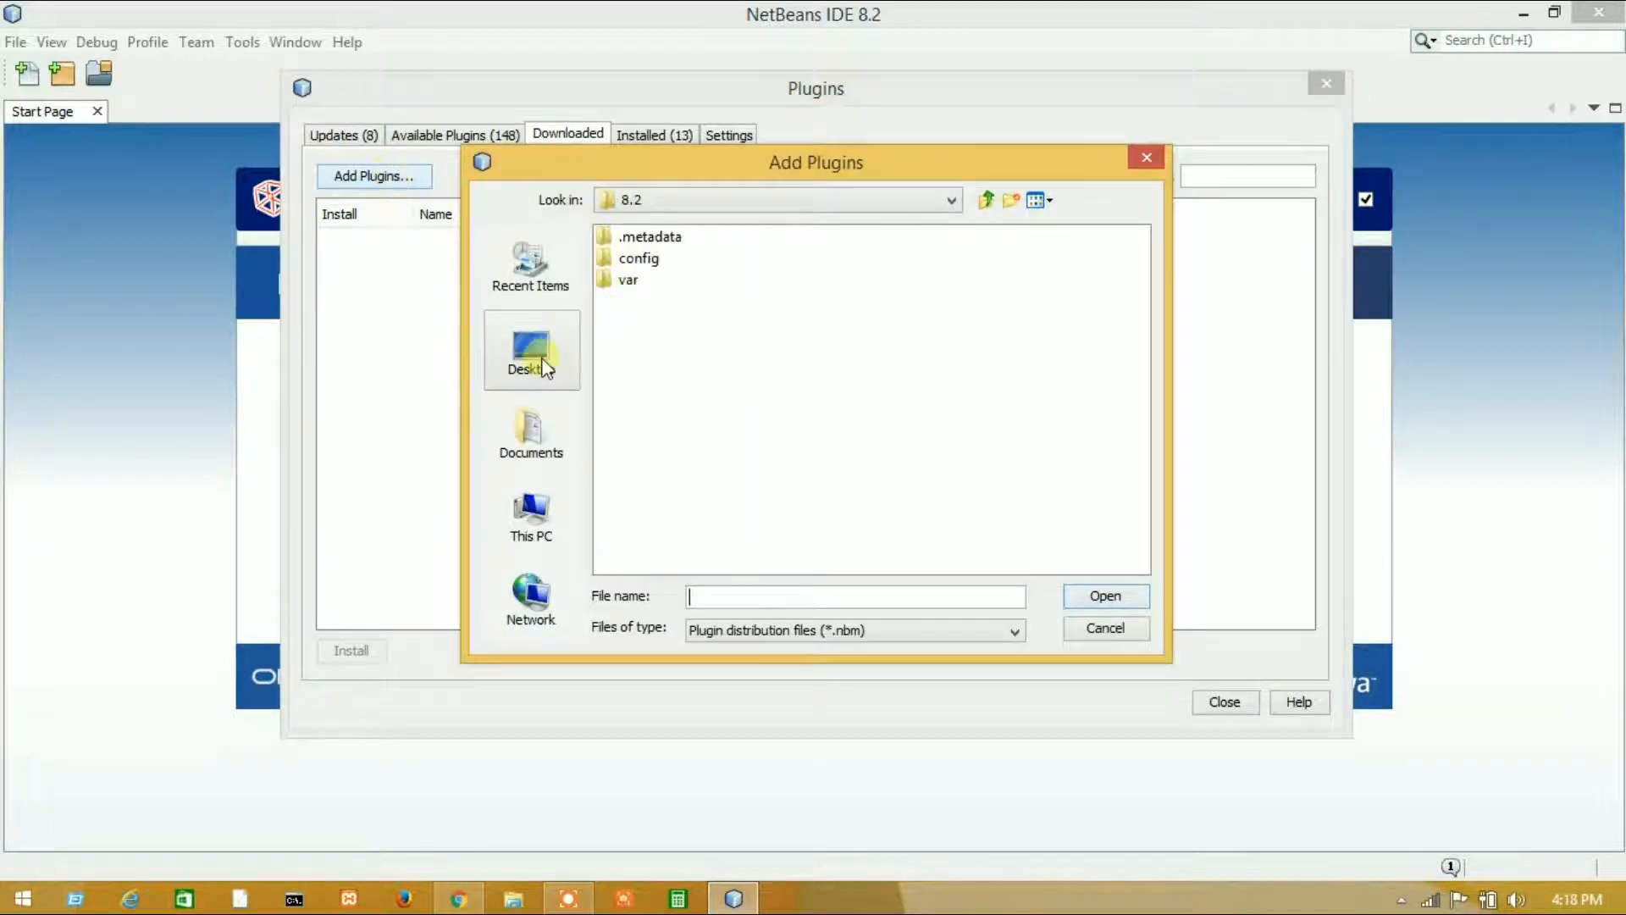
pyautogui.click(530, 349)
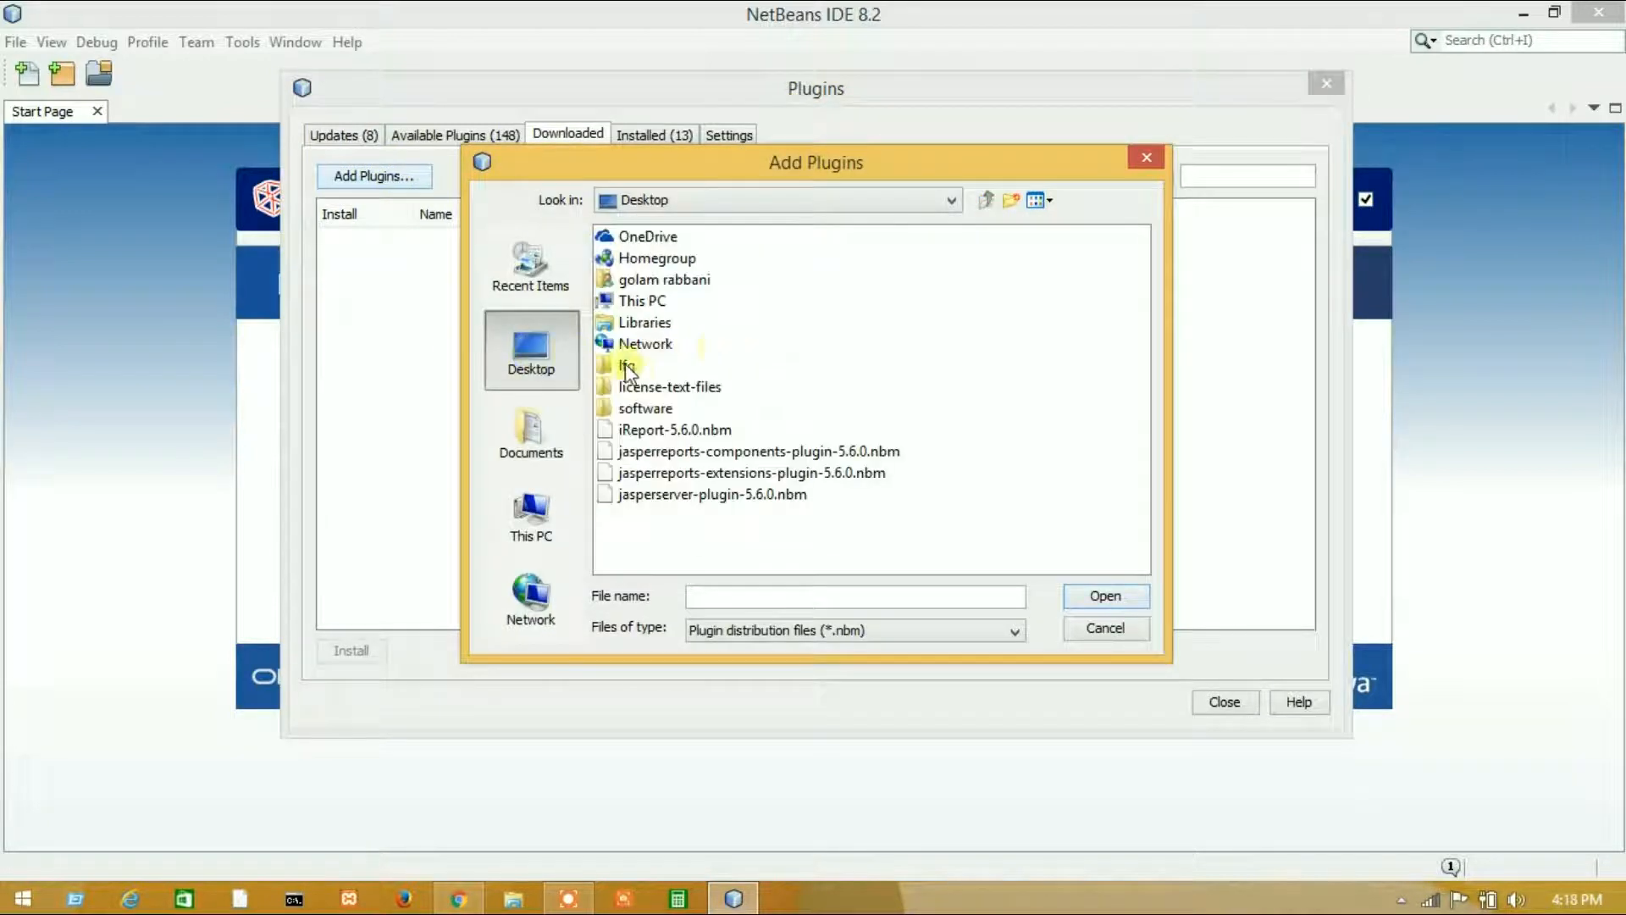
pyautogui.click(674, 428)
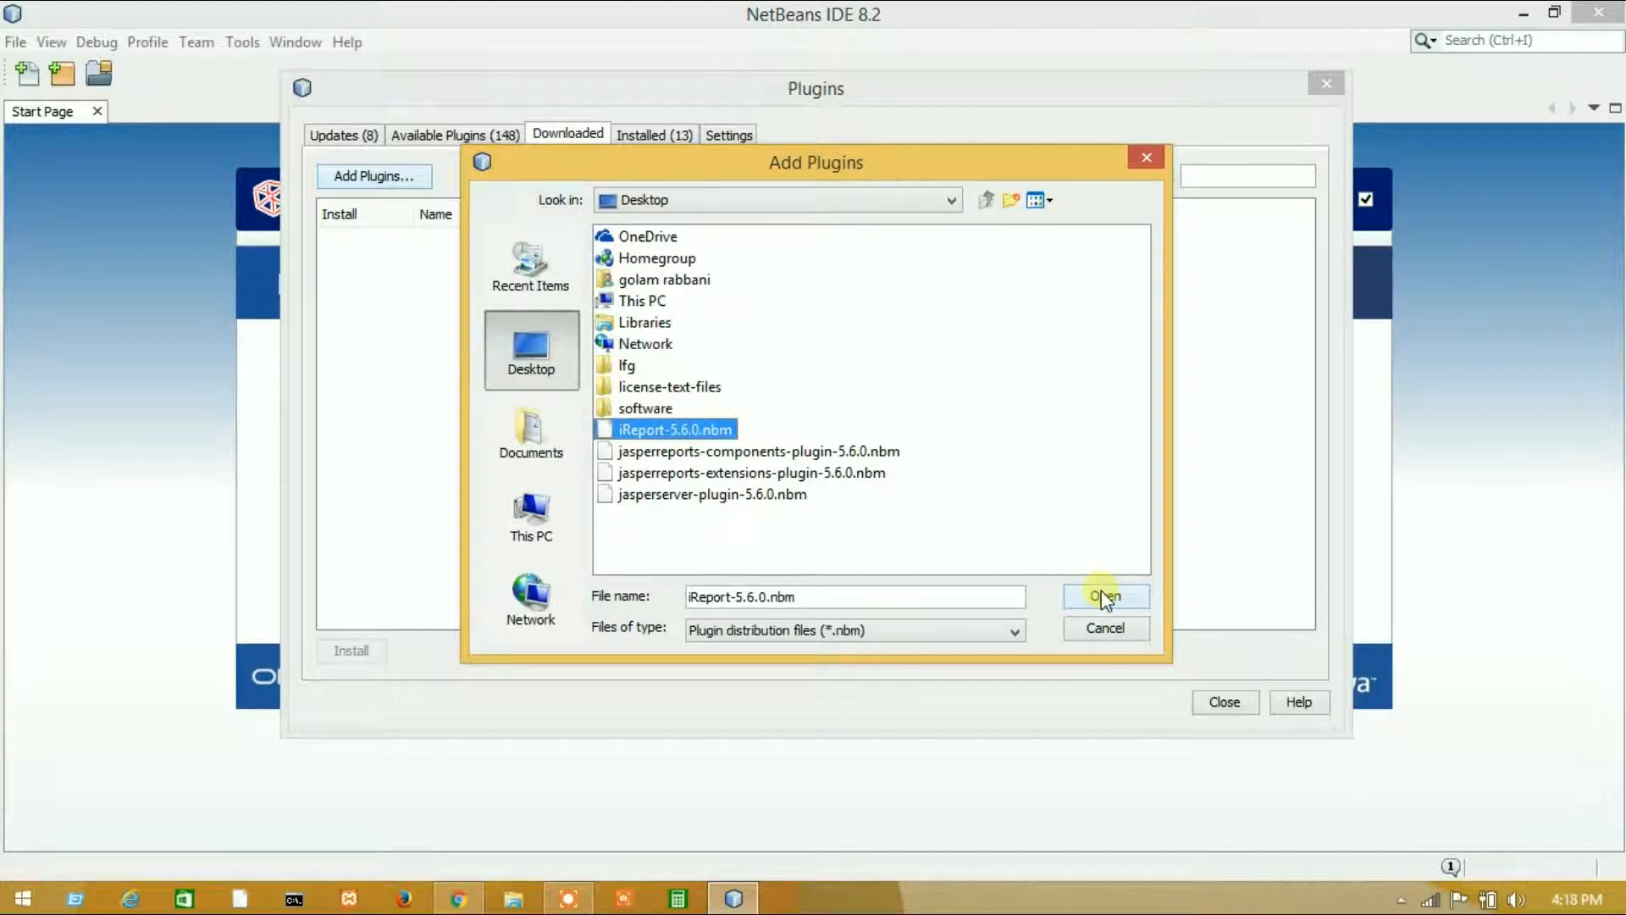
pyautogui.click(1104, 597)
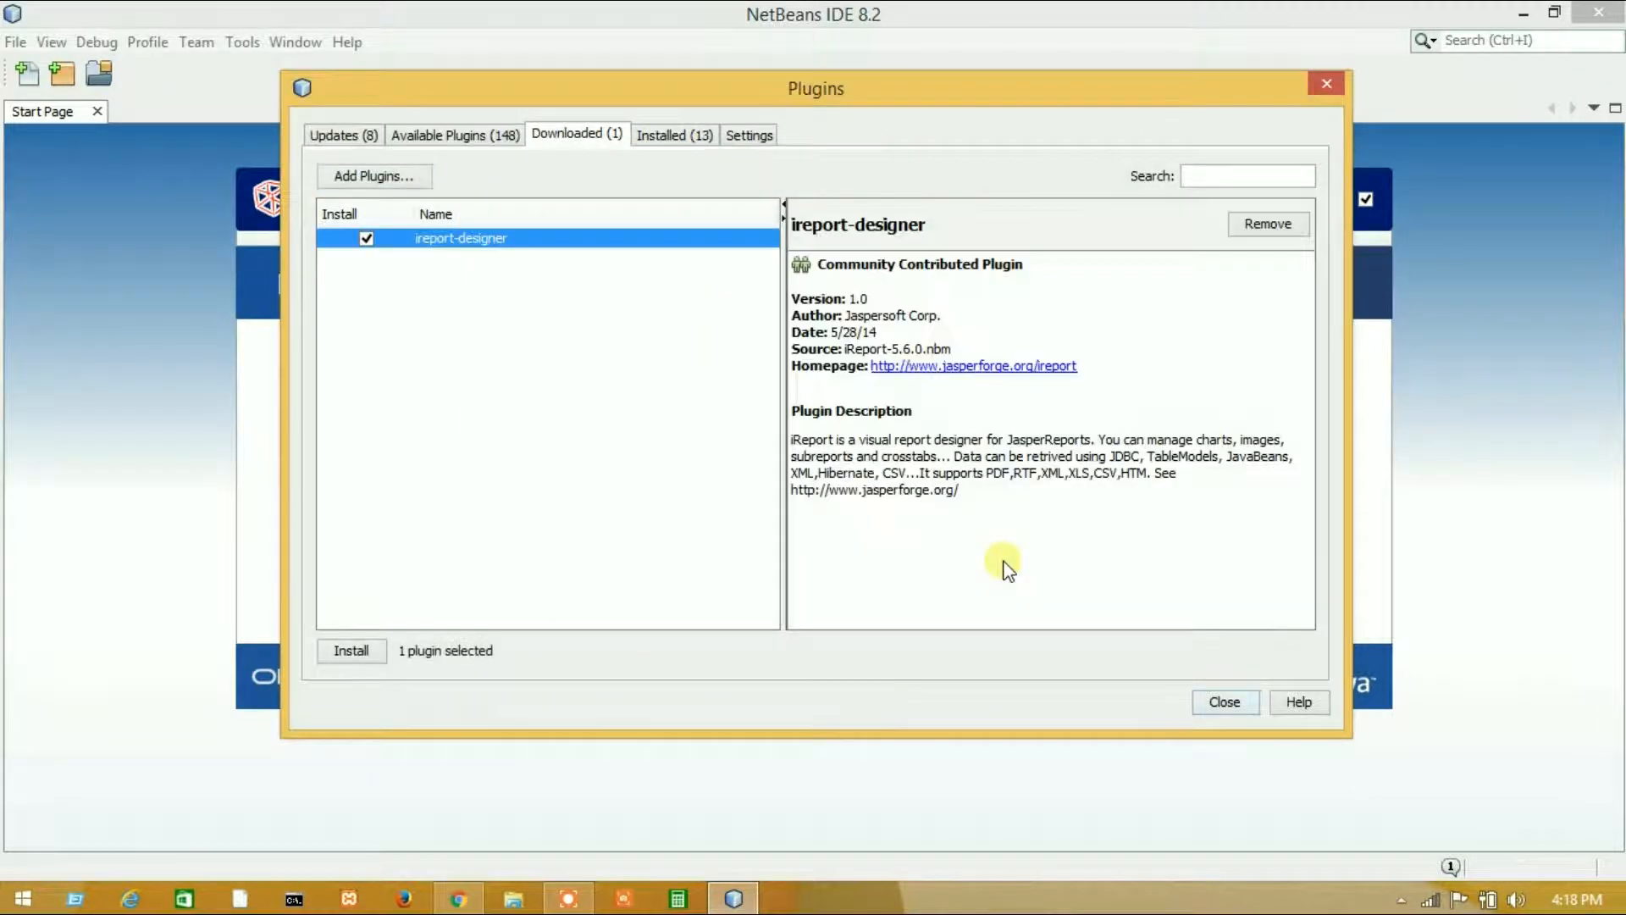
pyautogui.moveTo(498, 340)
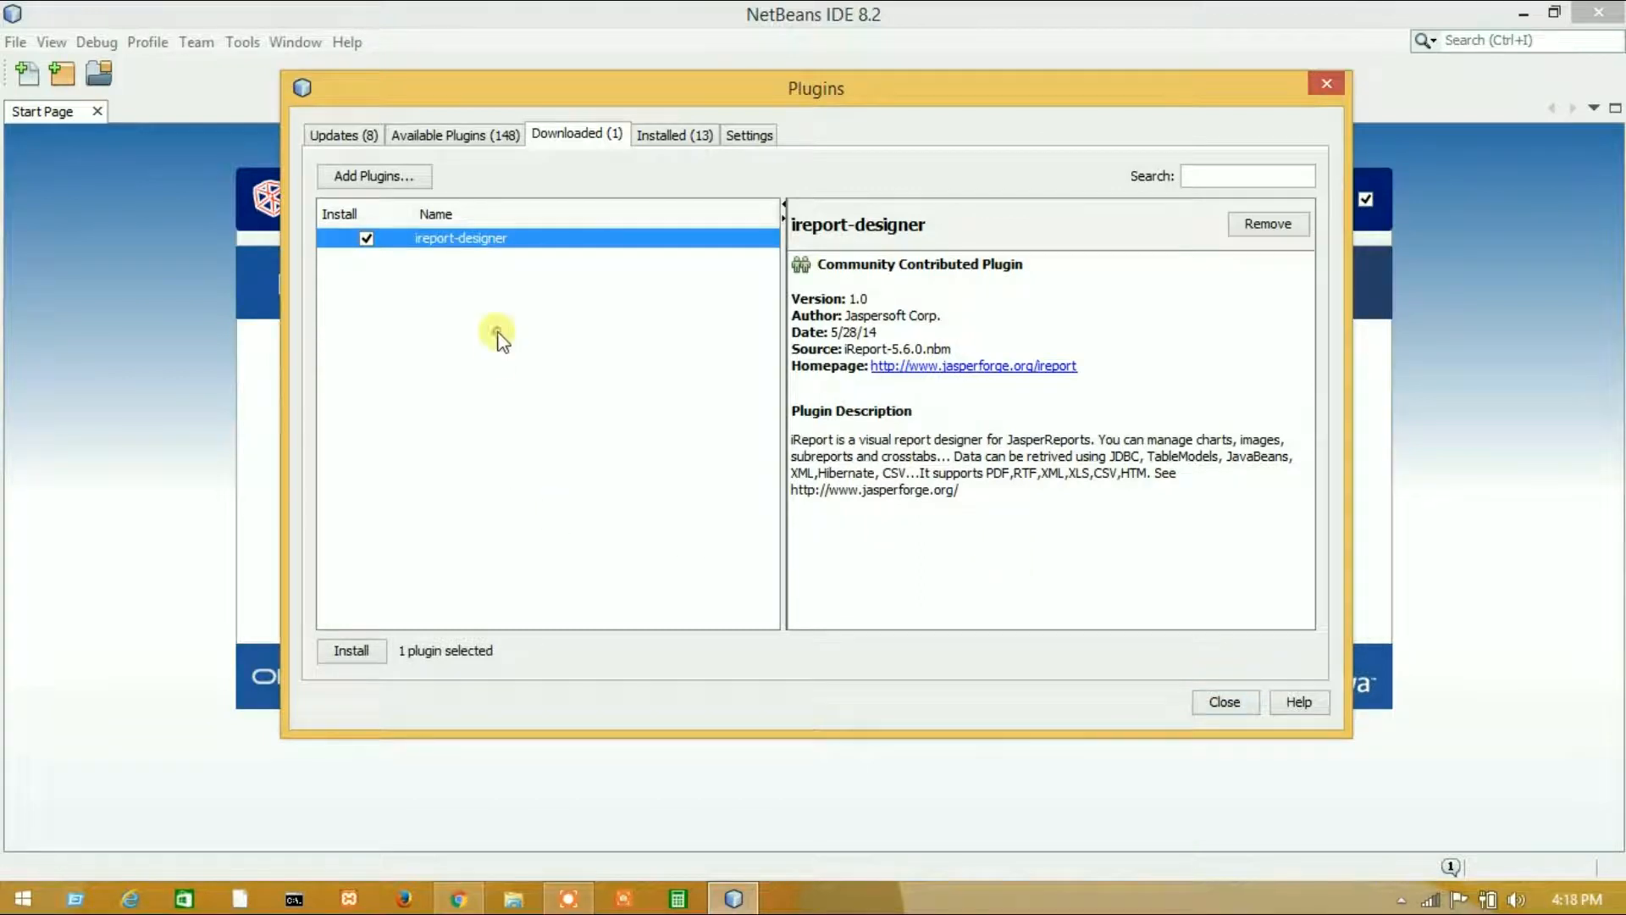
pyautogui.moveTo(674, 278)
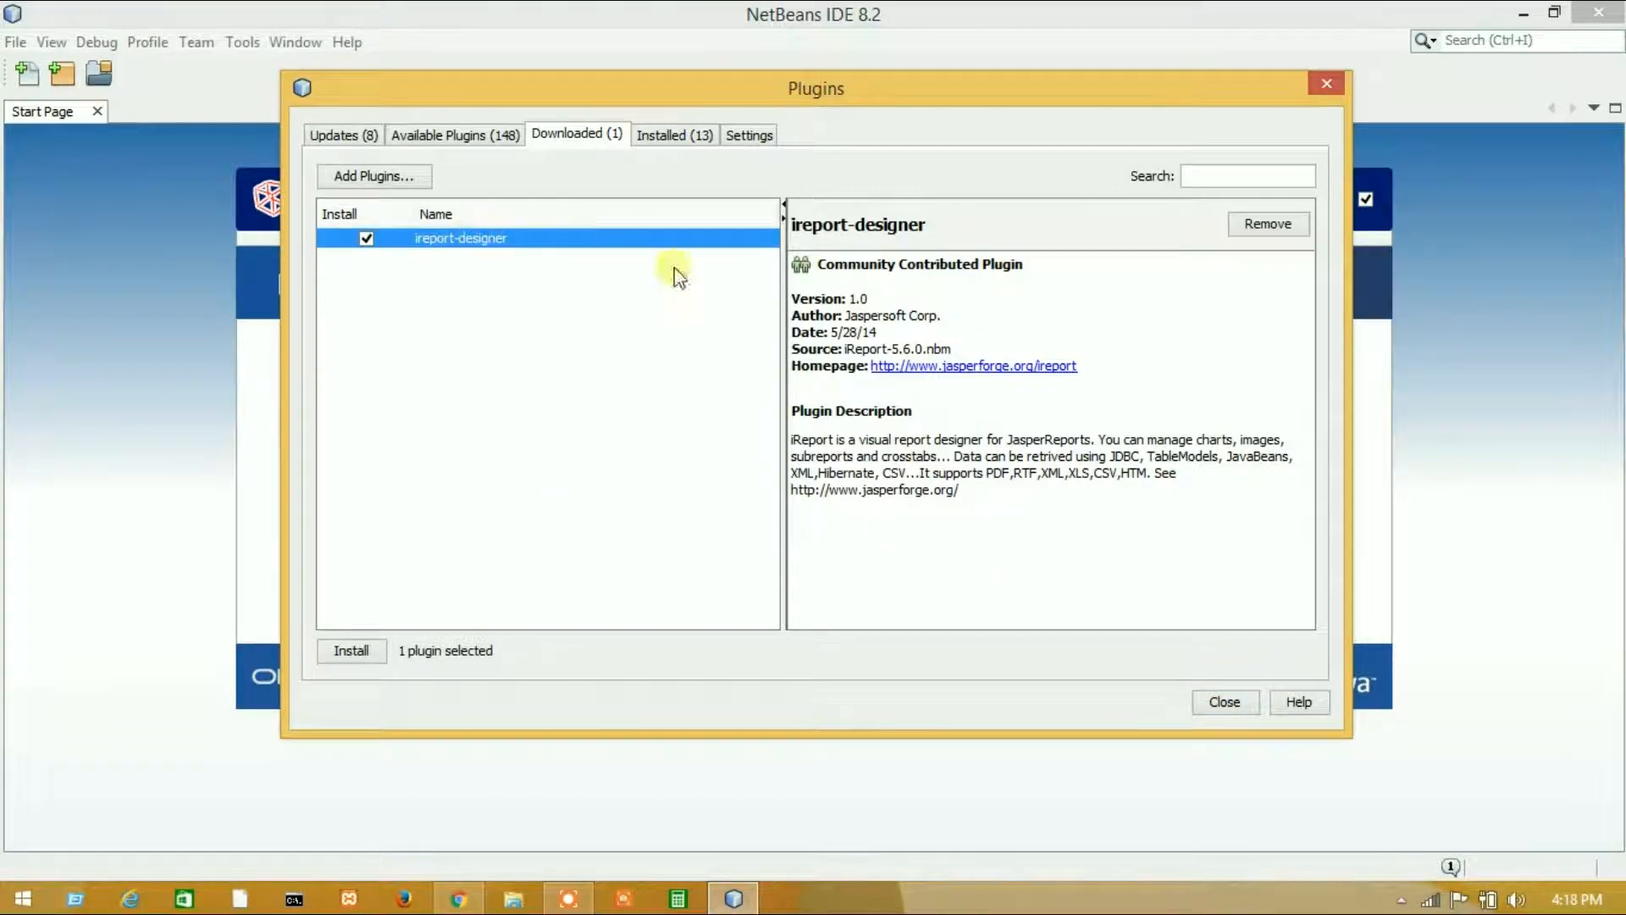
pyautogui.moveTo(402, 605)
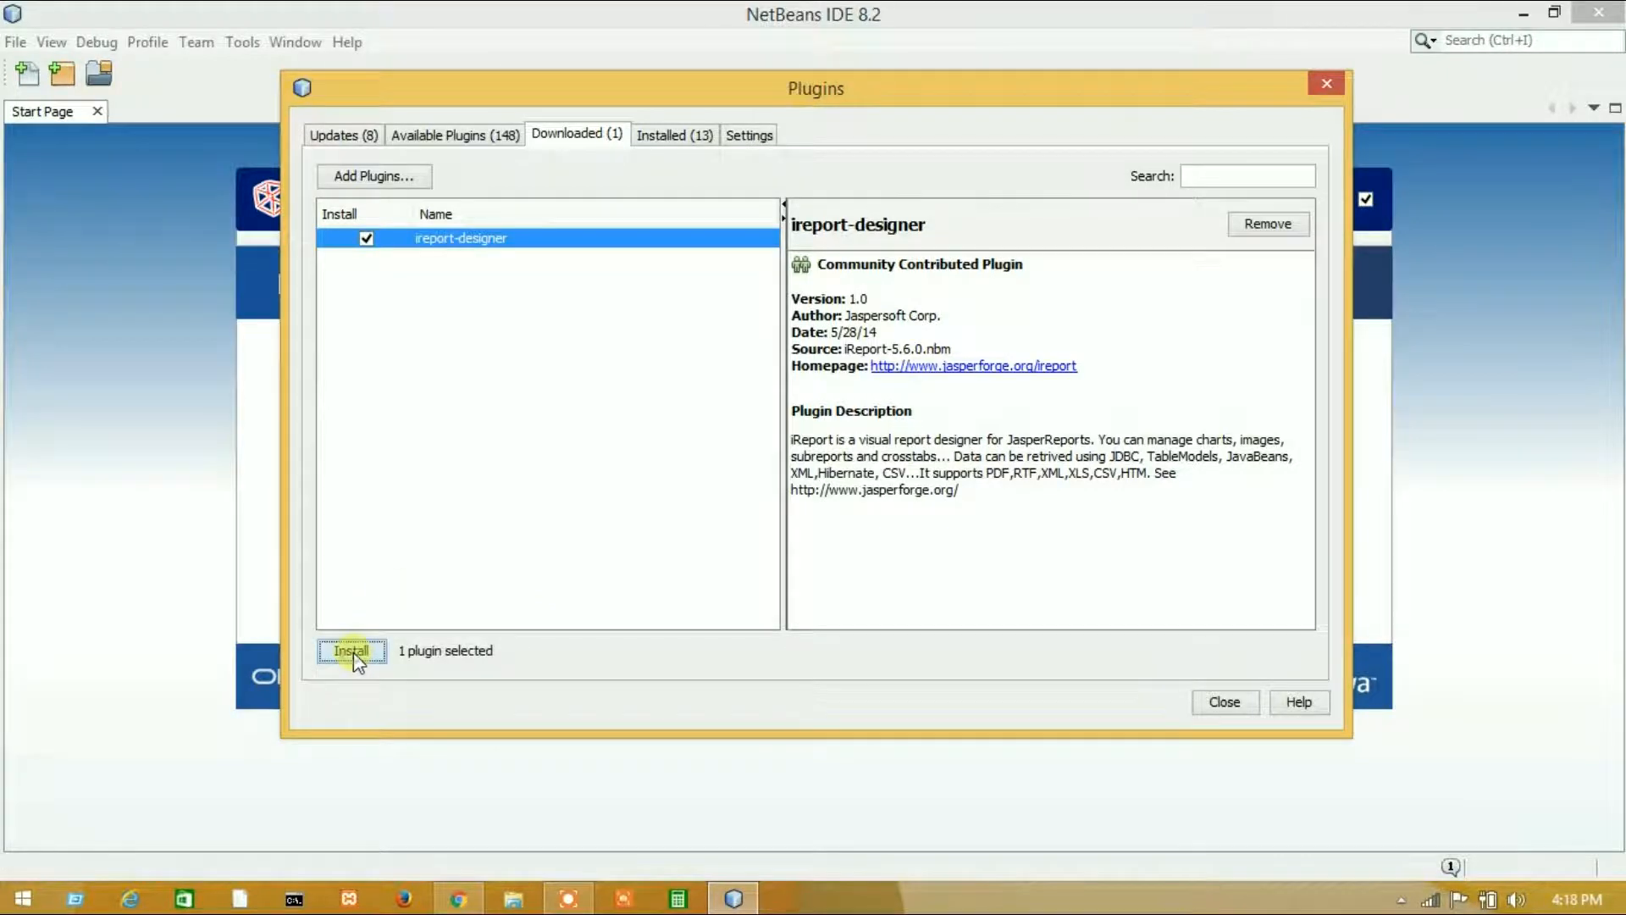
# Step: Install ireport-designer, accepting the license, and expand the Unsigned node in the validation warning
pyautogui.click(352, 650)
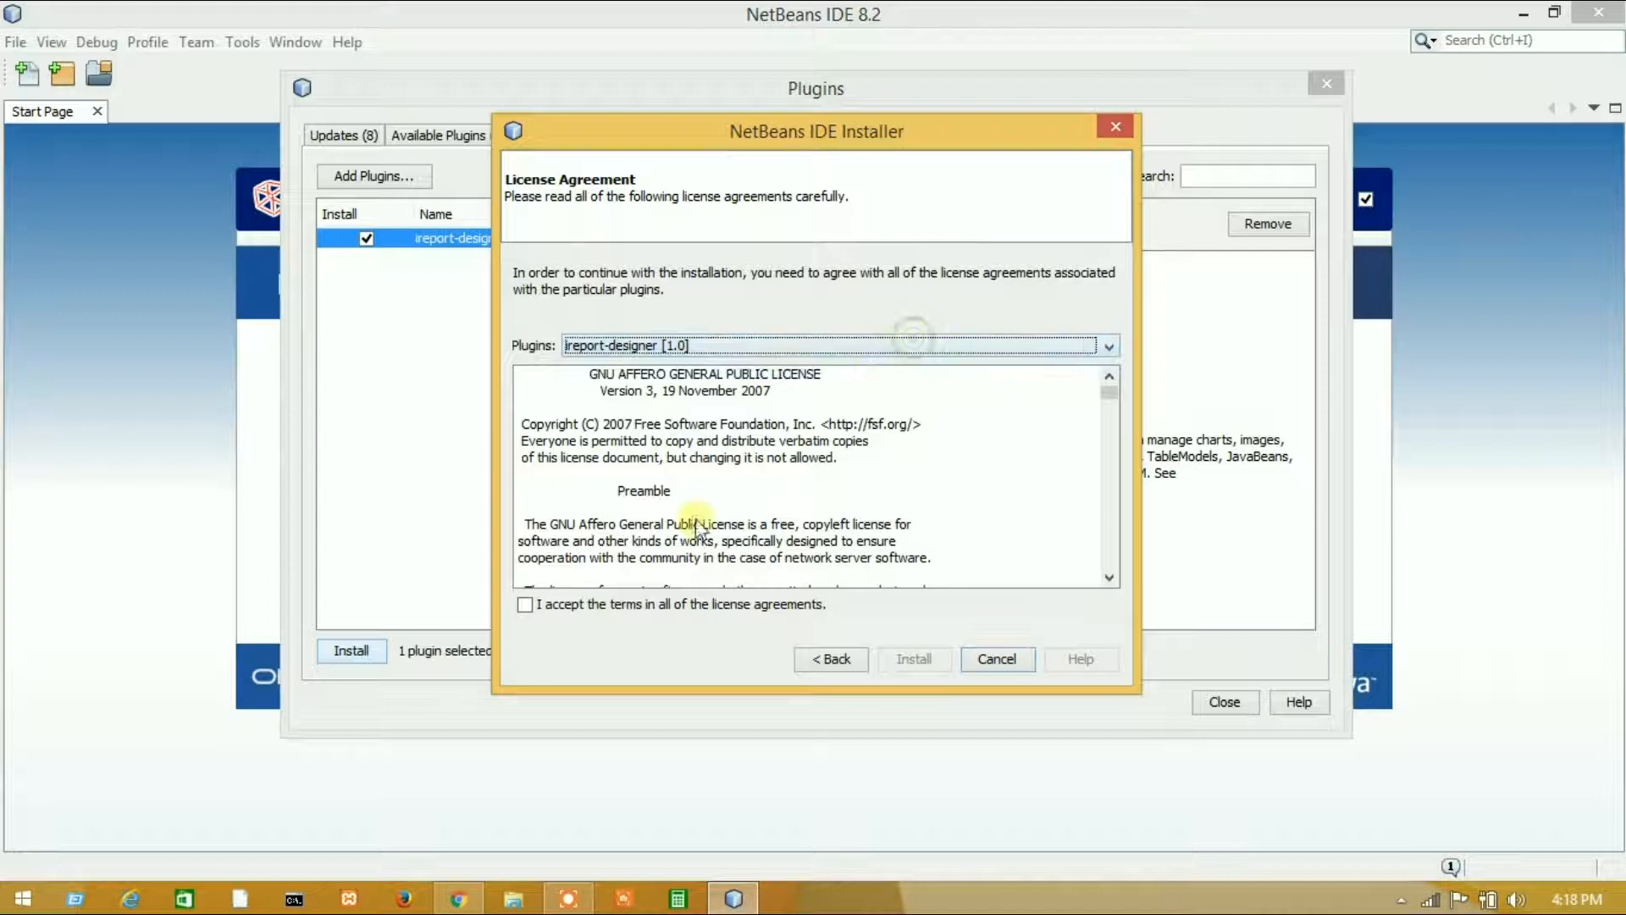
pyautogui.click(913, 659)
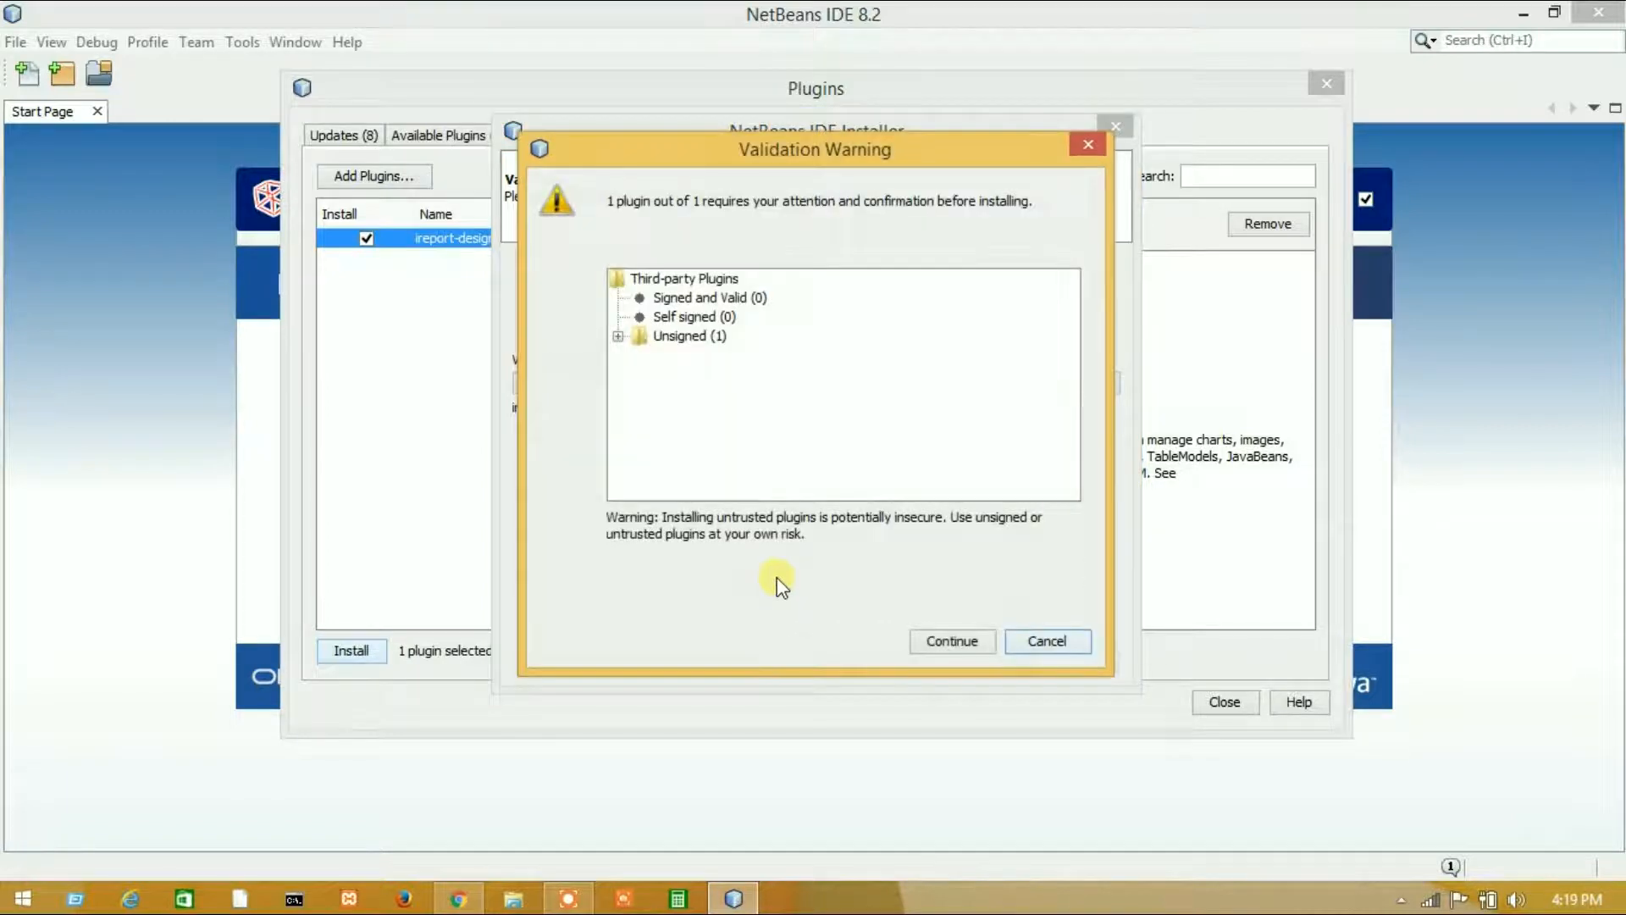
pyautogui.moveTo(739, 440)
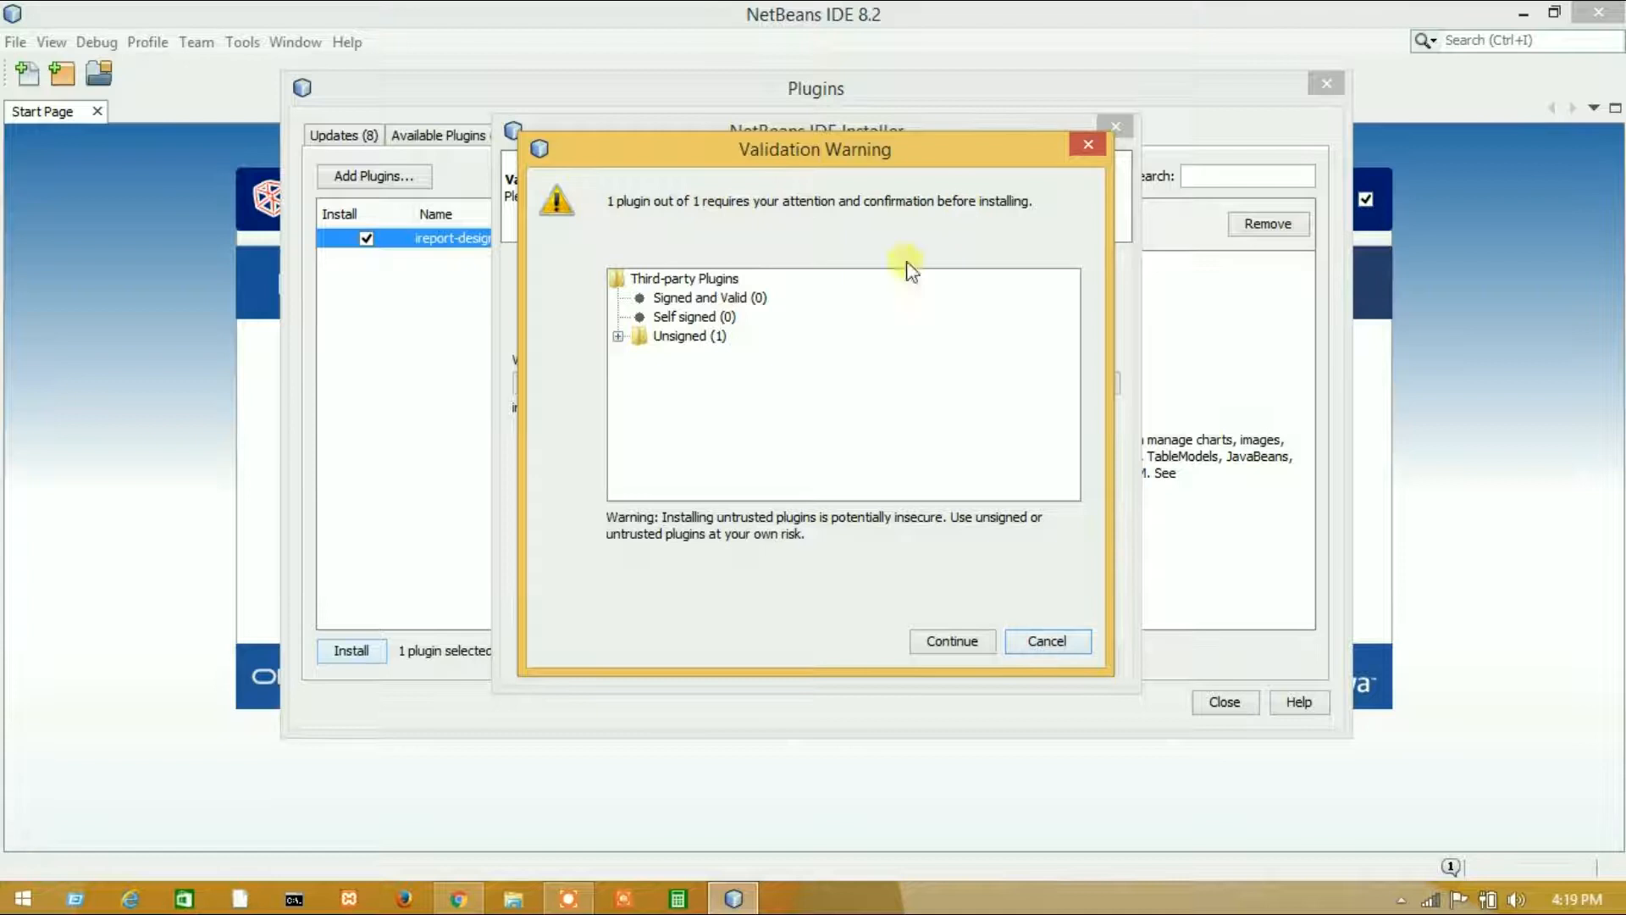
pyautogui.click(619, 336)
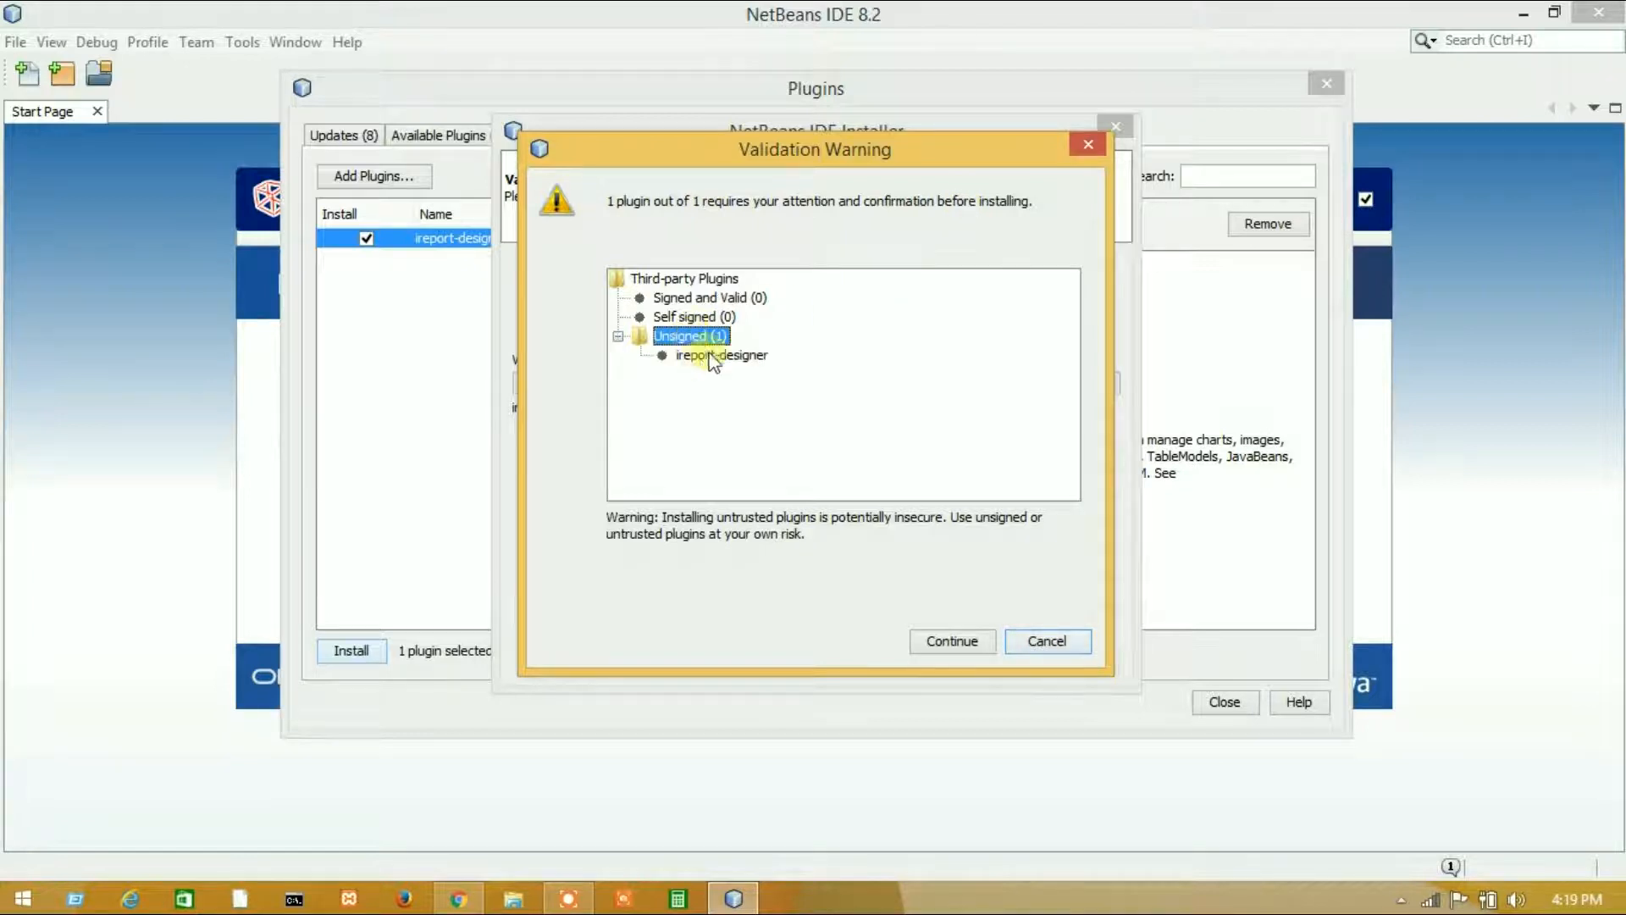
# Step: Continue past the unsigned-plugin warning and finish with an immediate IDE restart
pyautogui.click(950, 640)
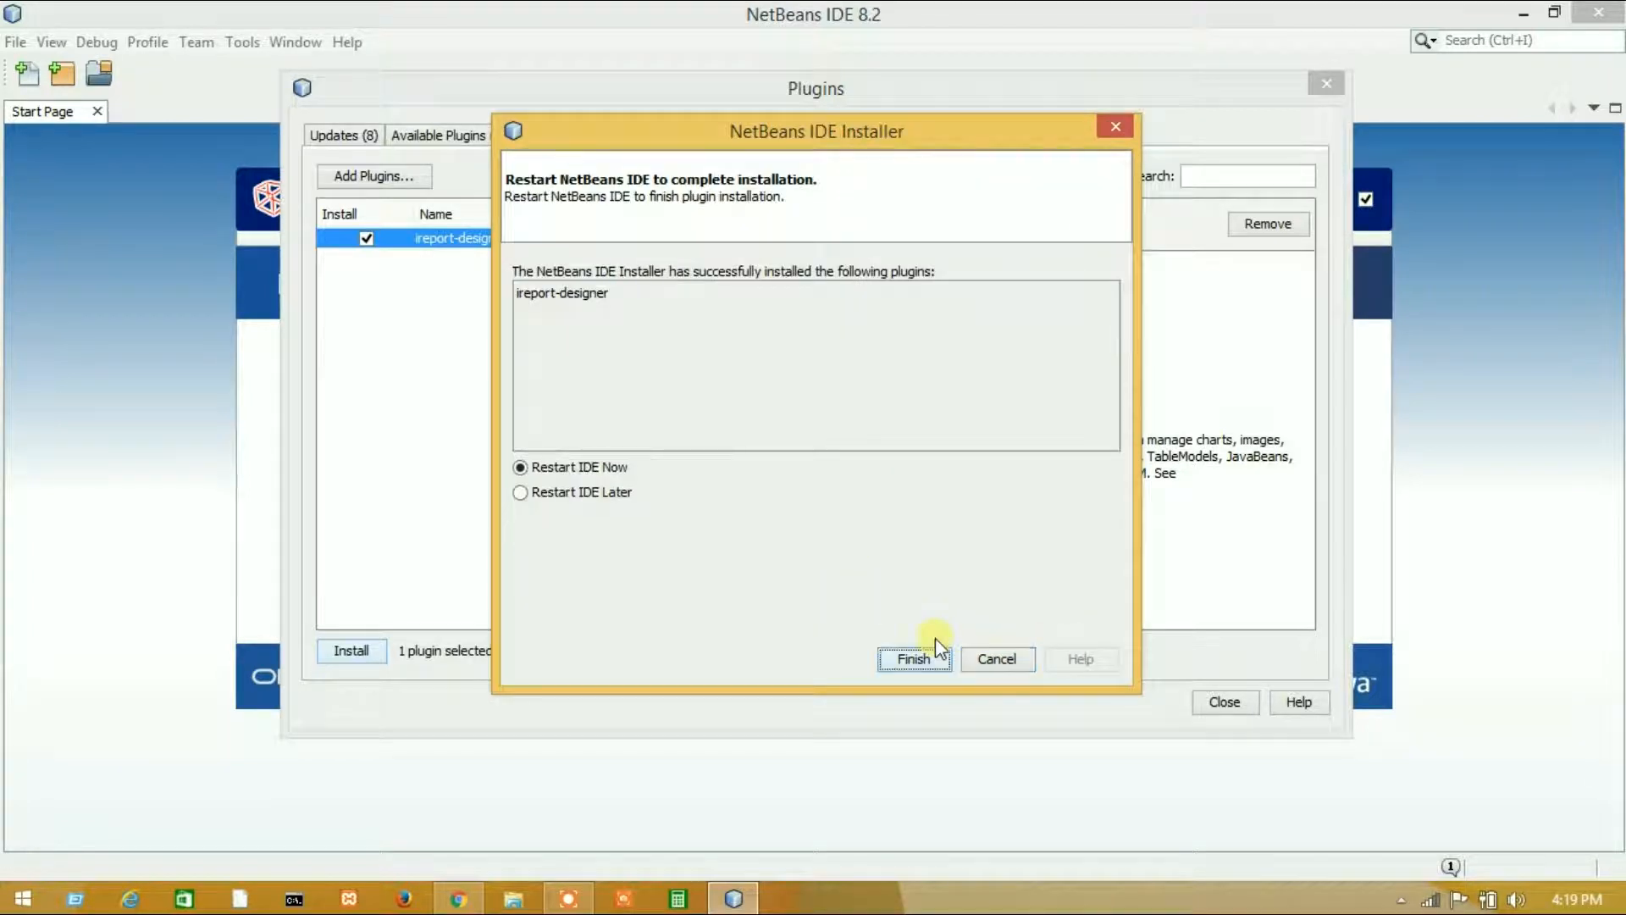
pyautogui.moveTo(563, 325)
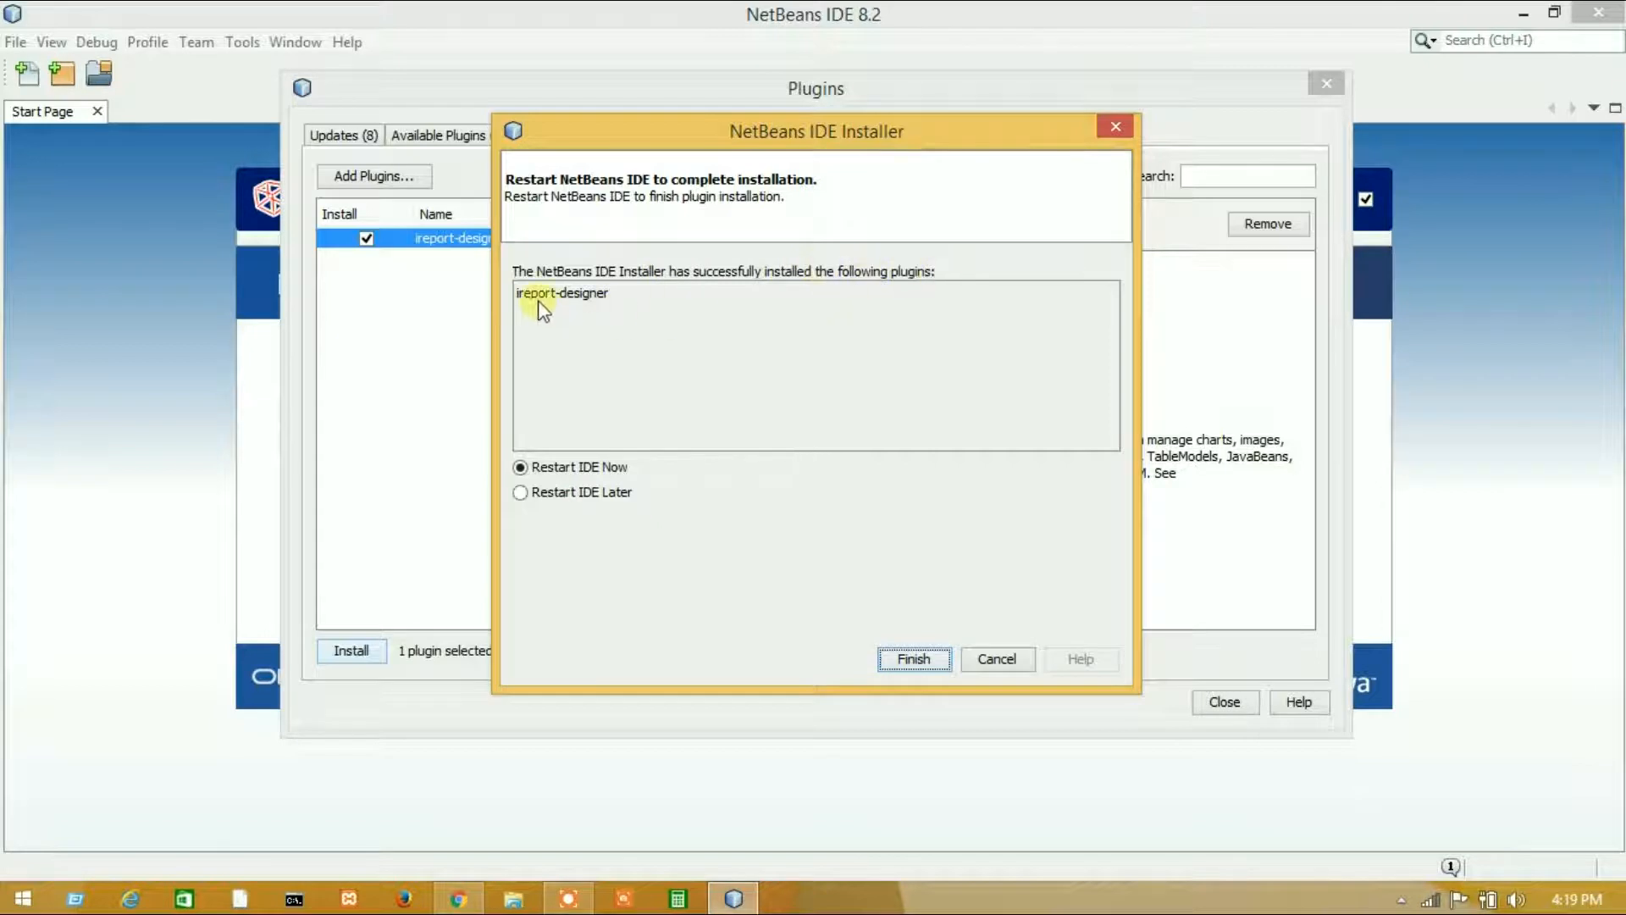
pyautogui.doubleClick(581, 293)
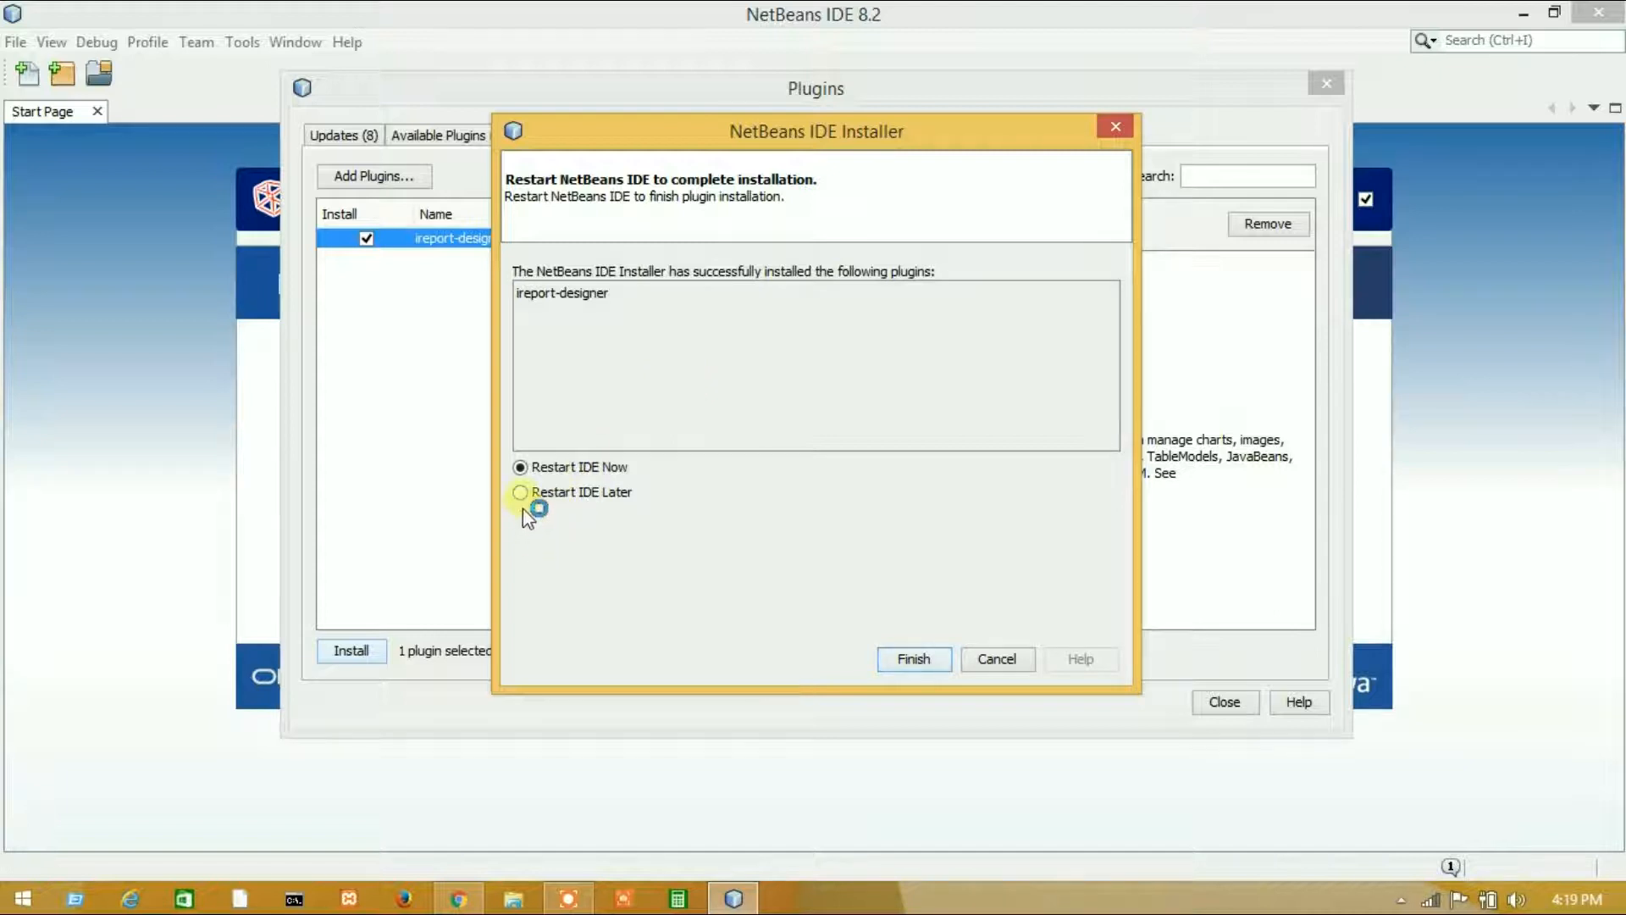
pyautogui.moveTo(911, 659)
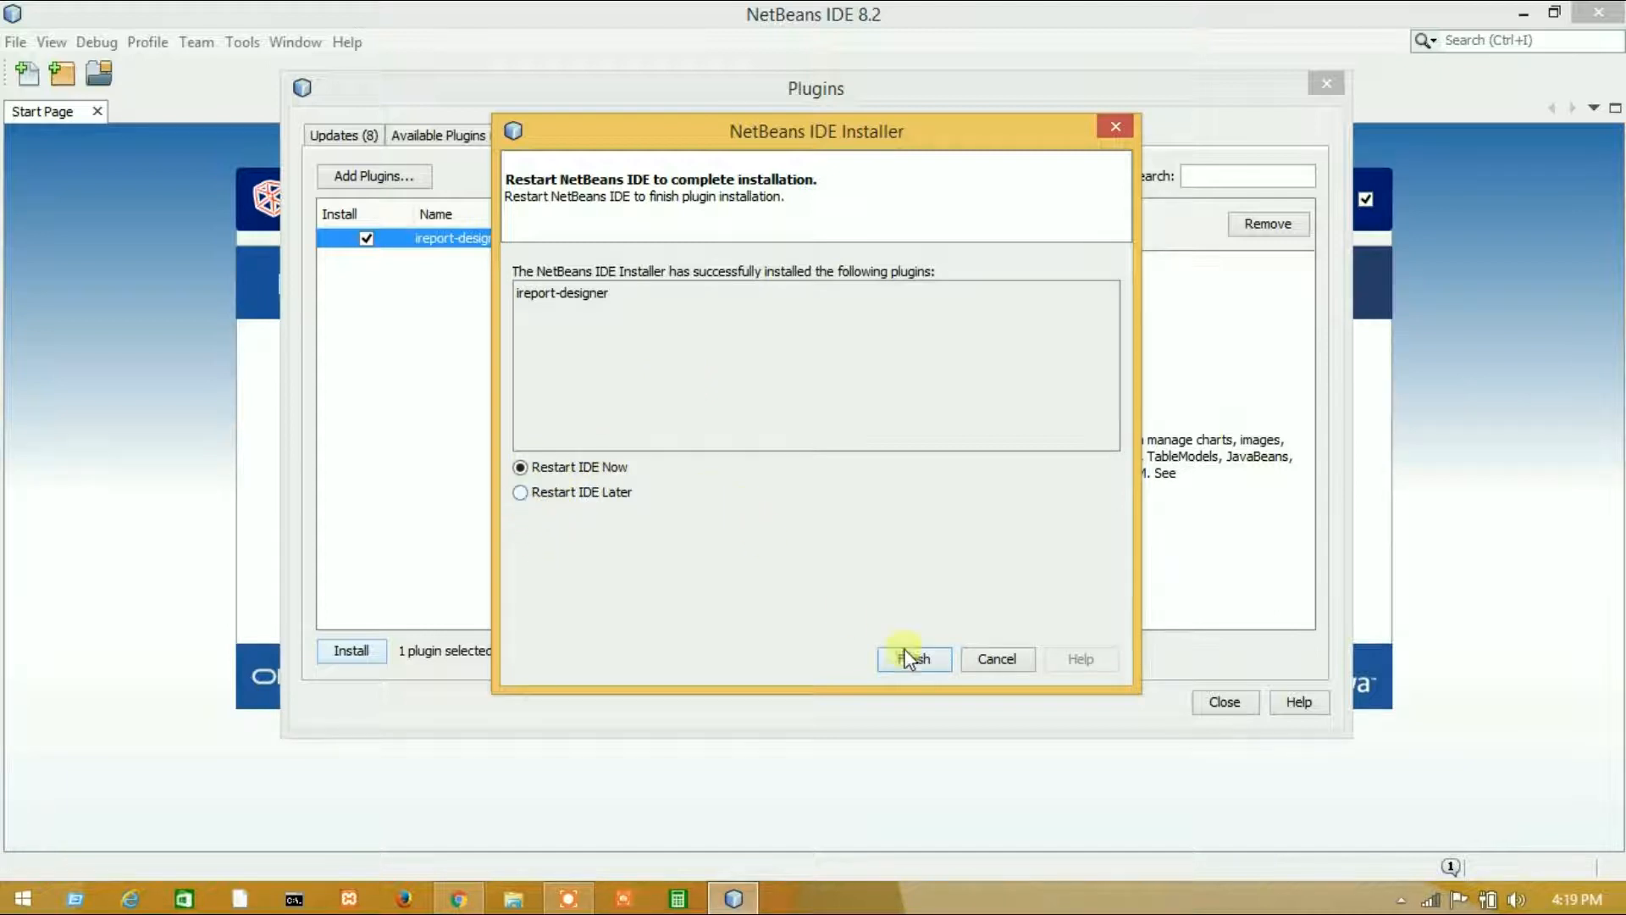
pyautogui.click(911, 659)
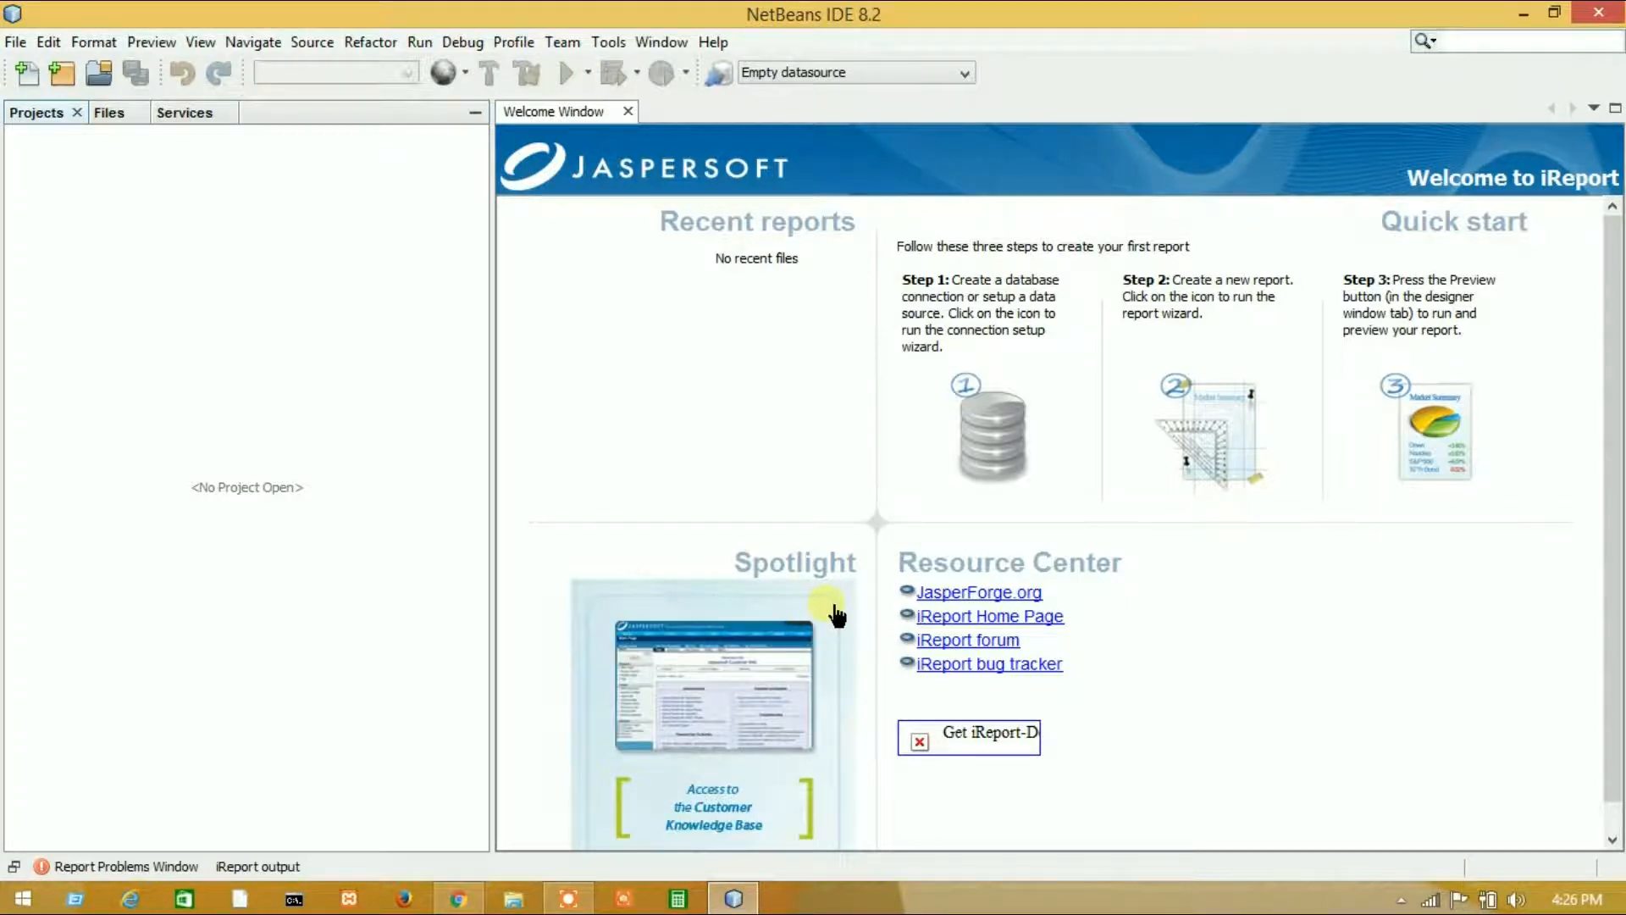
# Step: Create a new Java Application project named ireport
pyautogui.click(15, 42)
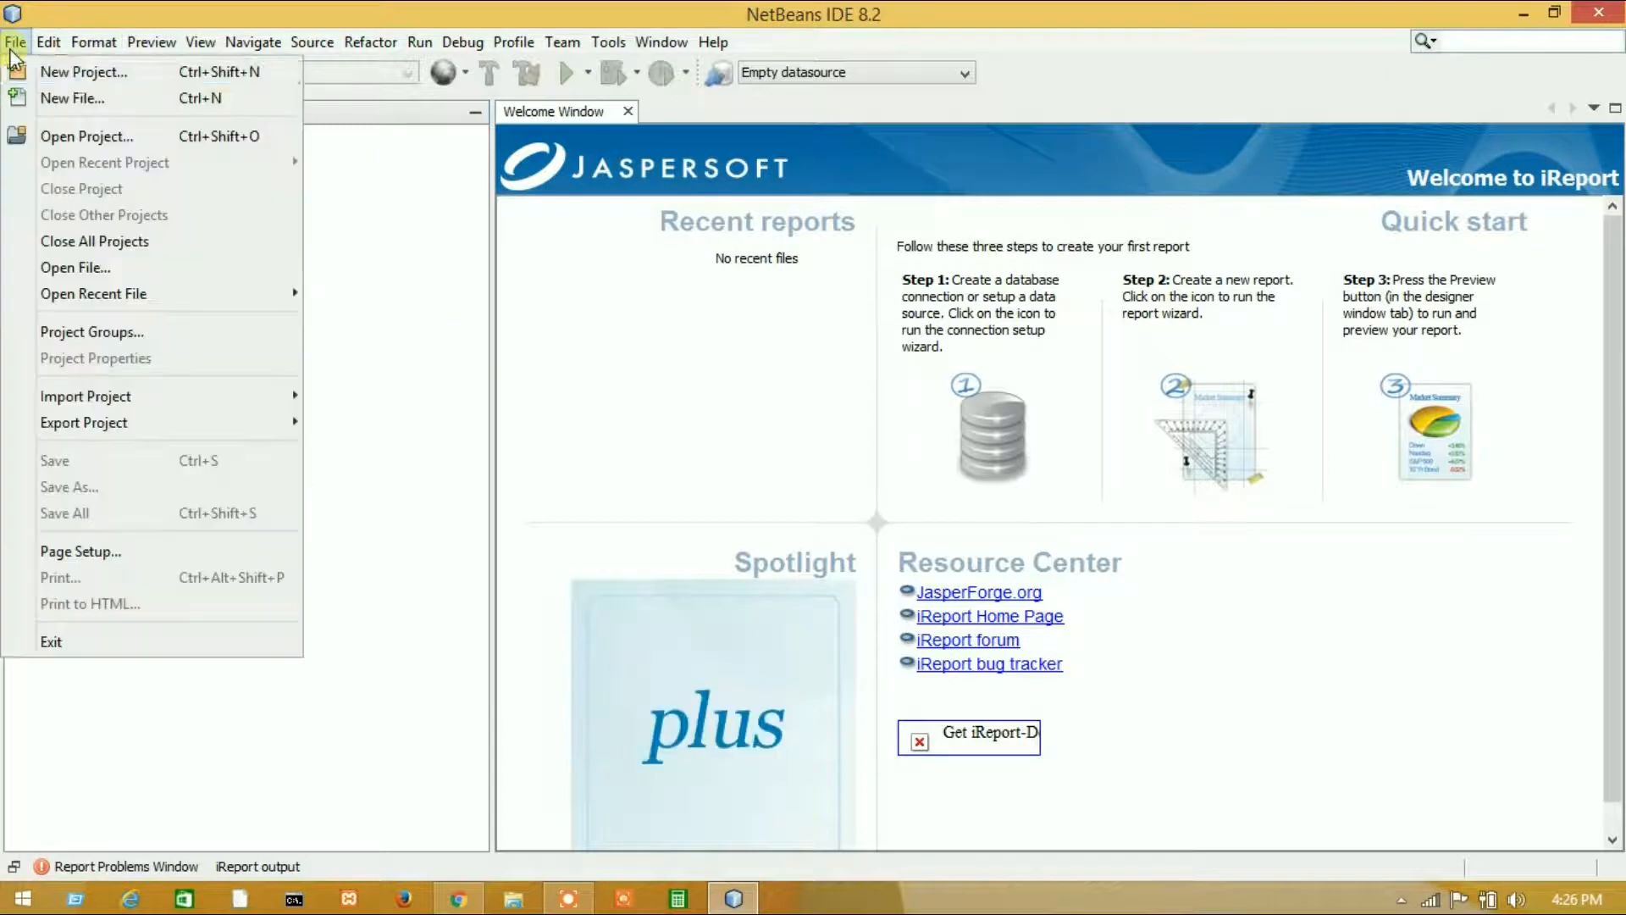
pyautogui.click(84, 71)
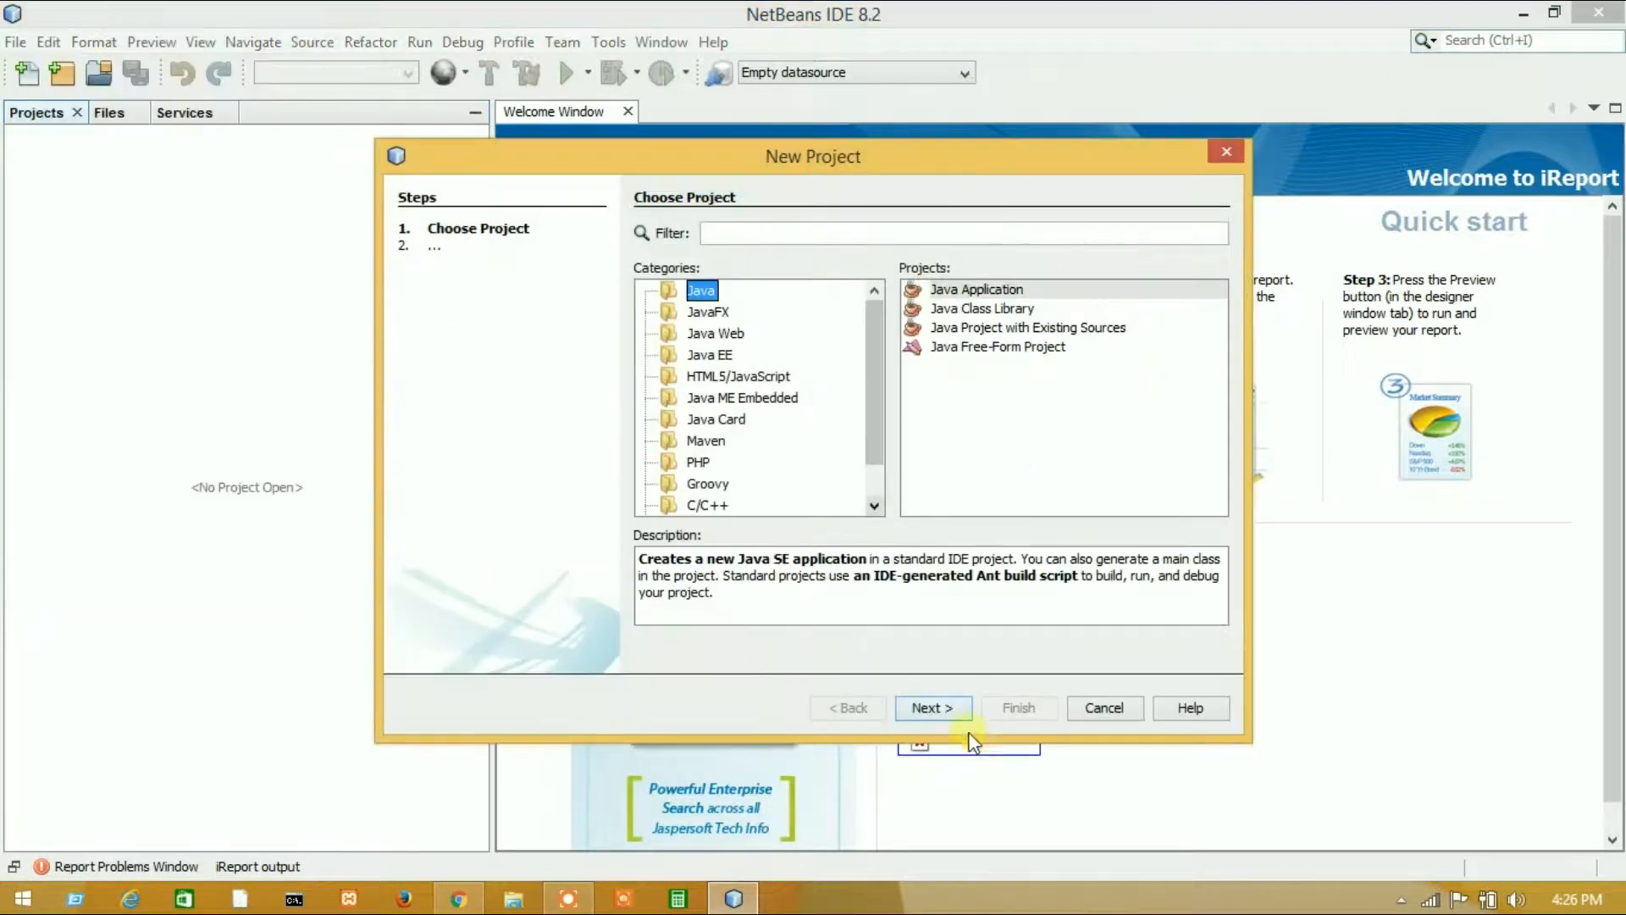
pyautogui.click(931, 708)
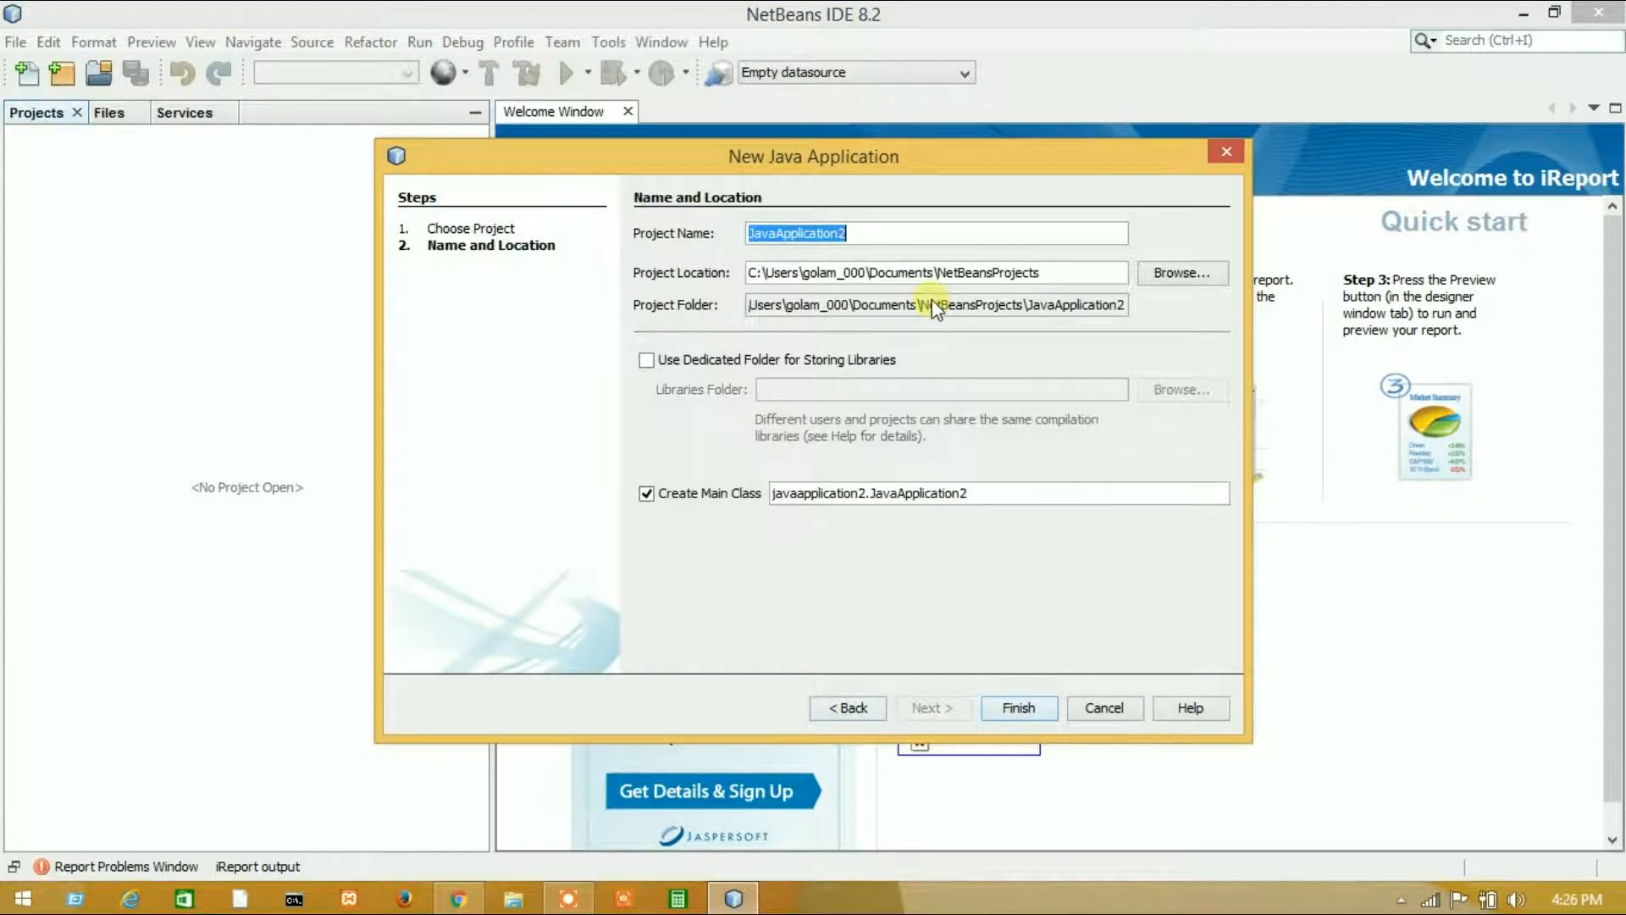
pyautogui.write('ireport')
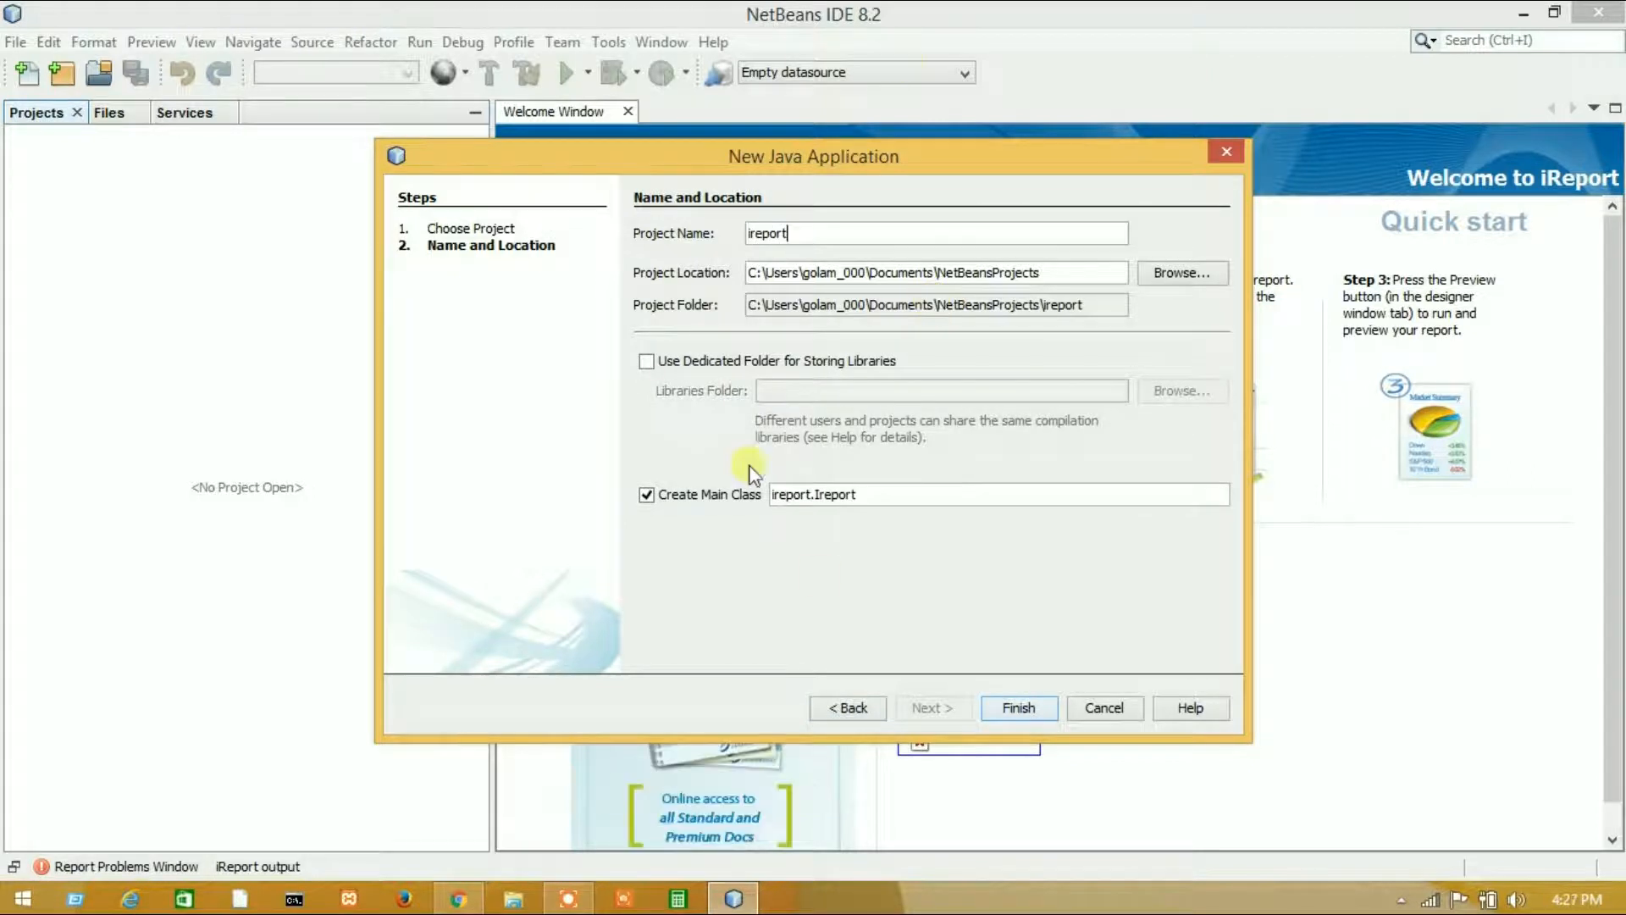
pyautogui.click(1018, 708)
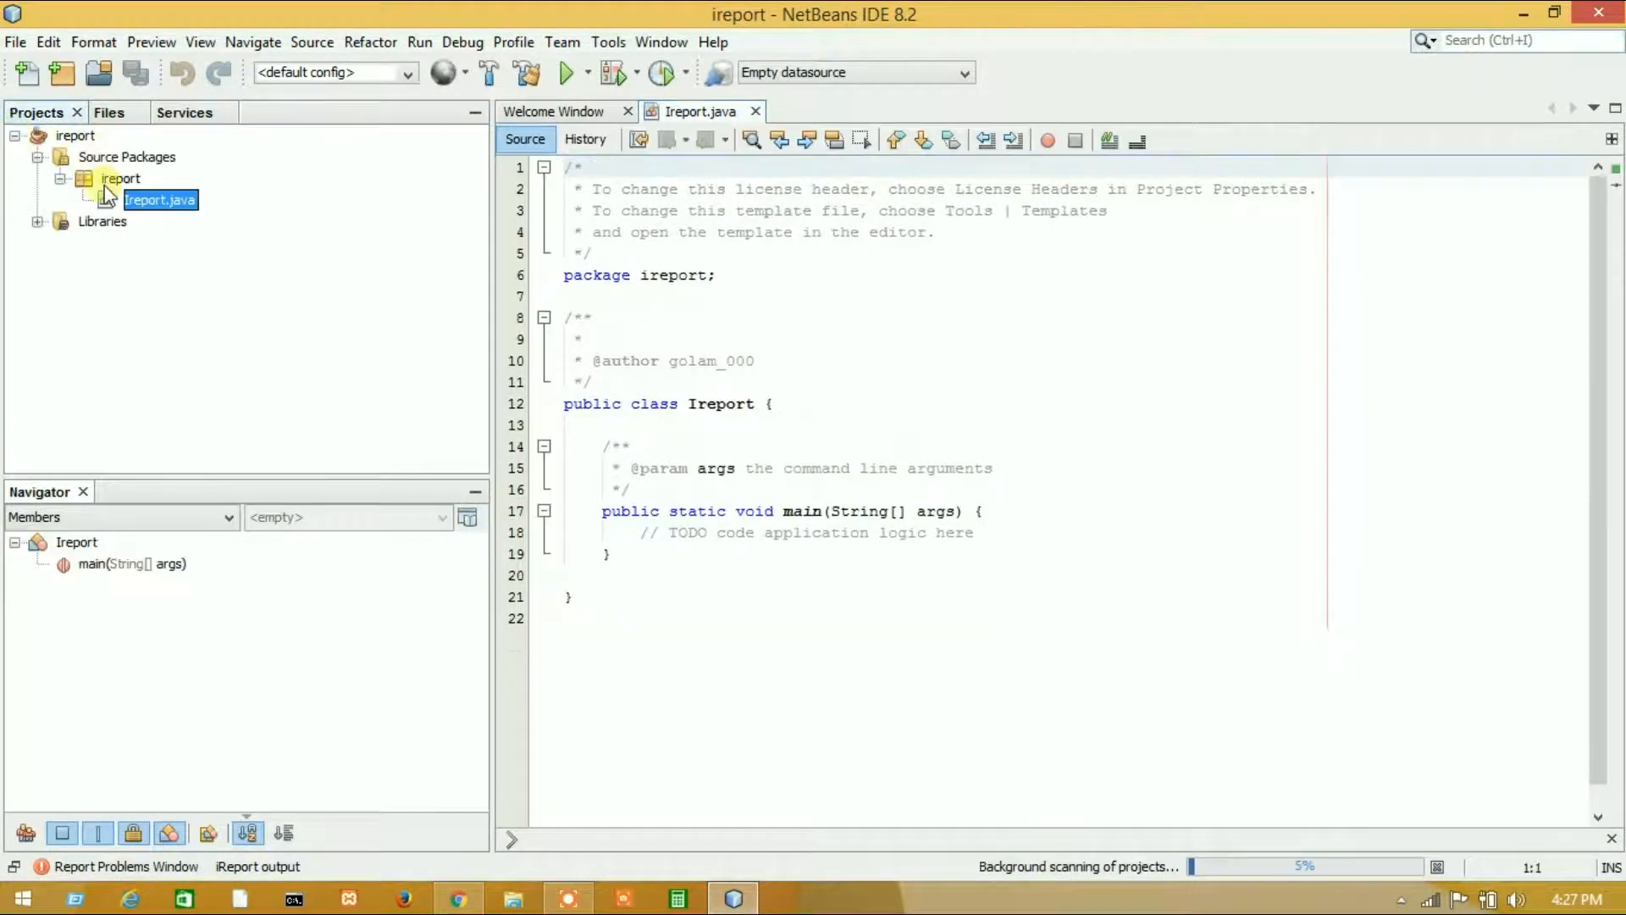
# Step: Remove the generated Ireport.java class and select the project's Source Packages folder
pyautogui.press('Delete')
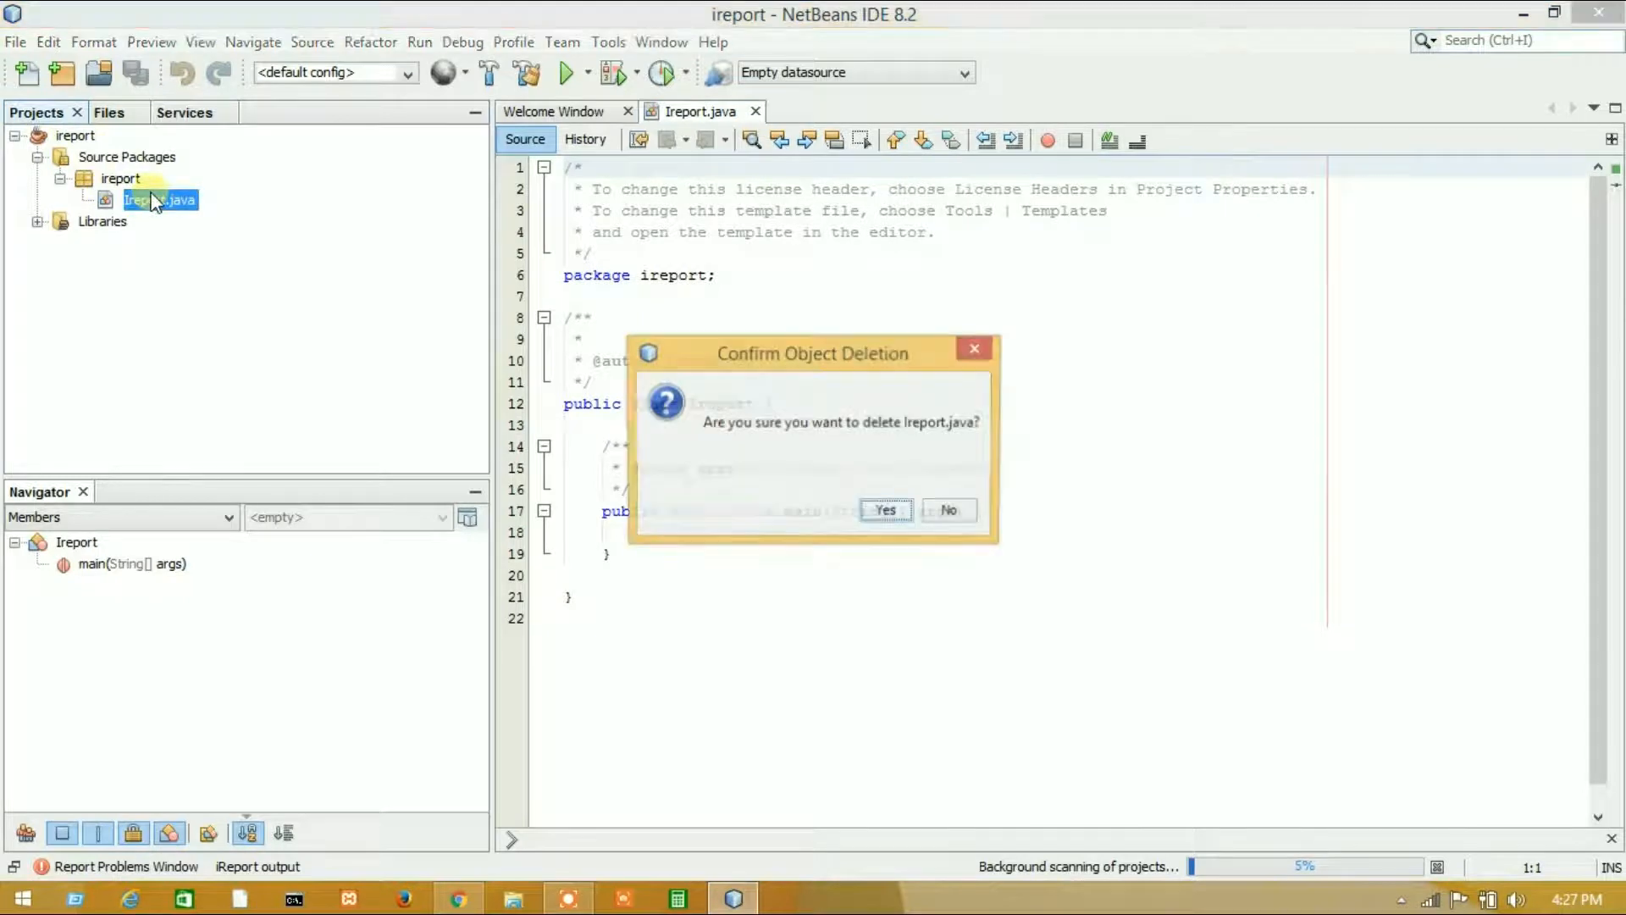
pyautogui.click(945, 510)
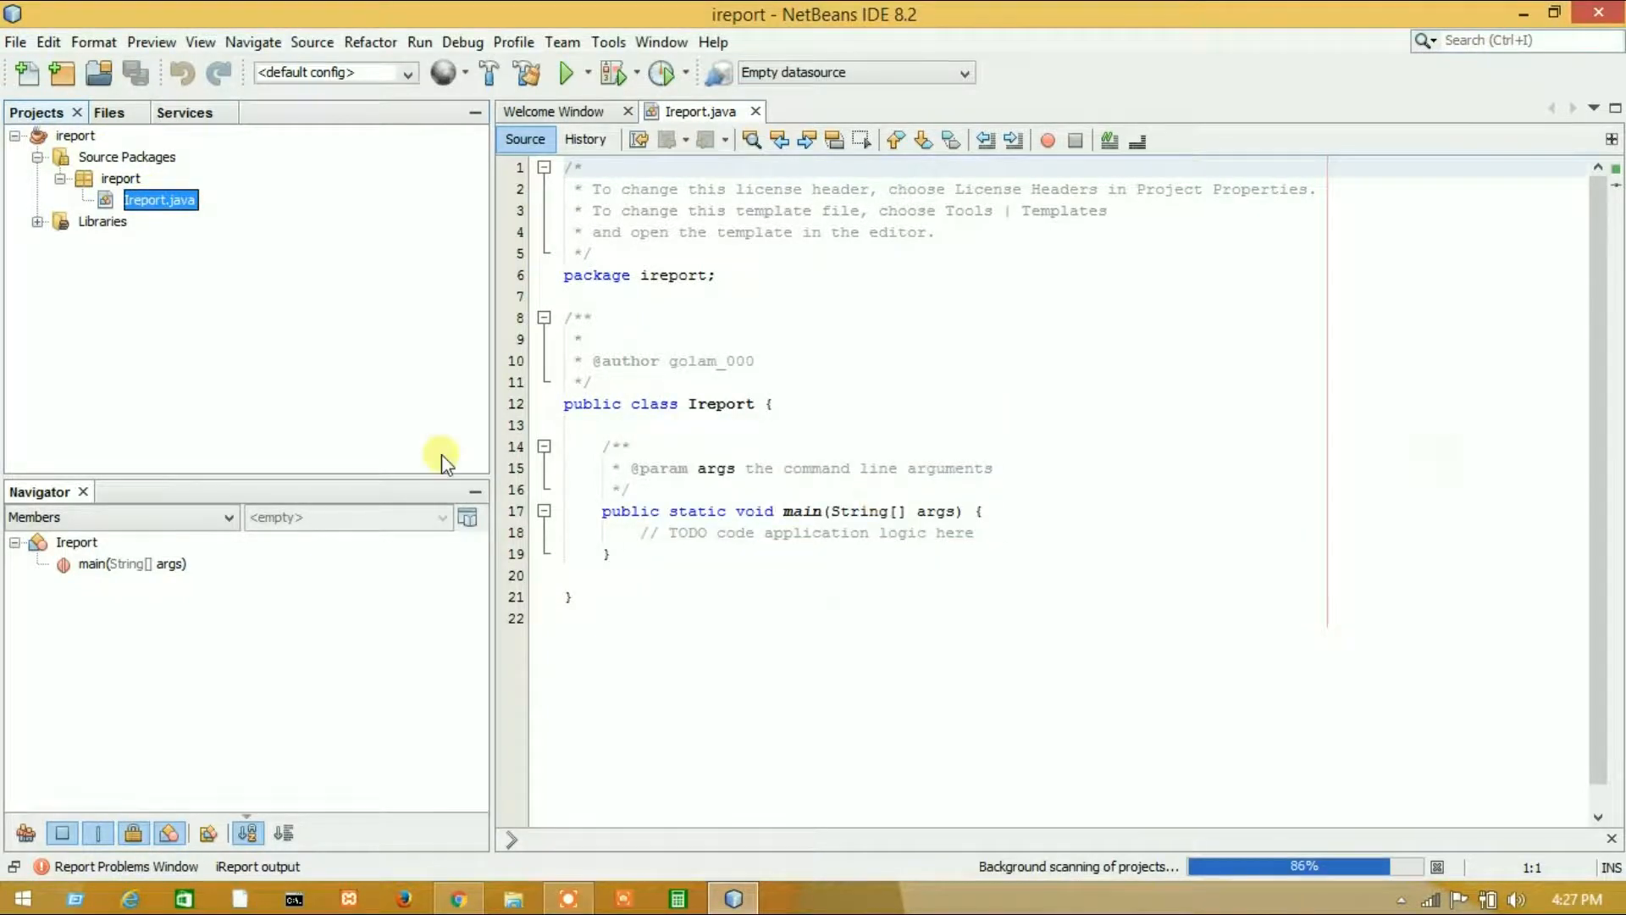
pyautogui.click(756, 112)
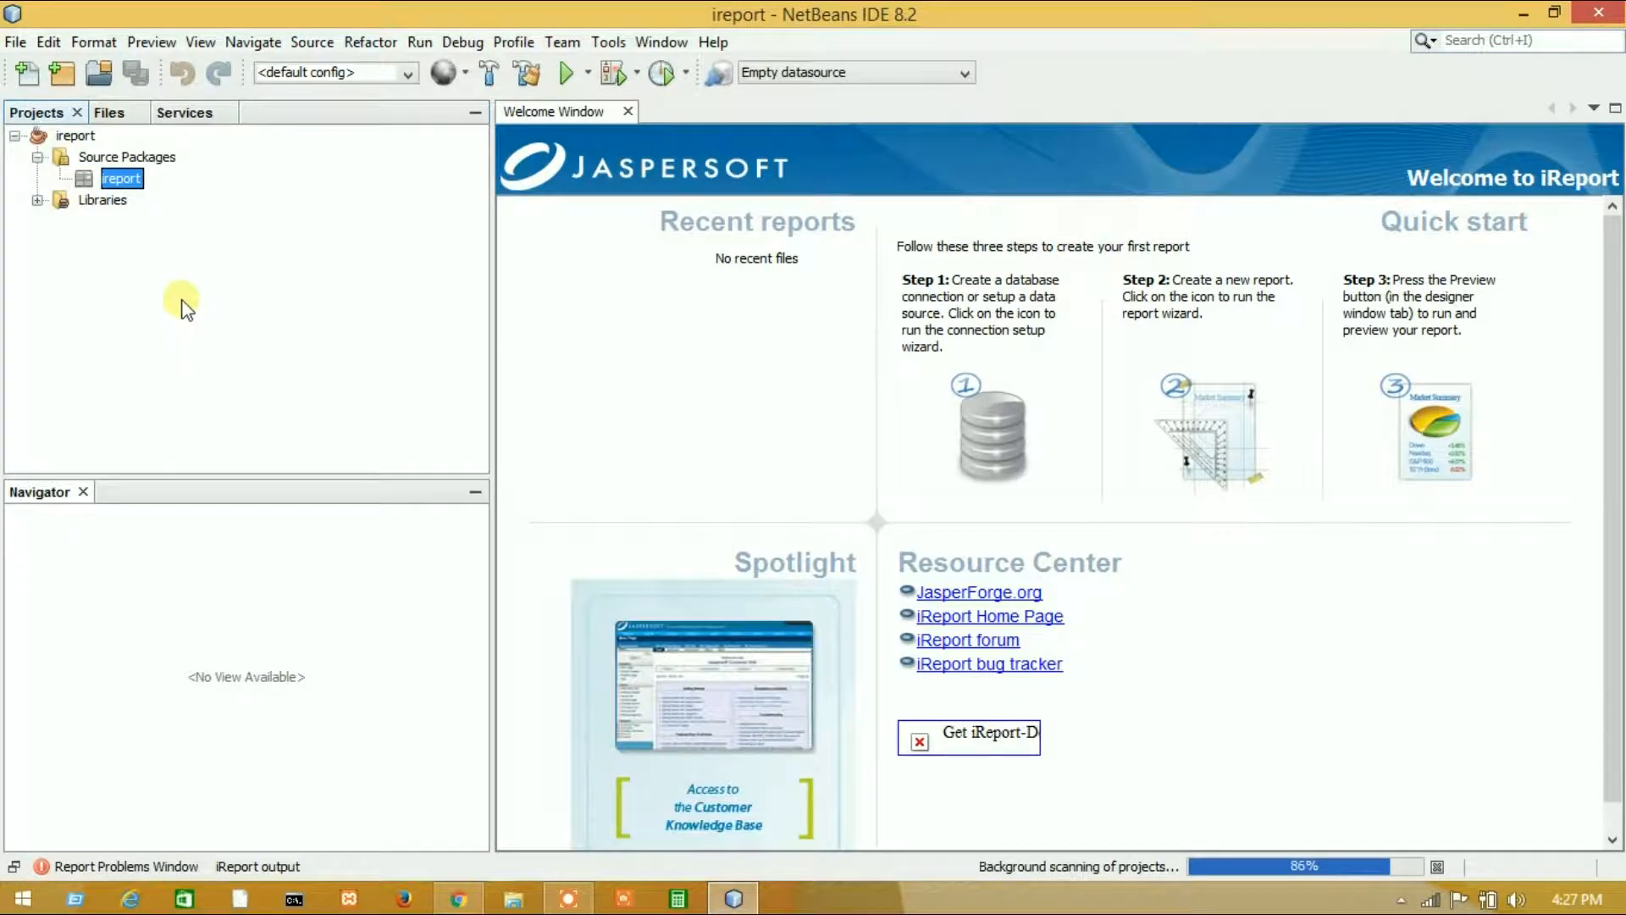
pyautogui.click(127, 156)
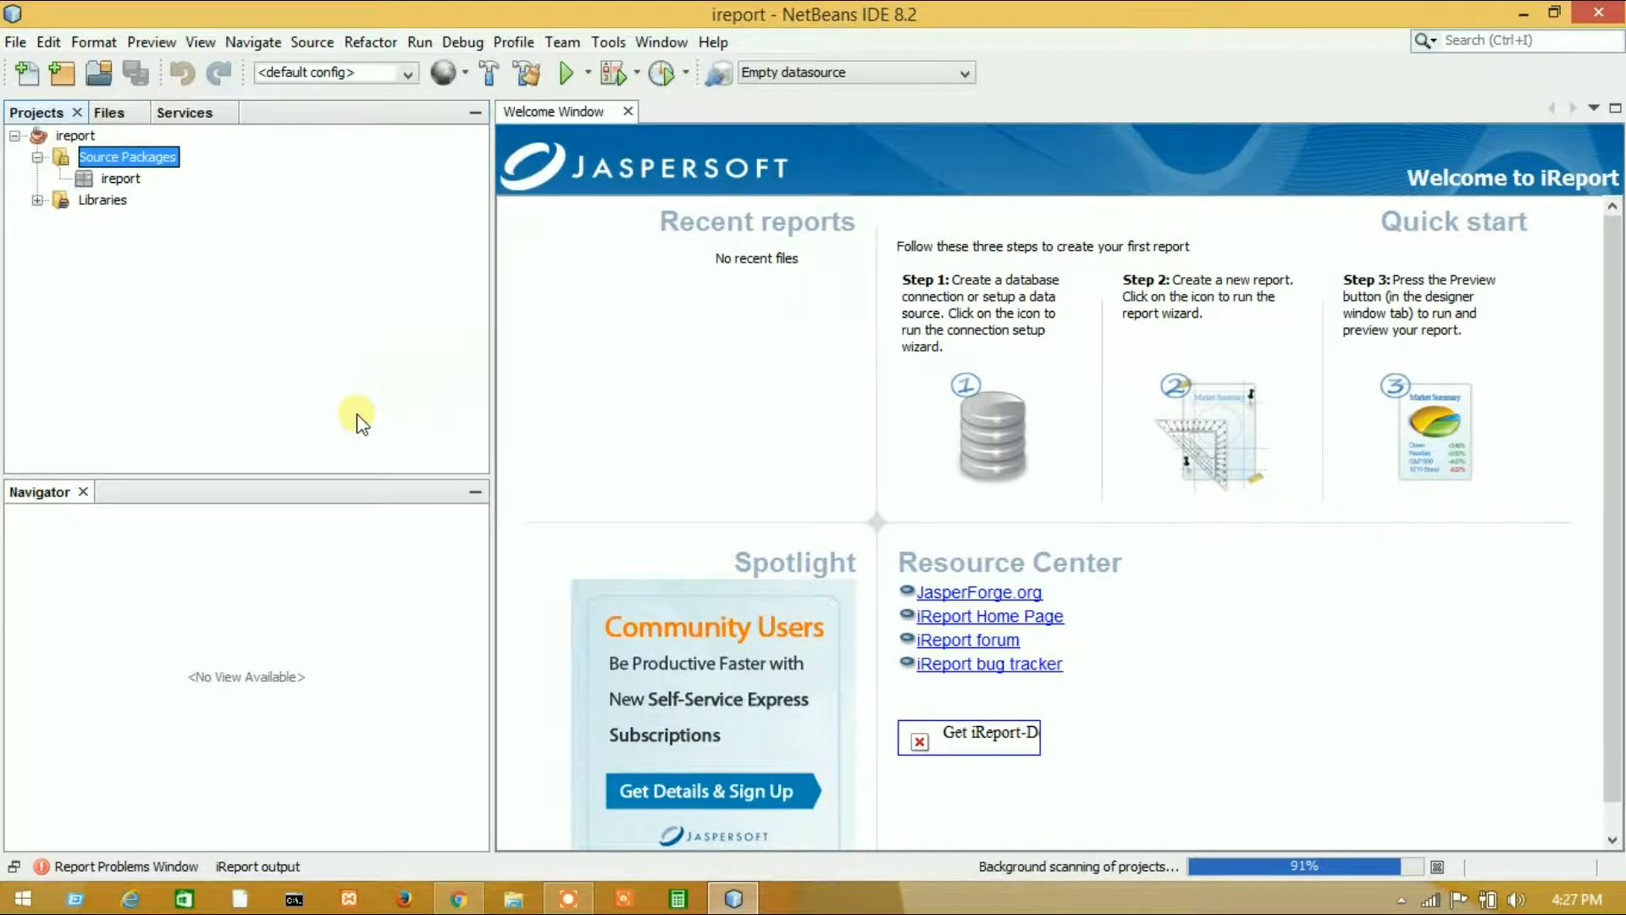
# Step: Create an Empty report named newReport in the ireport project's src folder via New File > Report
pyautogui.click(26, 71)
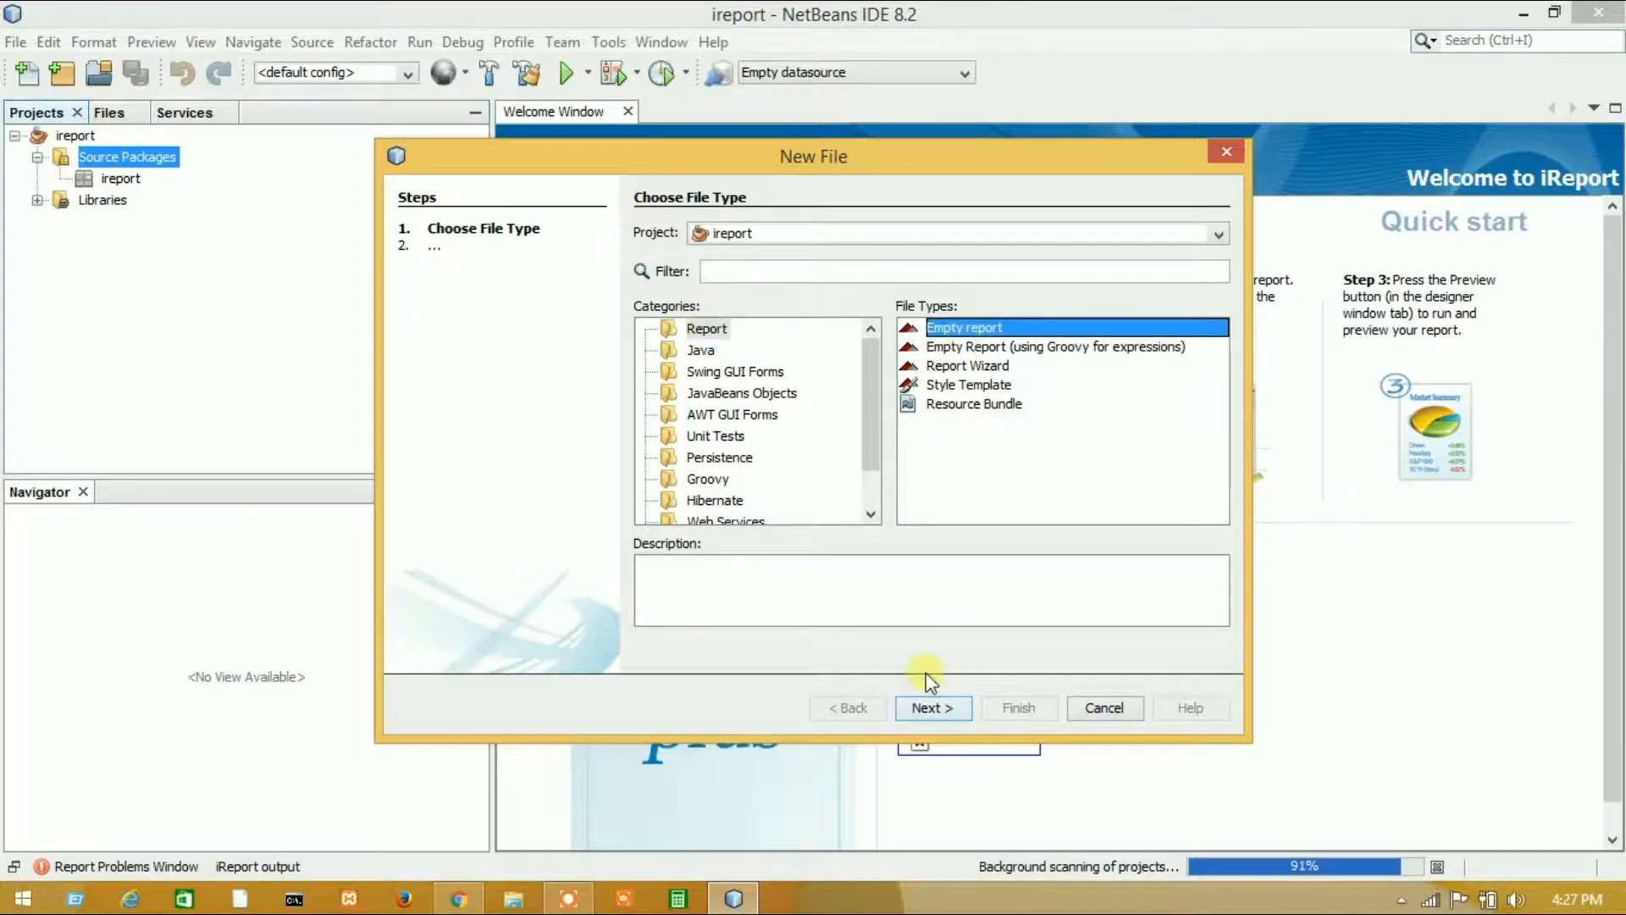
pyautogui.click(967, 385)
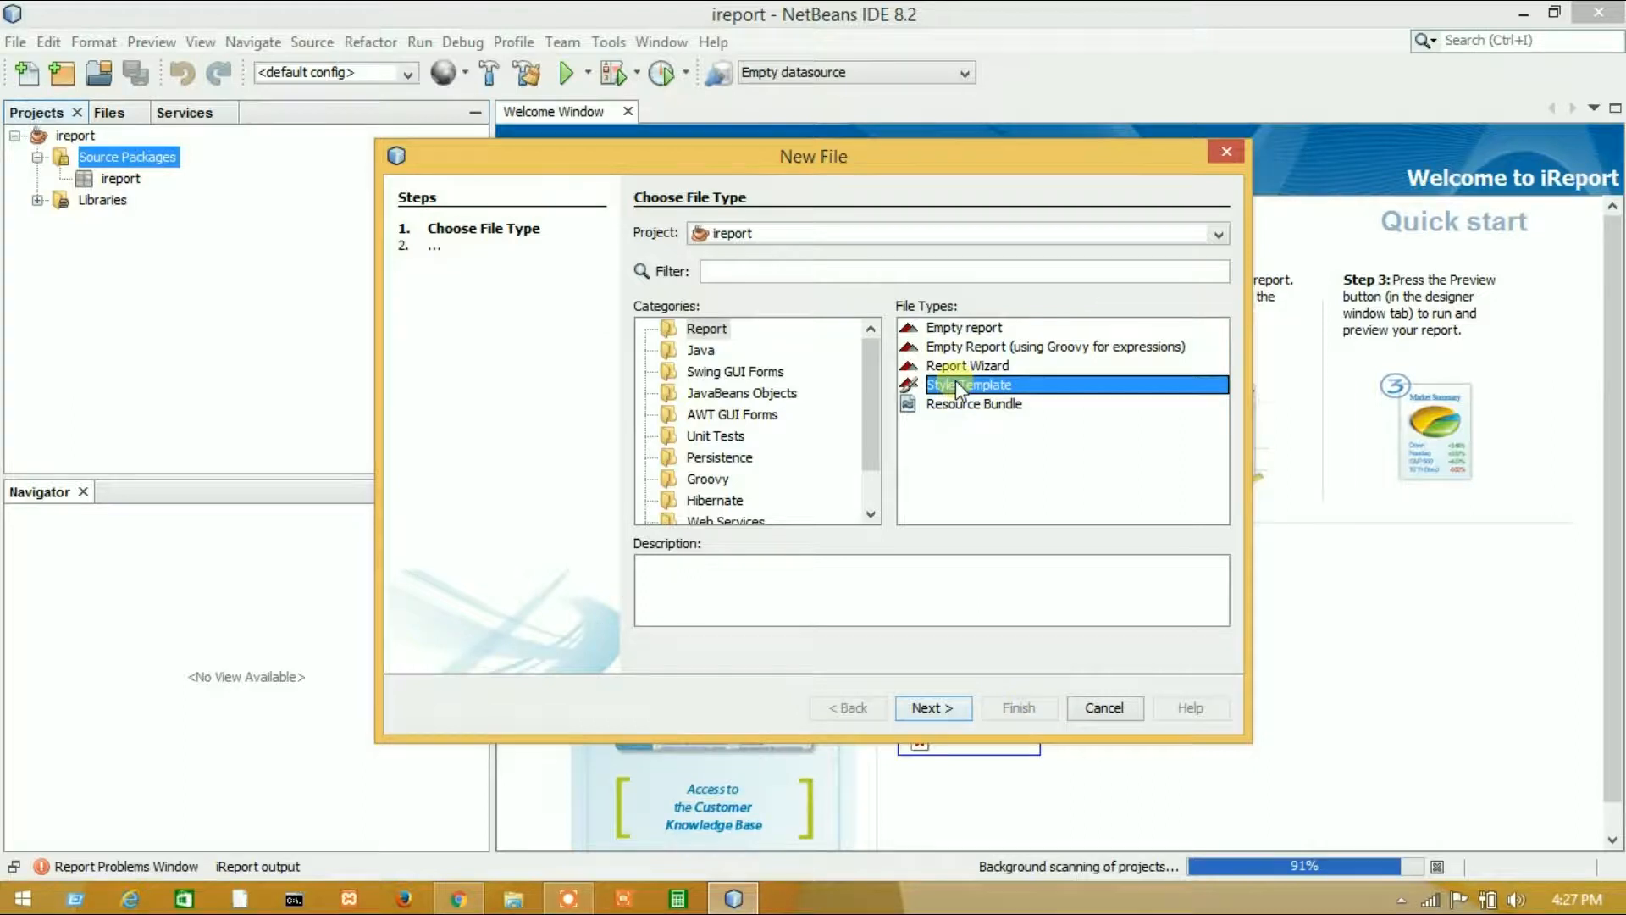
pyautogui.click(1052, 345)
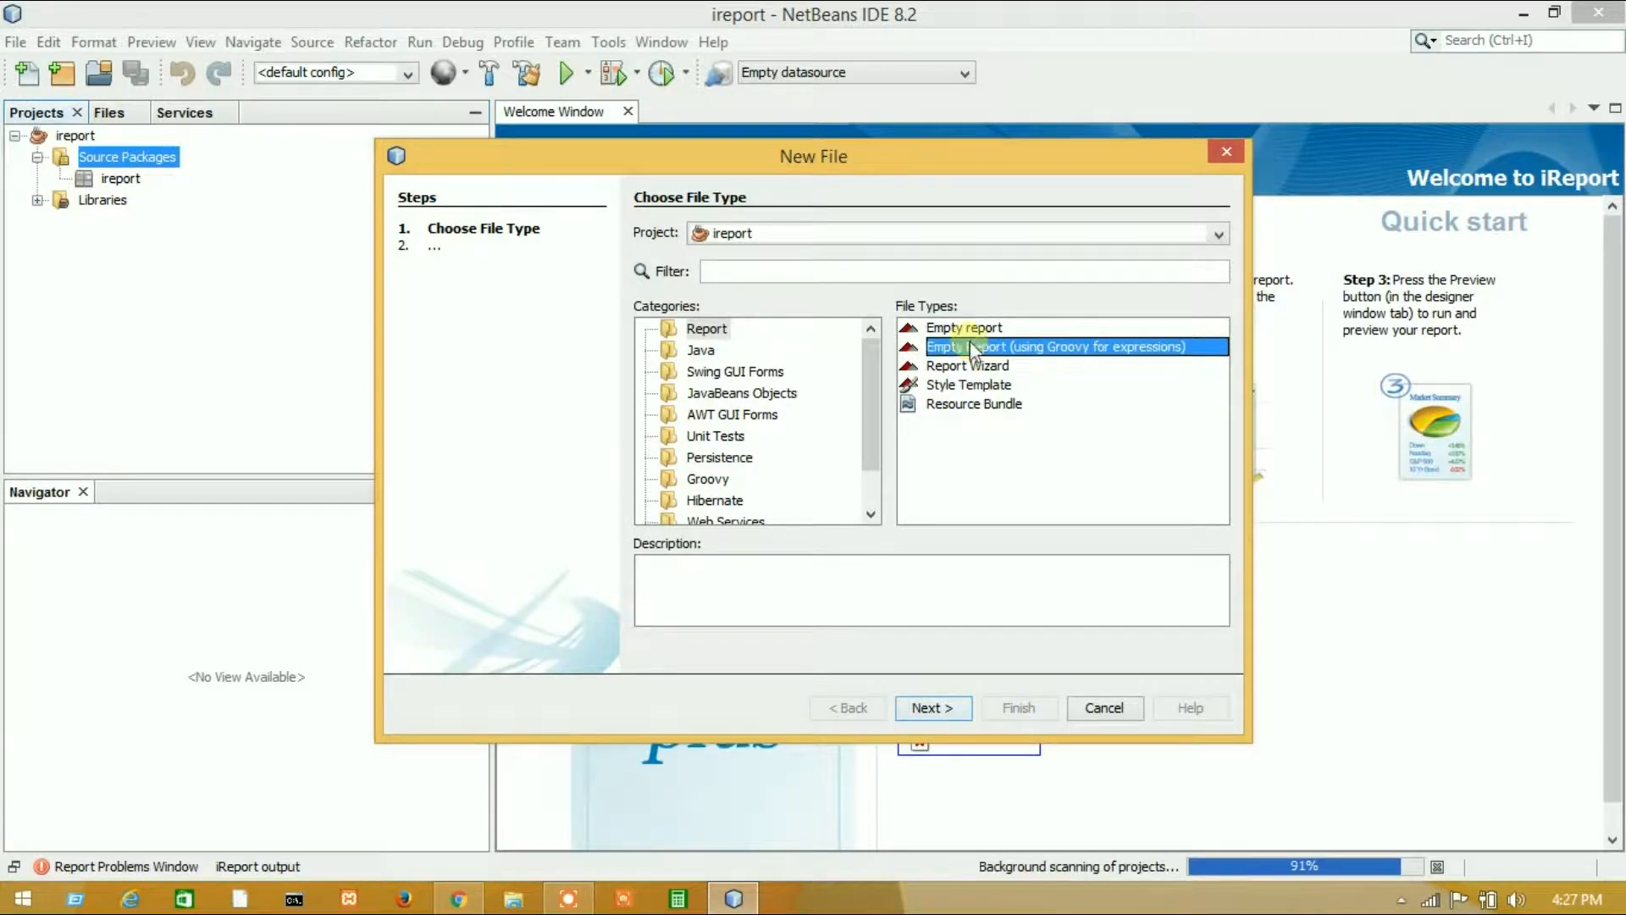
pyautogui.click(932, 708)
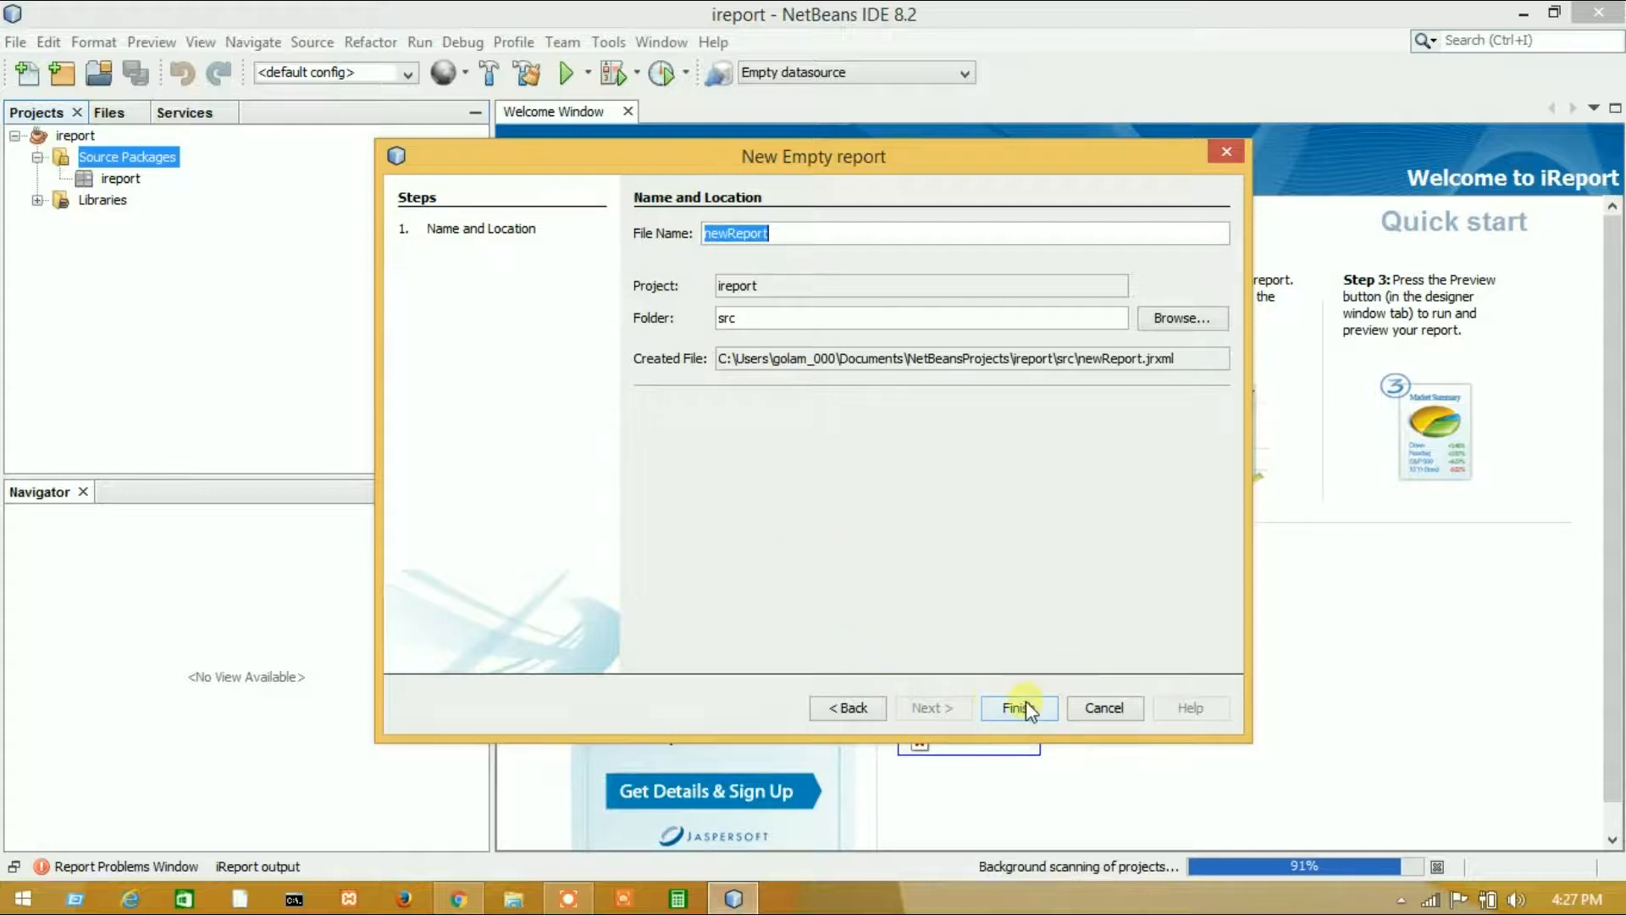
pyautogui.click(1018, 708)
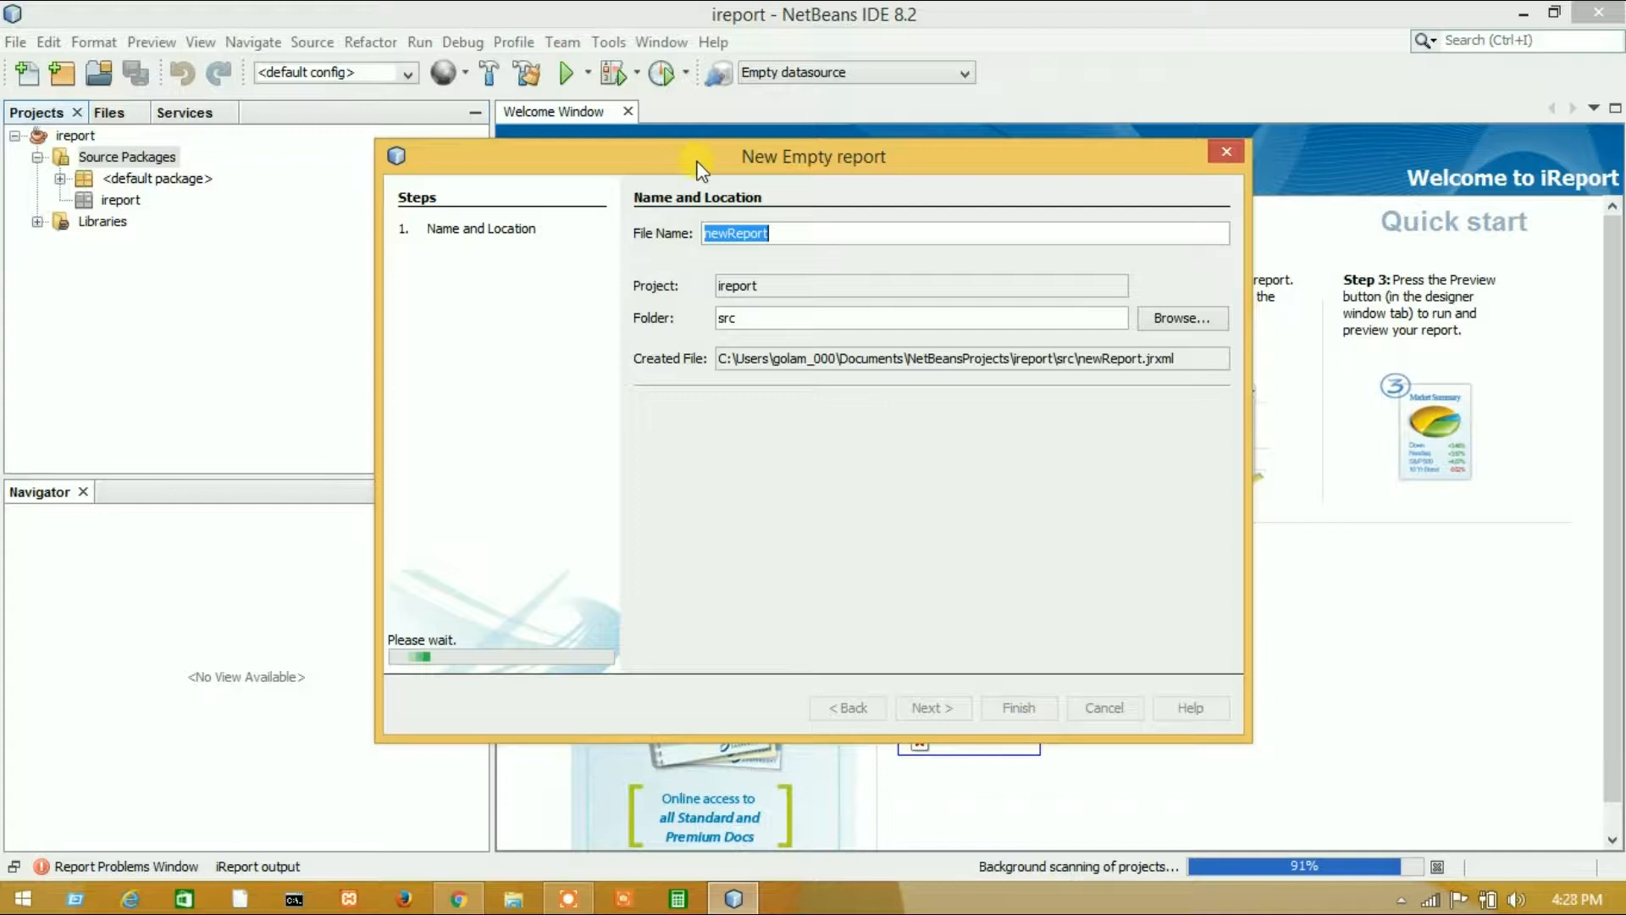
pyautogui.click(1017, 708)
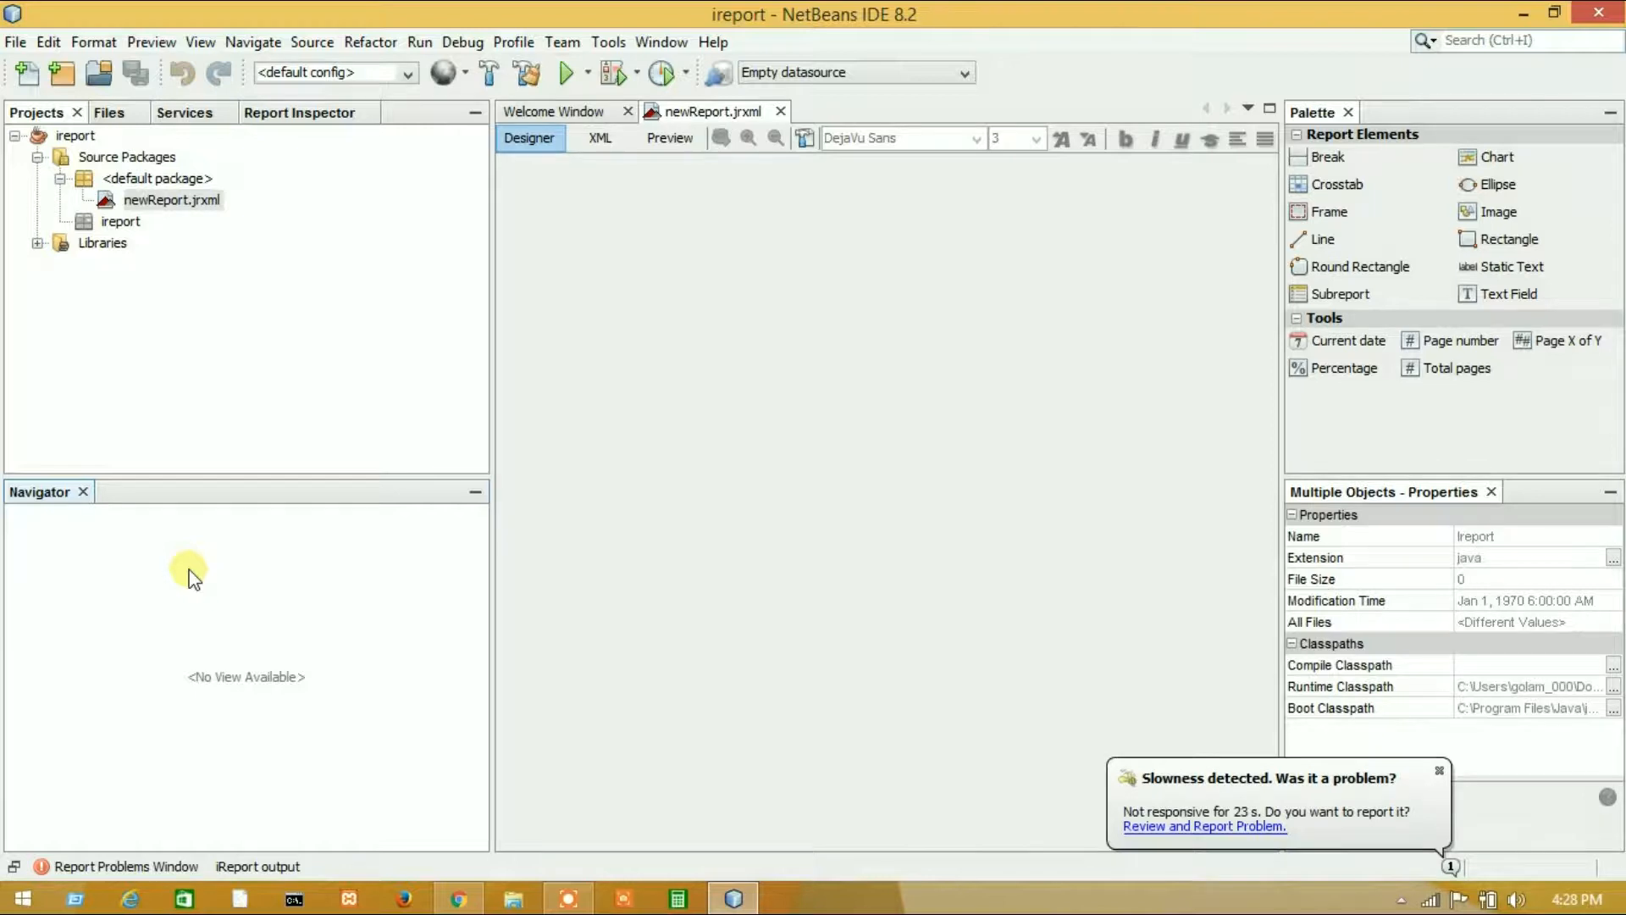
pyautogui.moveTo(1343, 736)
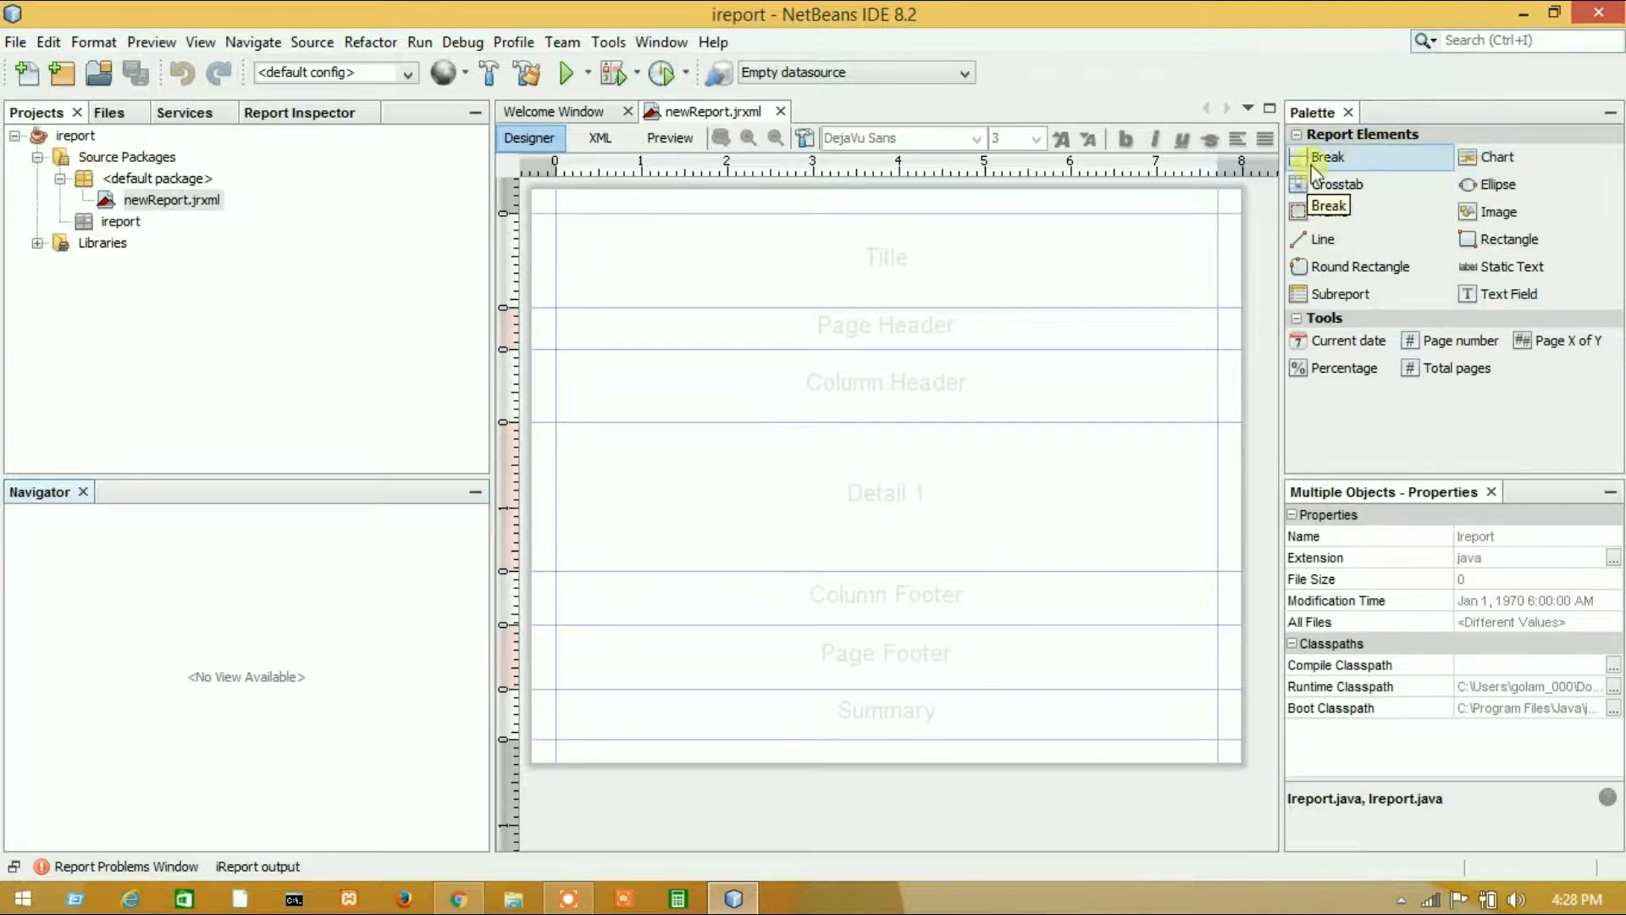
pyautogui.moveTo(1347, 338)
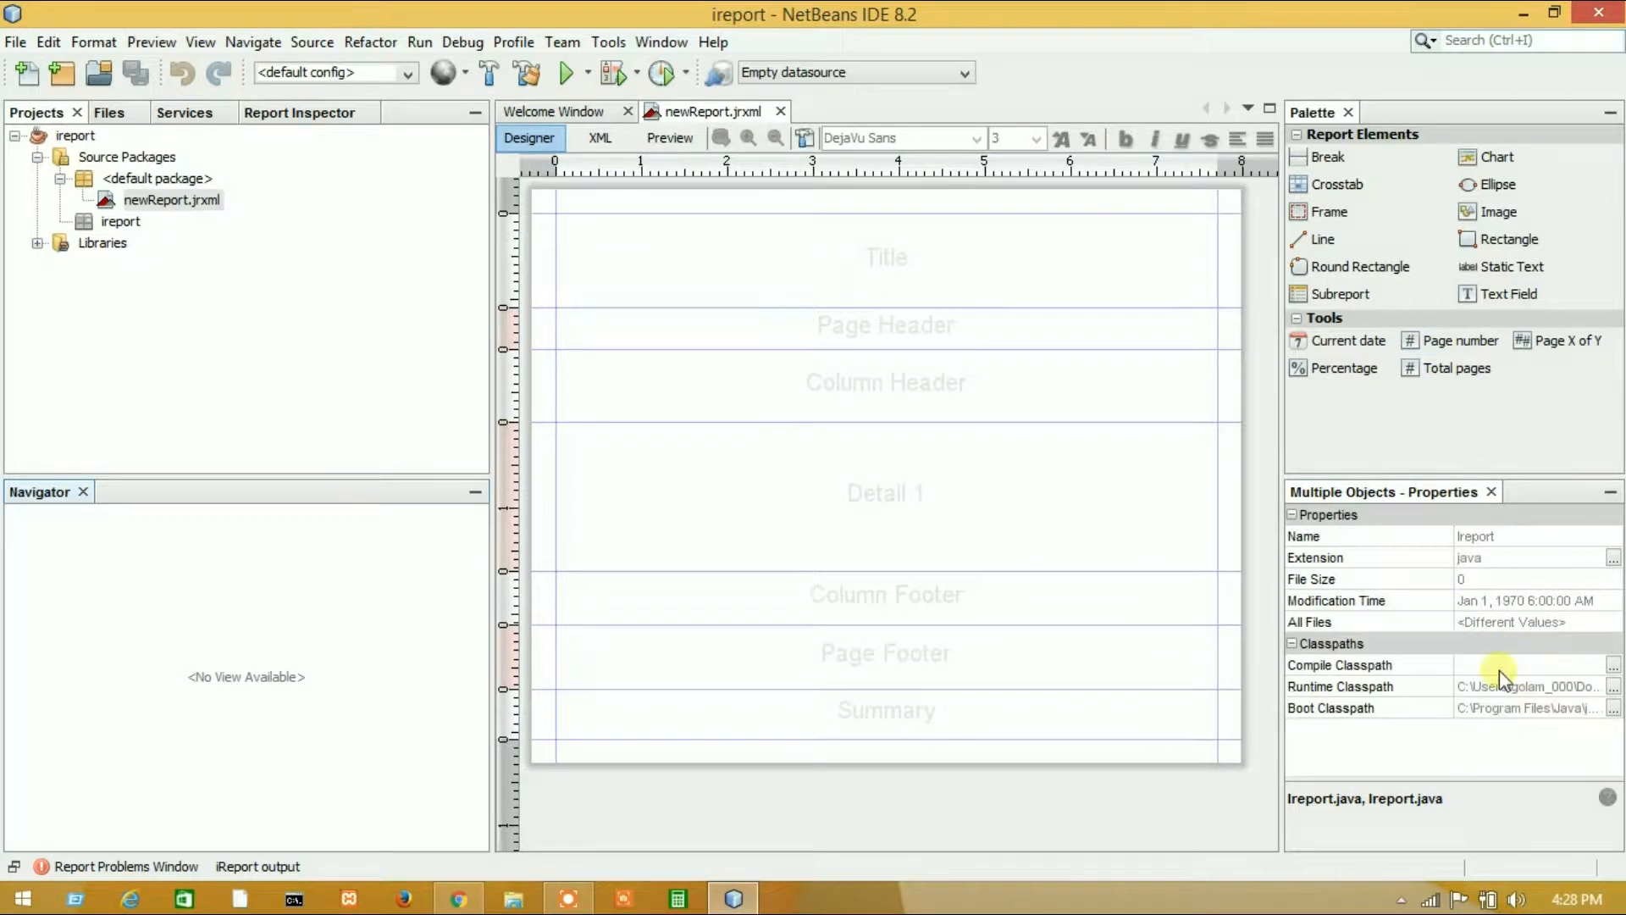
pyautogui.moveTo(671, 137)
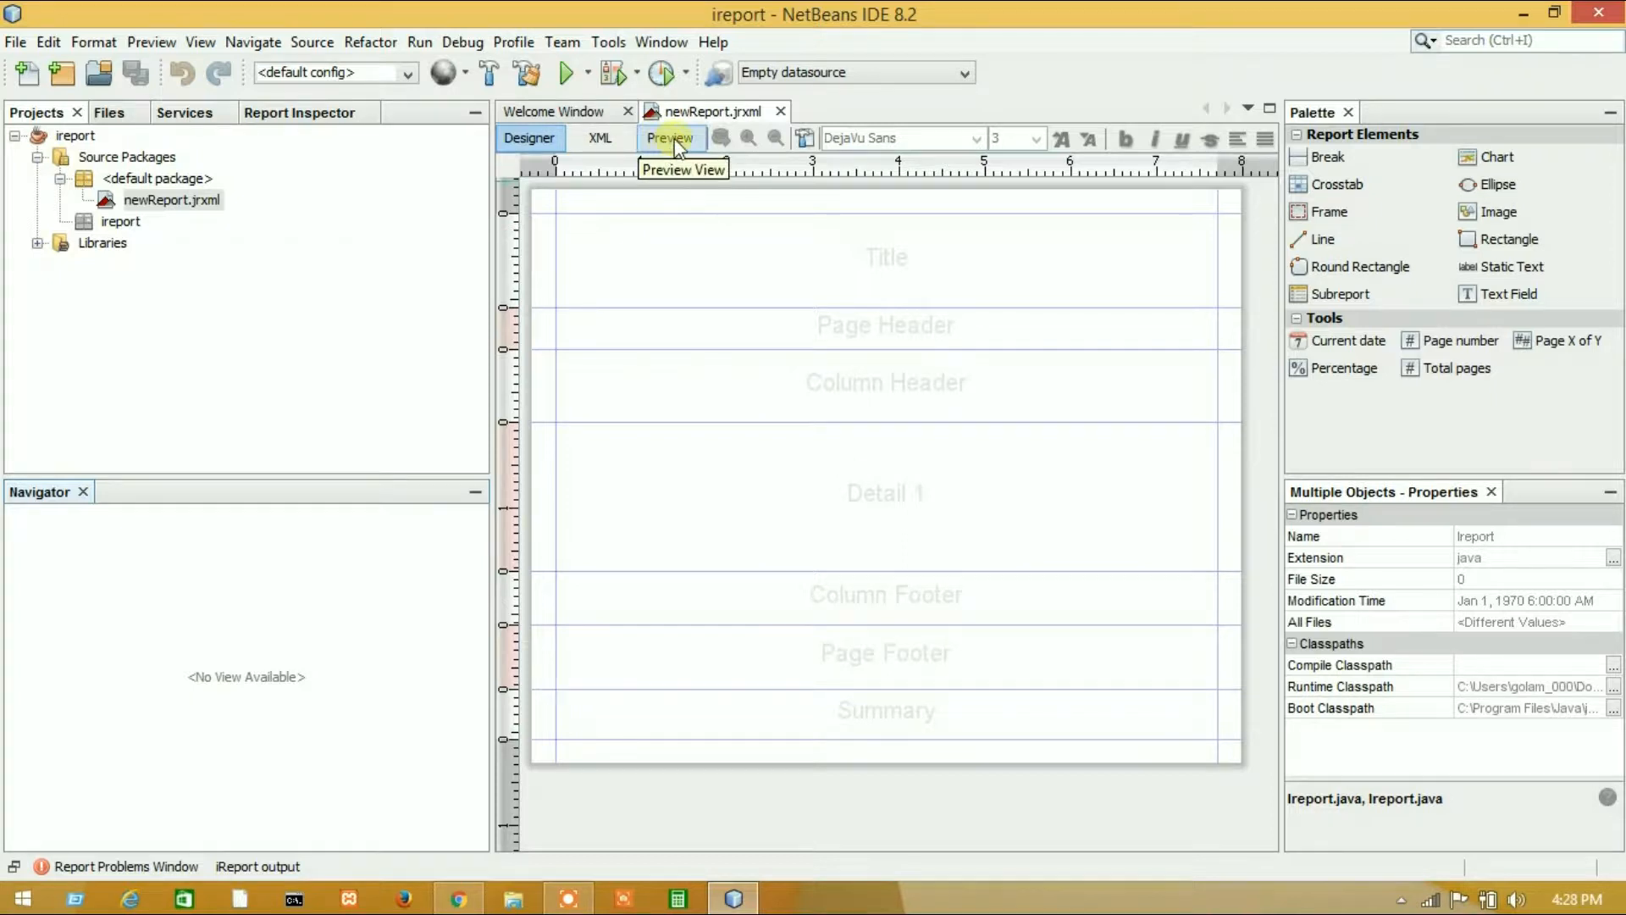
# Step: Preview the blank newReport.jrxml from the iReport designer
pyautogui.click(669, 137)
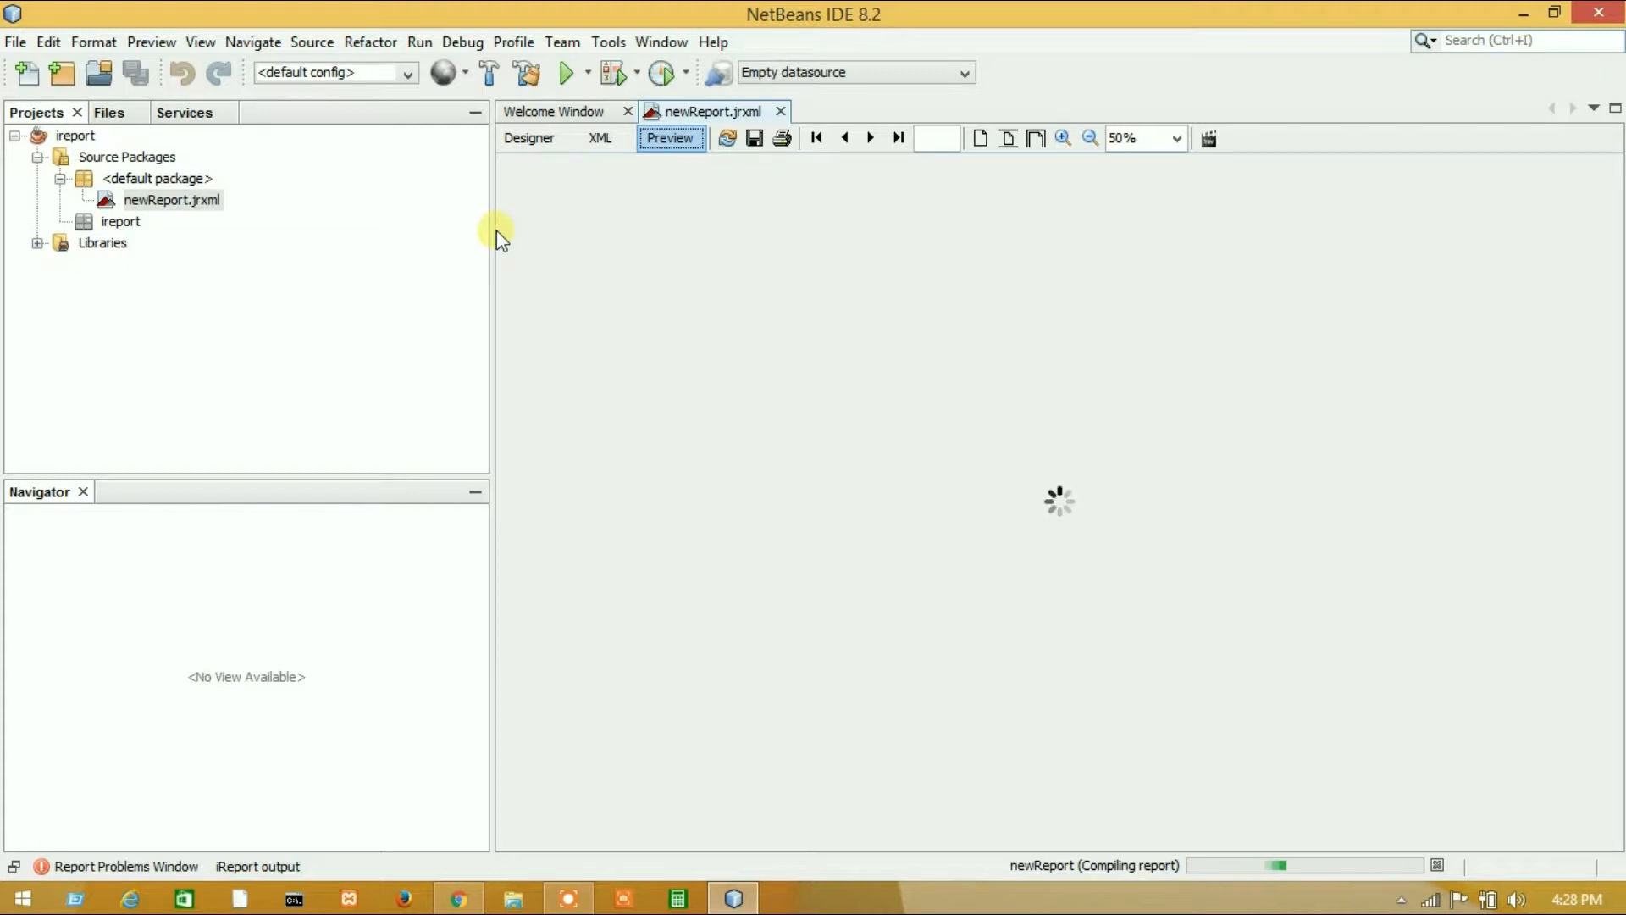
# Step: Widen the preview by narrowing the Projects panel, then review and dismiss the Connections / Datasources list
pyautogui.moveTo(493, 239); pyautogui.dragTo(321, 252)
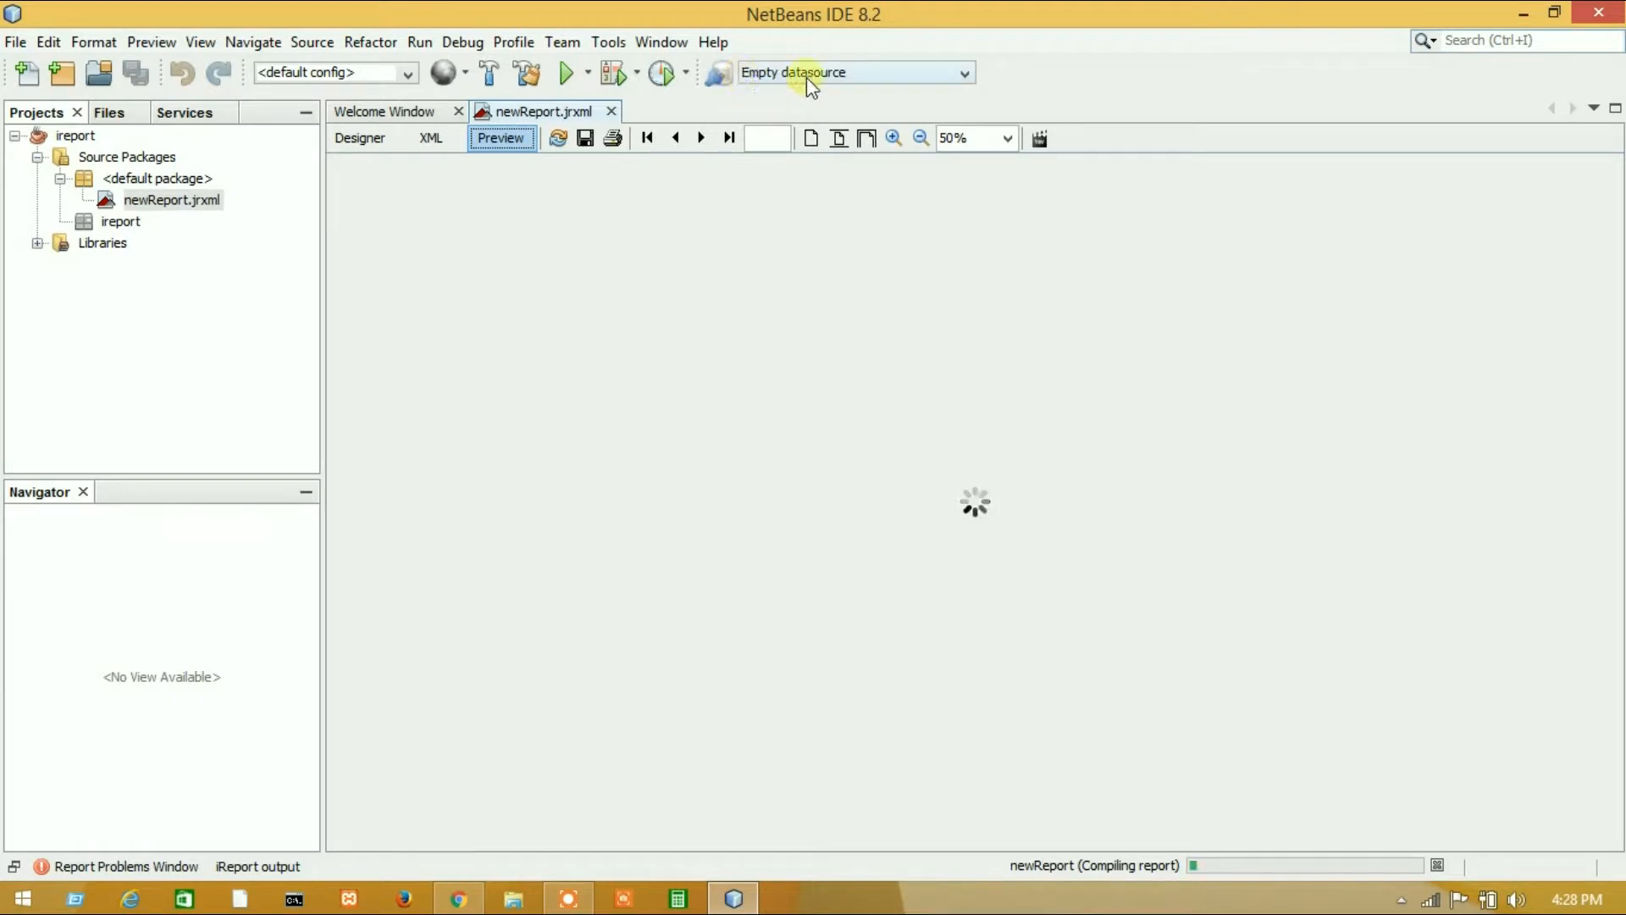
pyautogui.moveTo(718, 73)
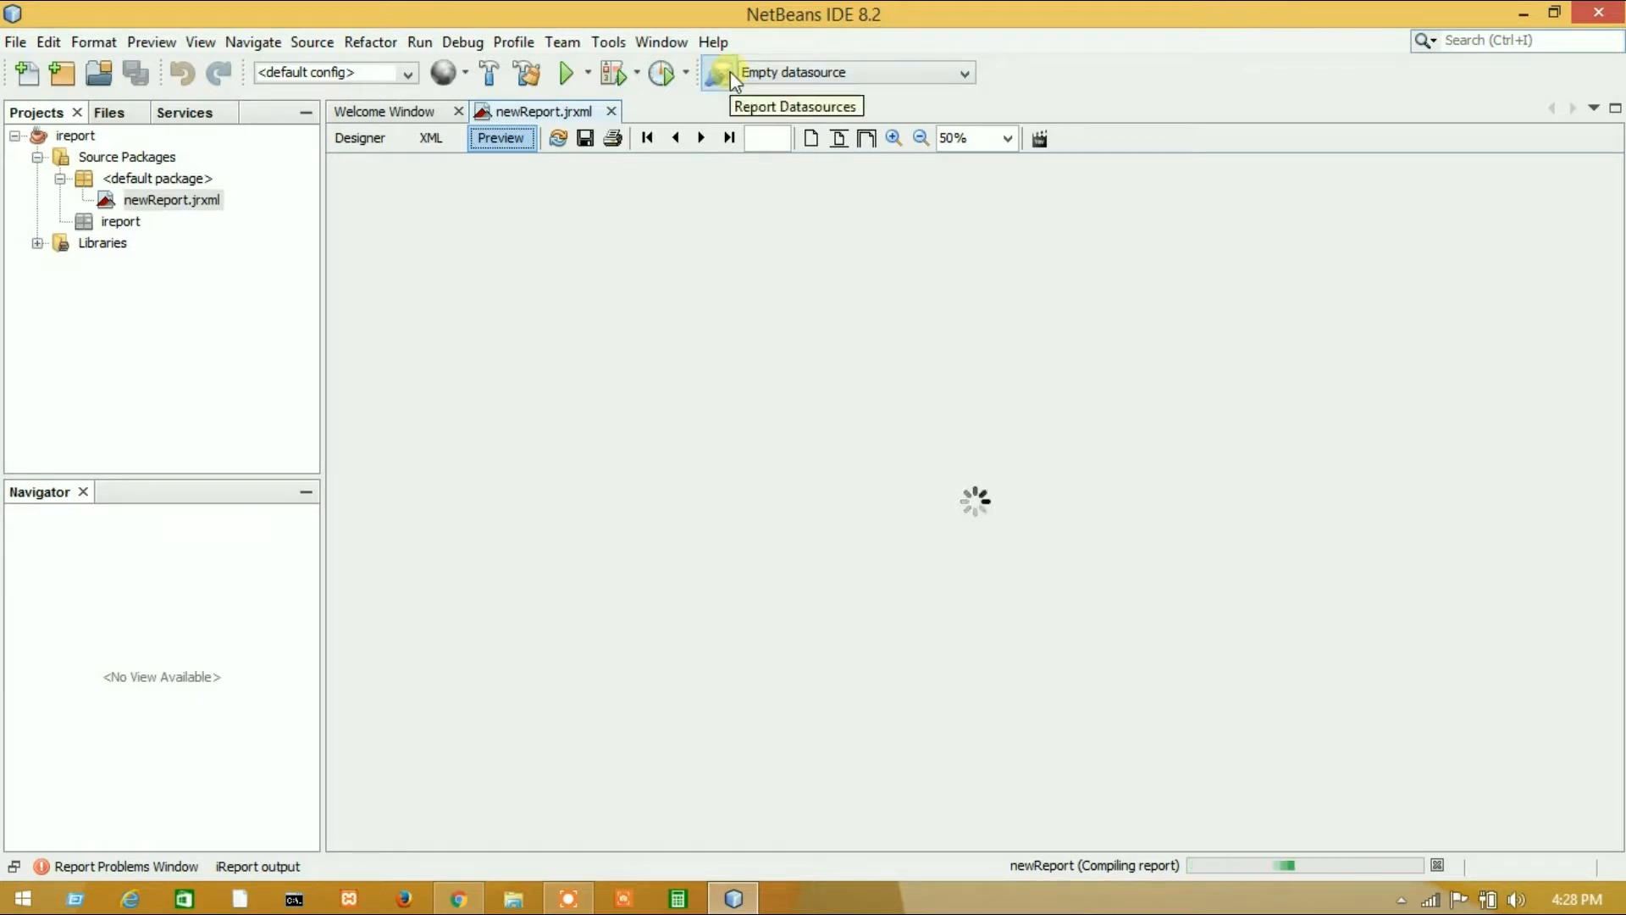
pyautogui.click(718, 72)
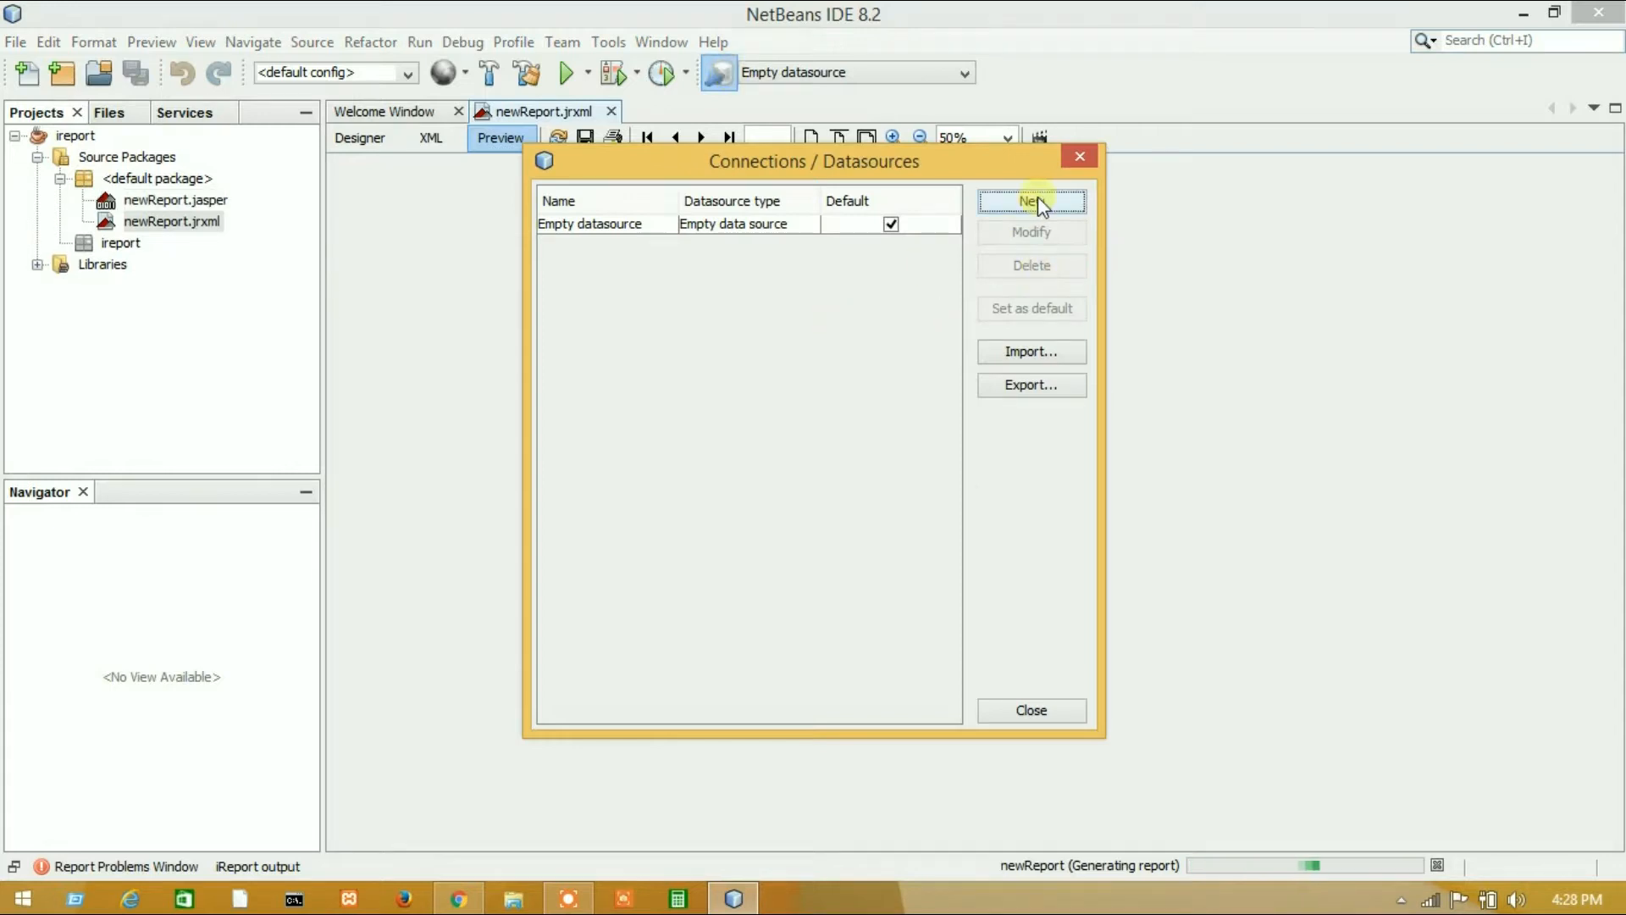
pyautogui.click(1030, 709)
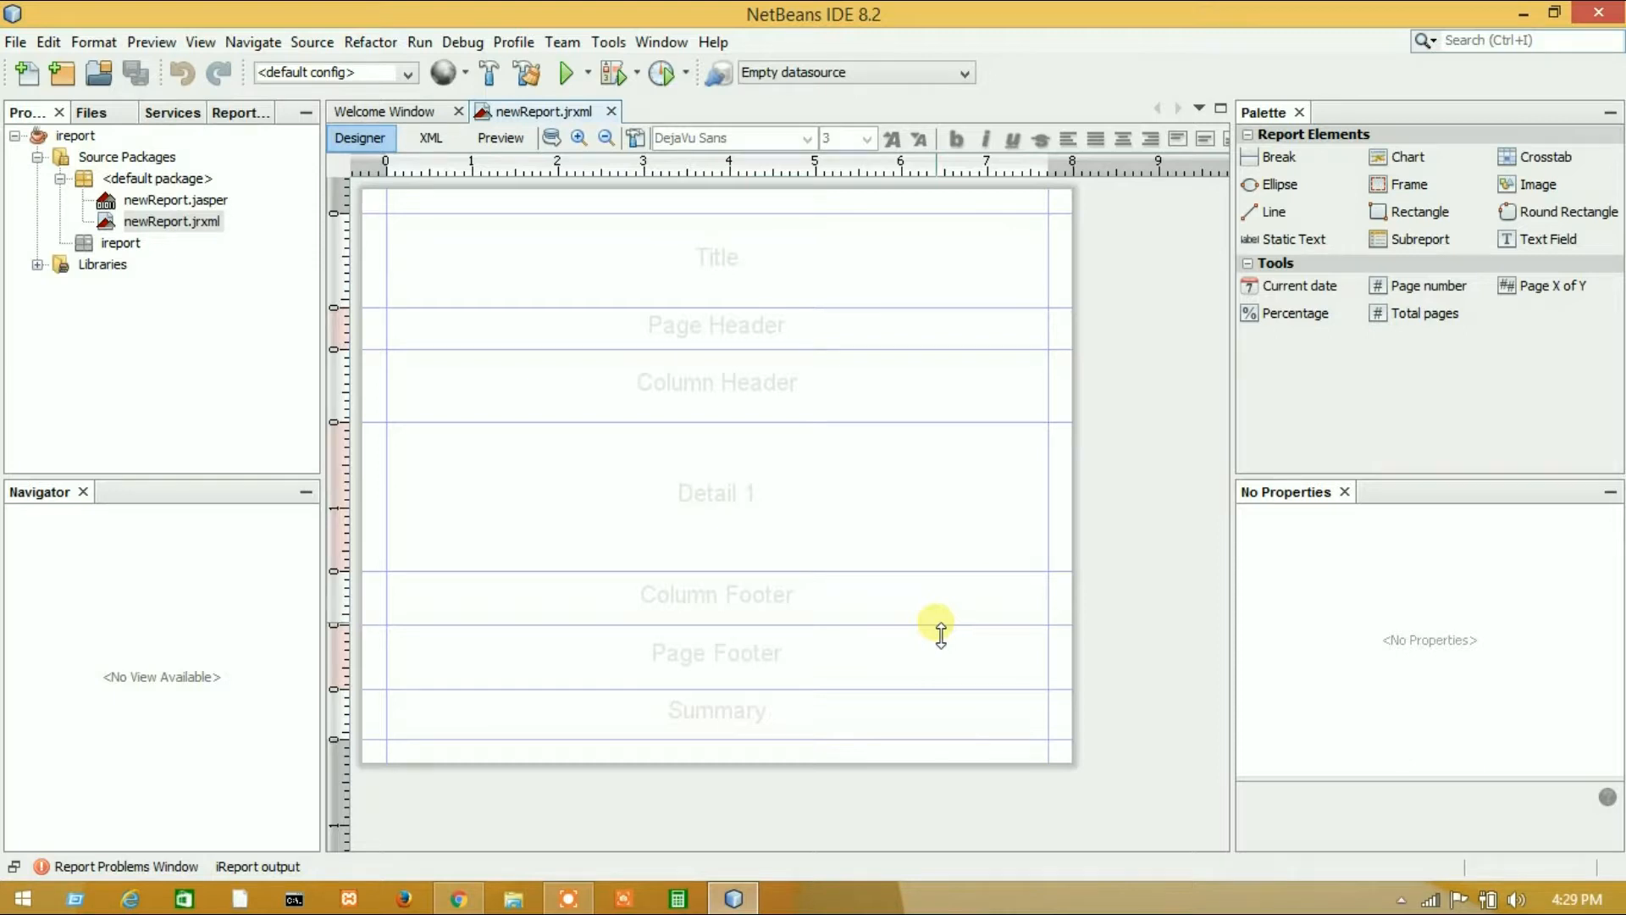
pyautogui.moveTo(717, 493)
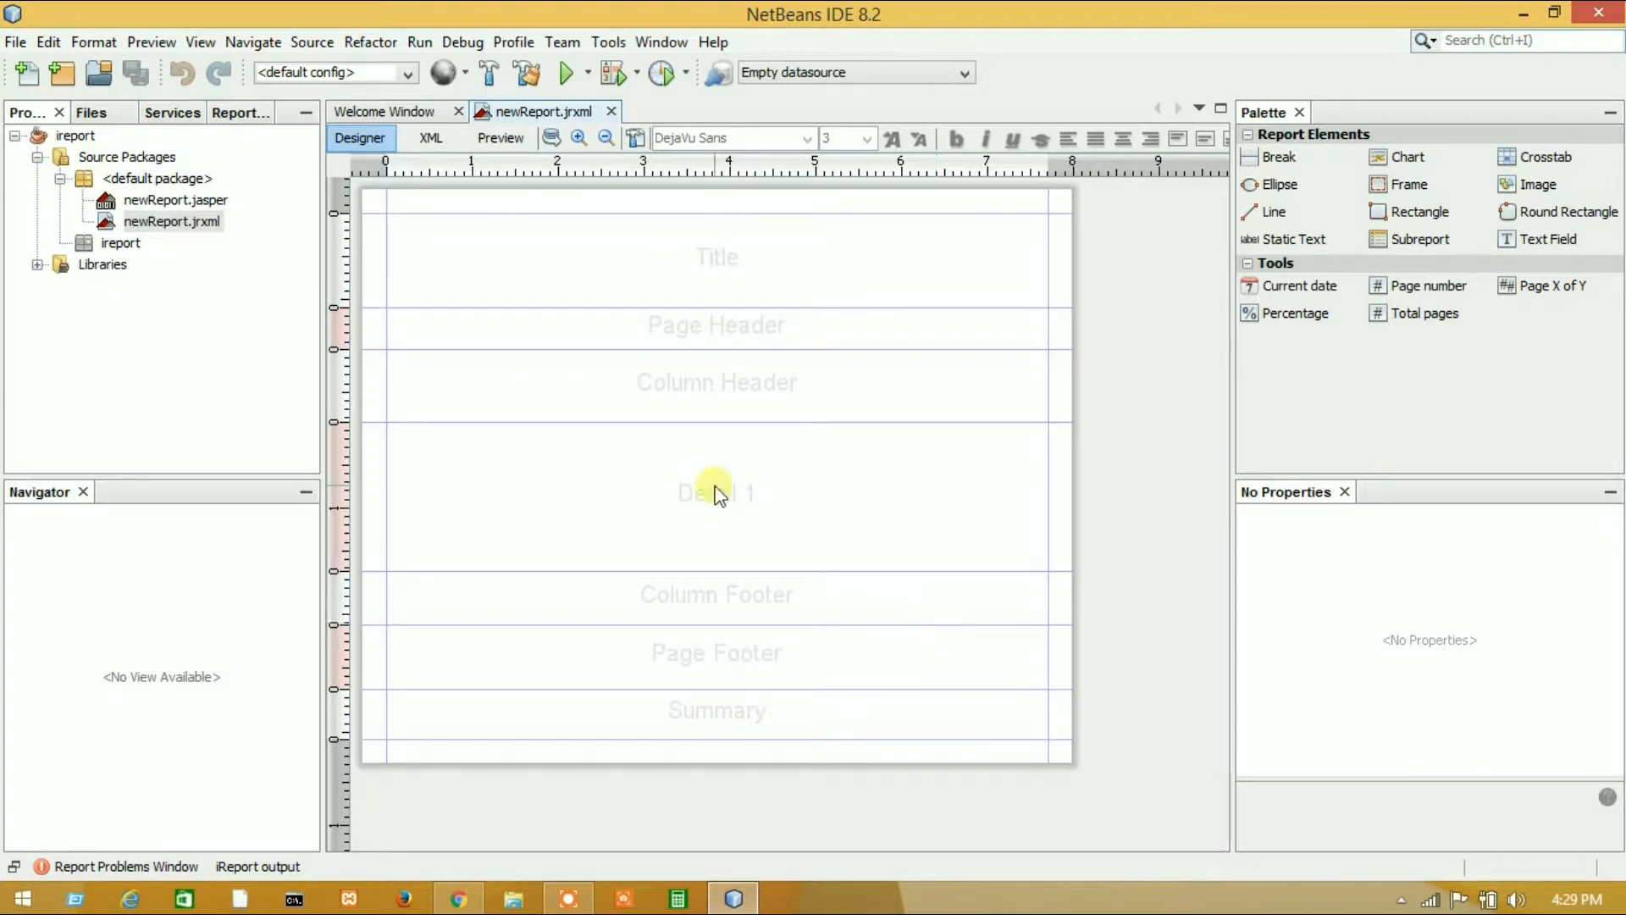
# Step: Select the Detail 1 band so its properties show a band height of 125
pyautogui.click(714, 493)
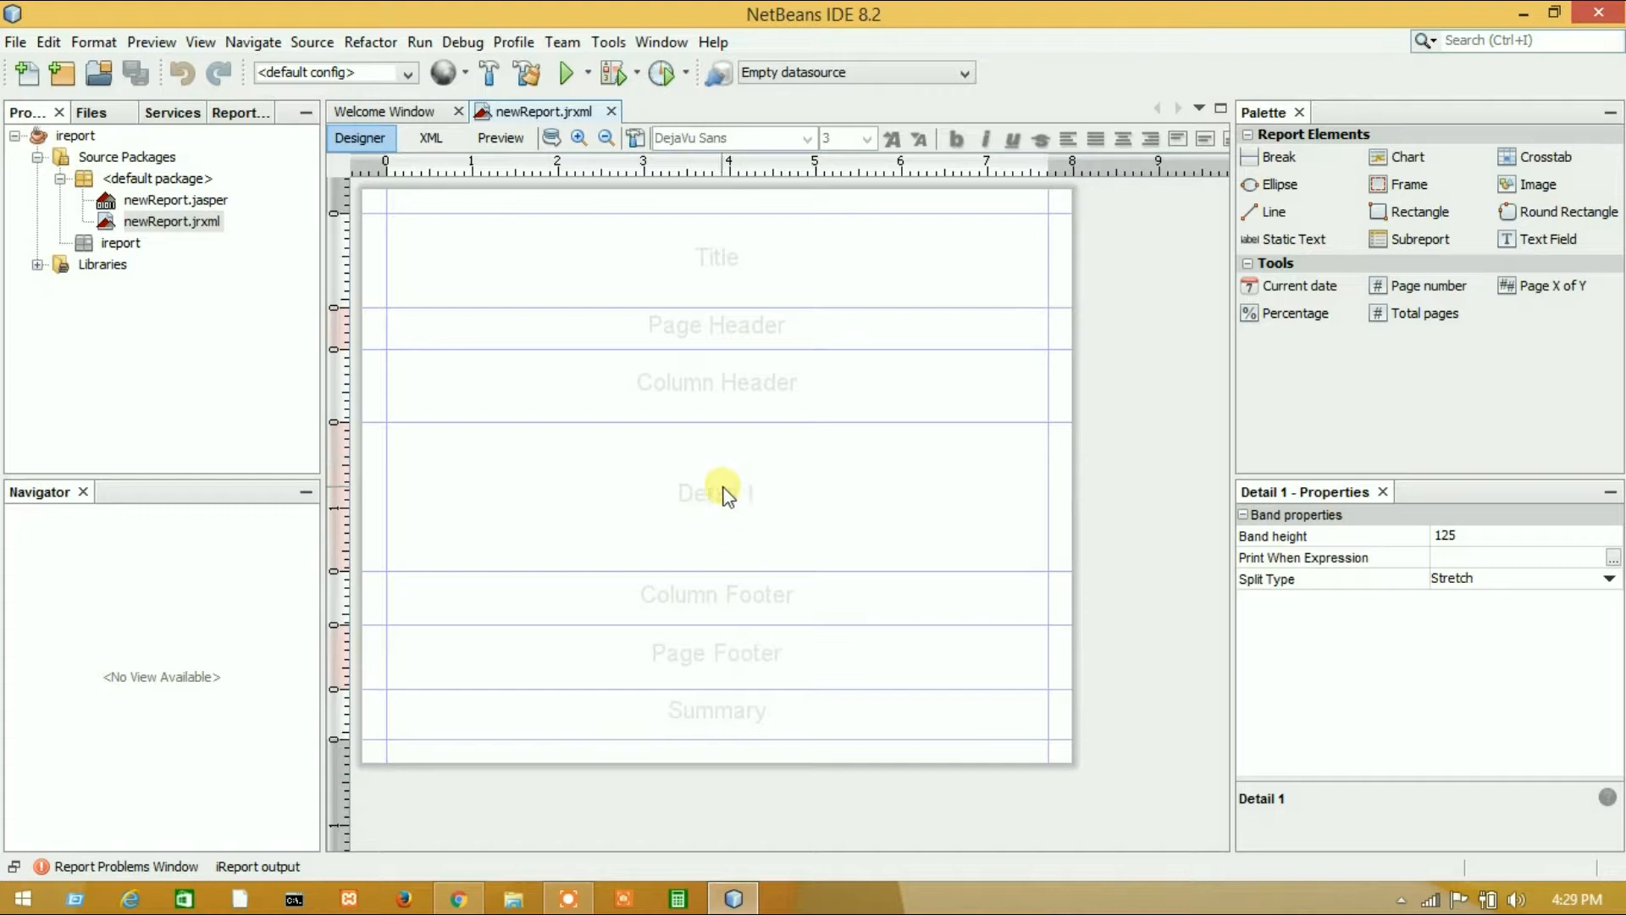
pyautogui.moveTo(943, 371)
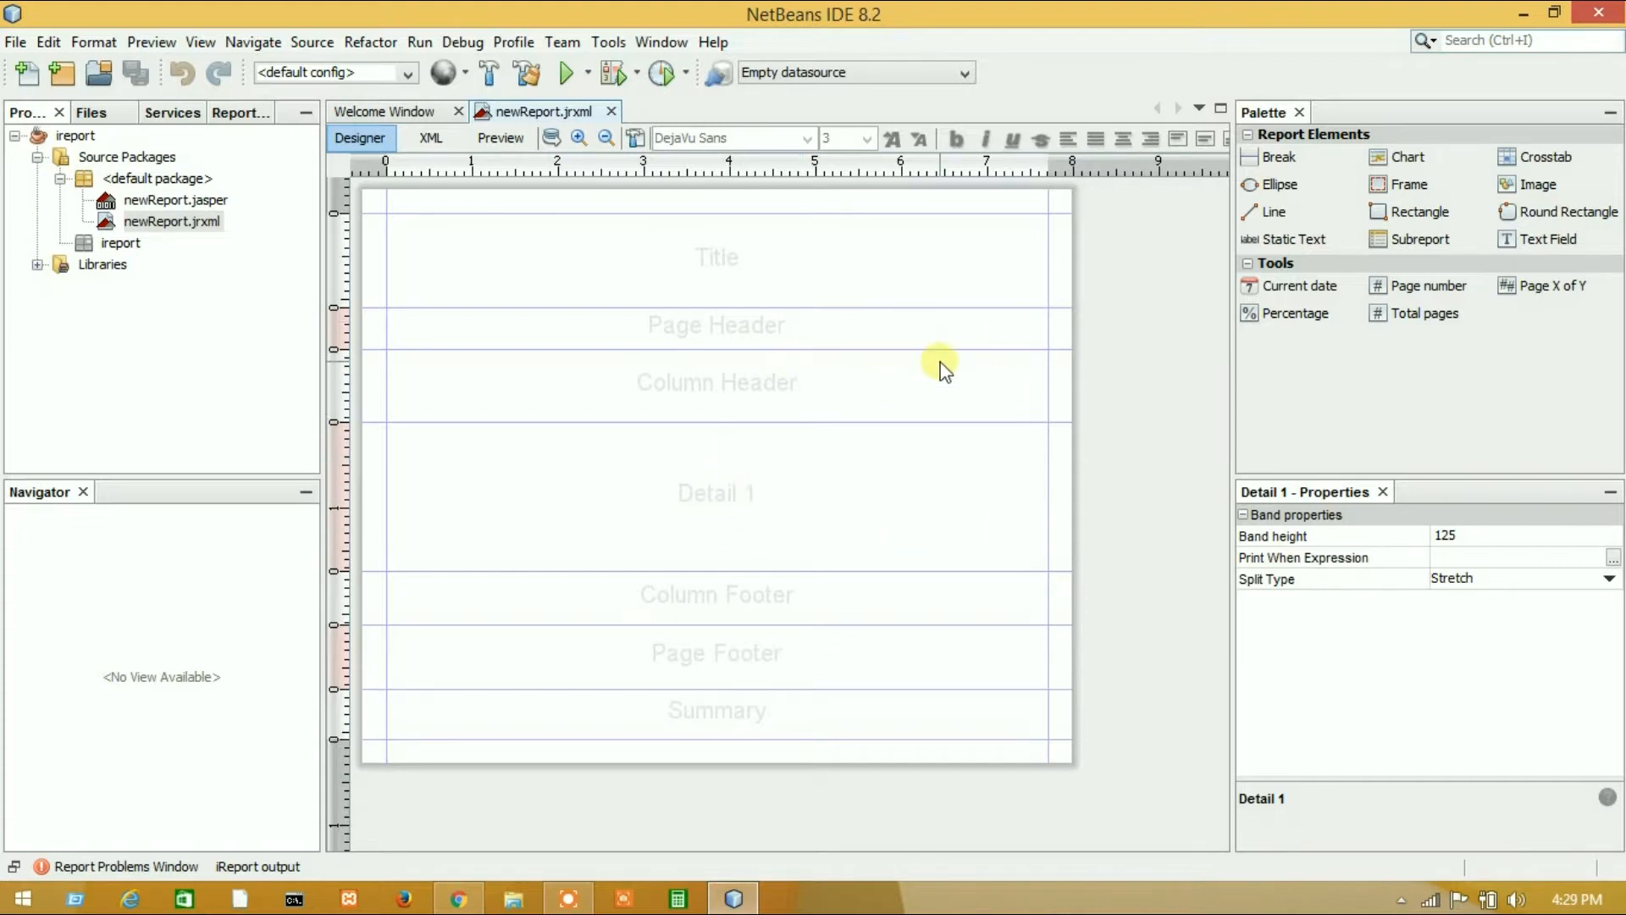
pyautogui.moveTo(942, 371)
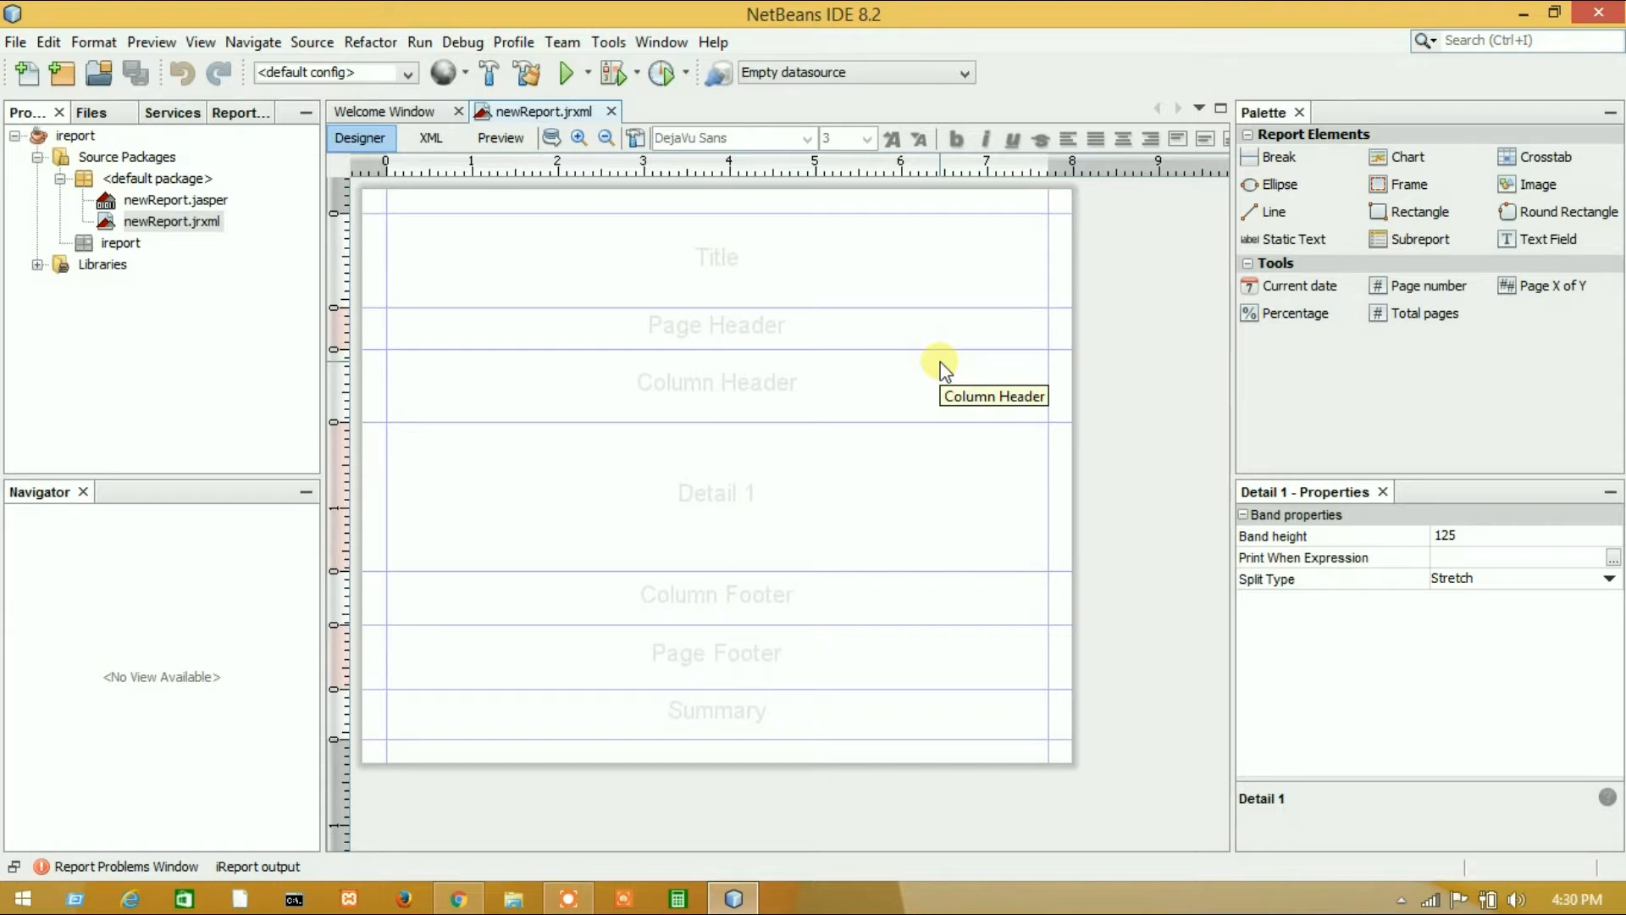
pyautogui.moveTo(941, 371)
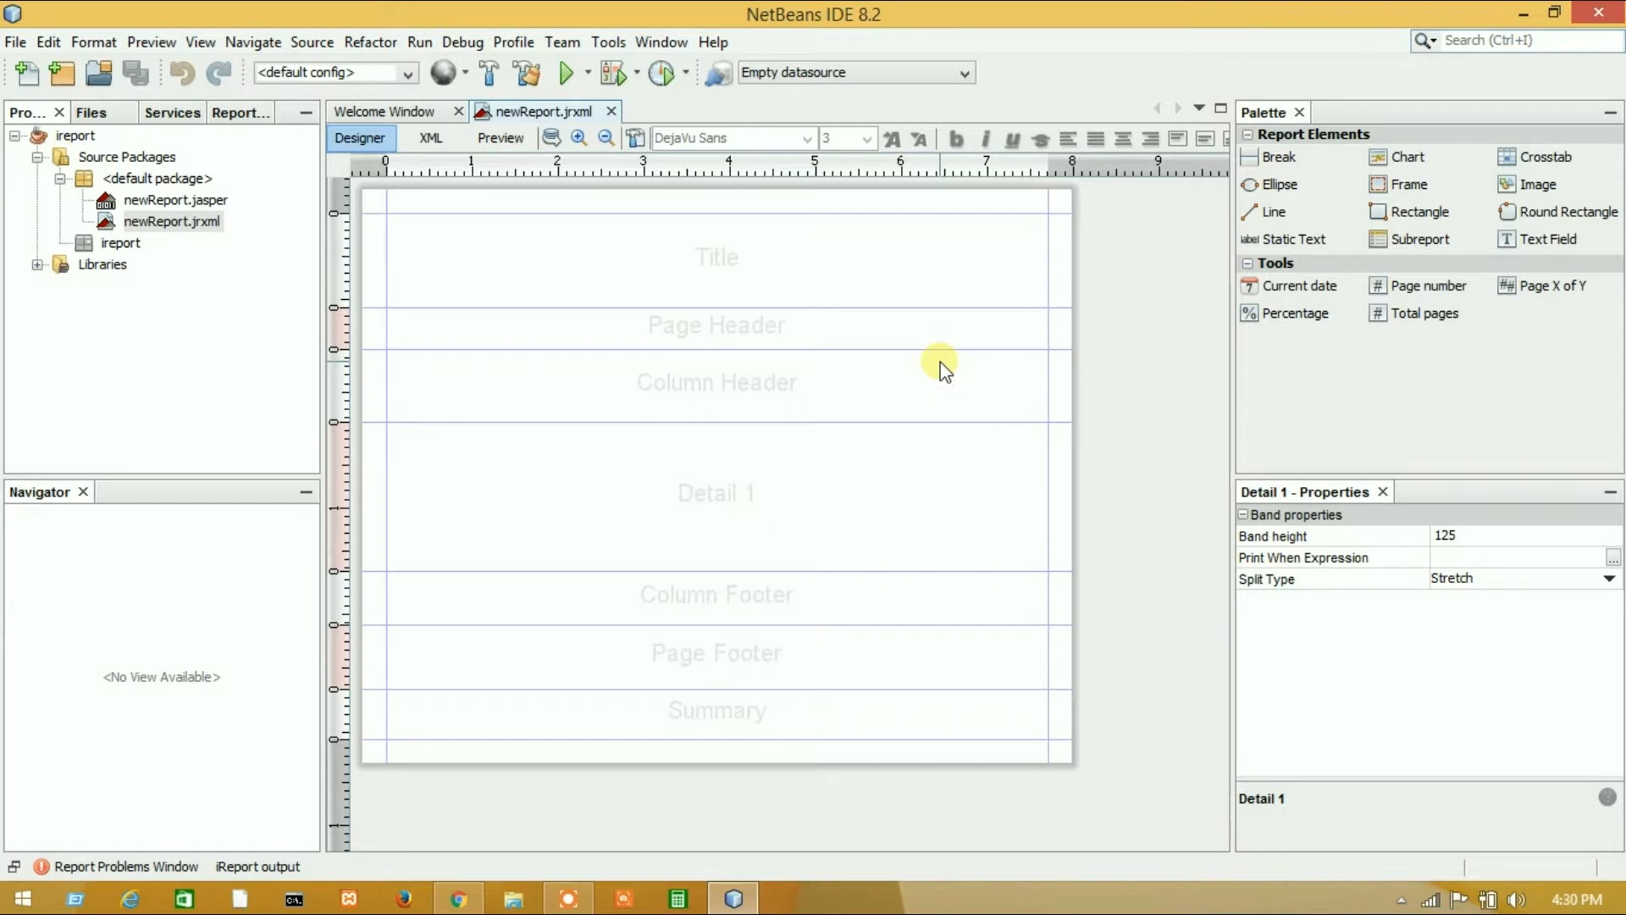